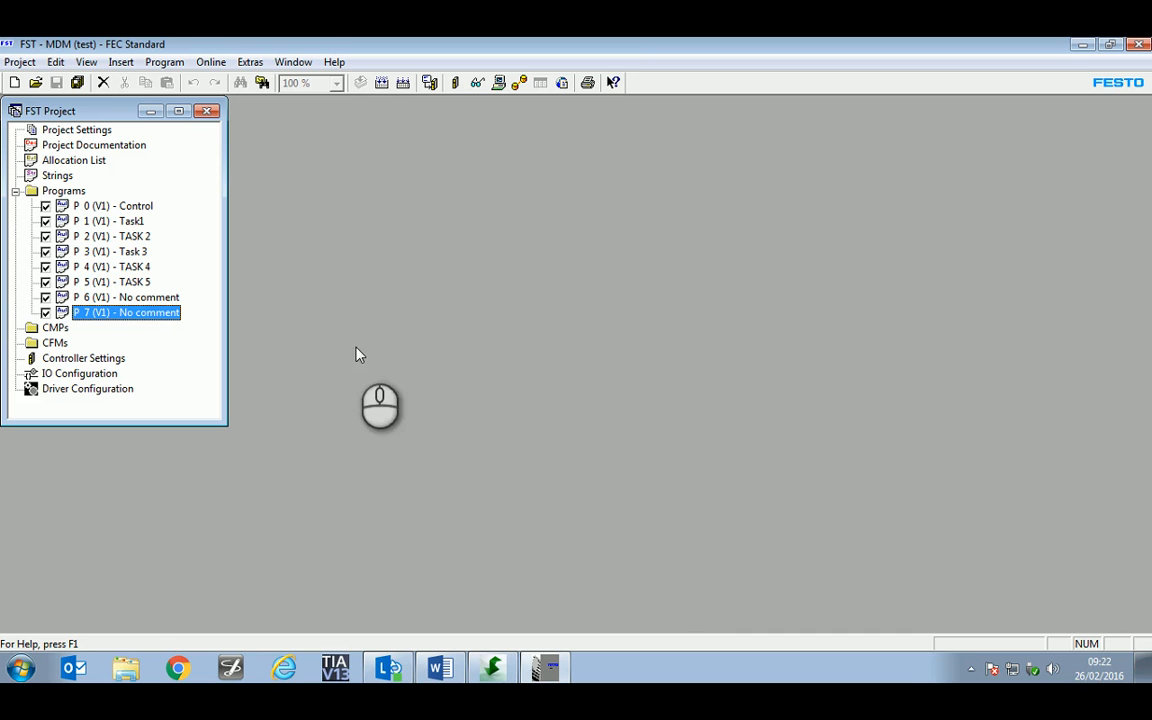
# - Bring up the P5 Task 5 program with its cylinder step sequence
pyautogui.doubleClick(112, 280)
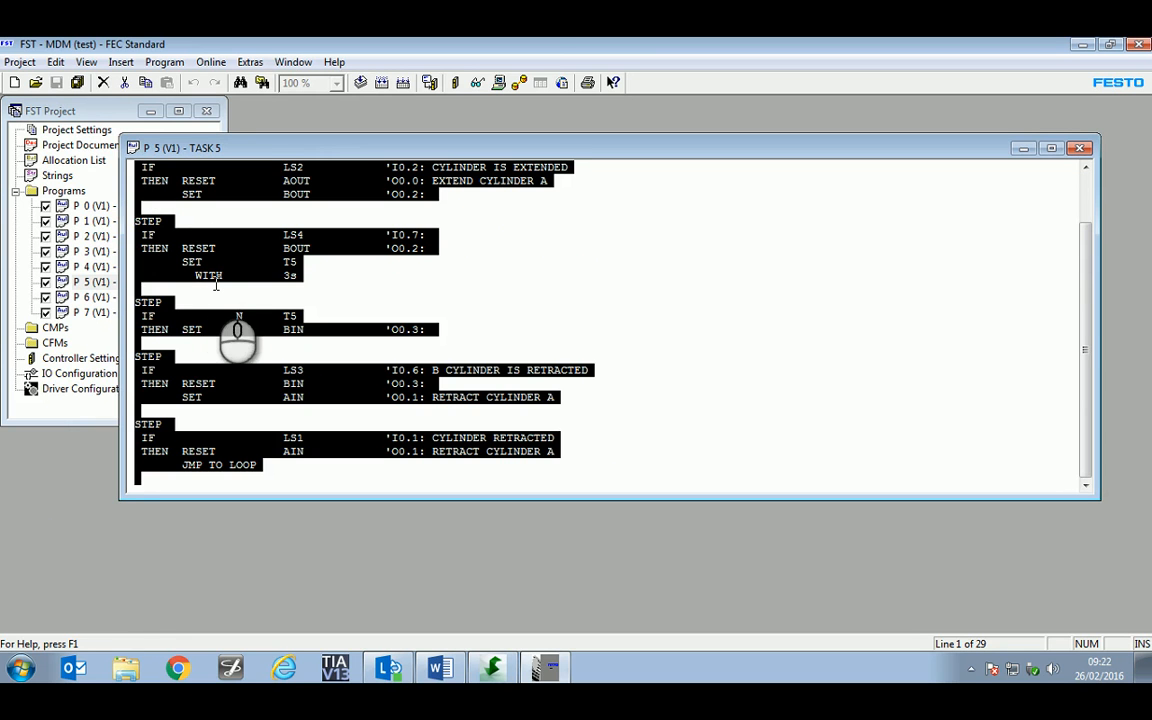
pyautogui.moveTo(1016, 148)
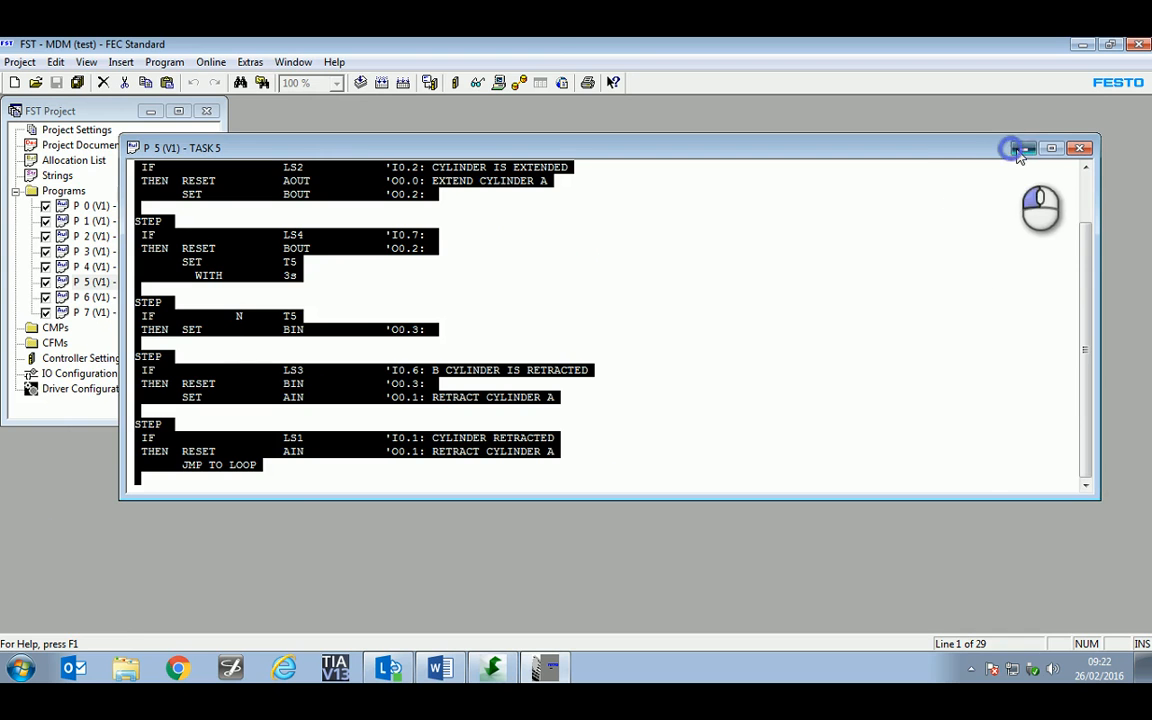
# - Leave Task 5 and review P6's step code from the START condition down to JMP TO LOOP
pyautogui.click(1026, 148)
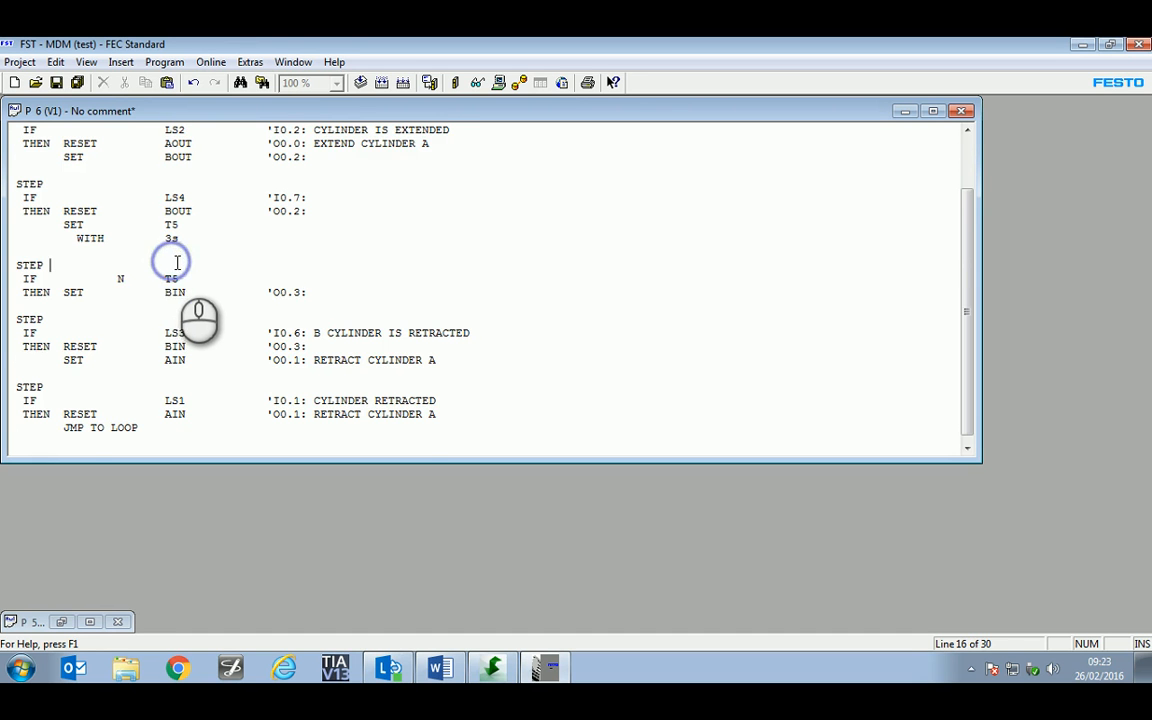
pyautogui.scroll(3)
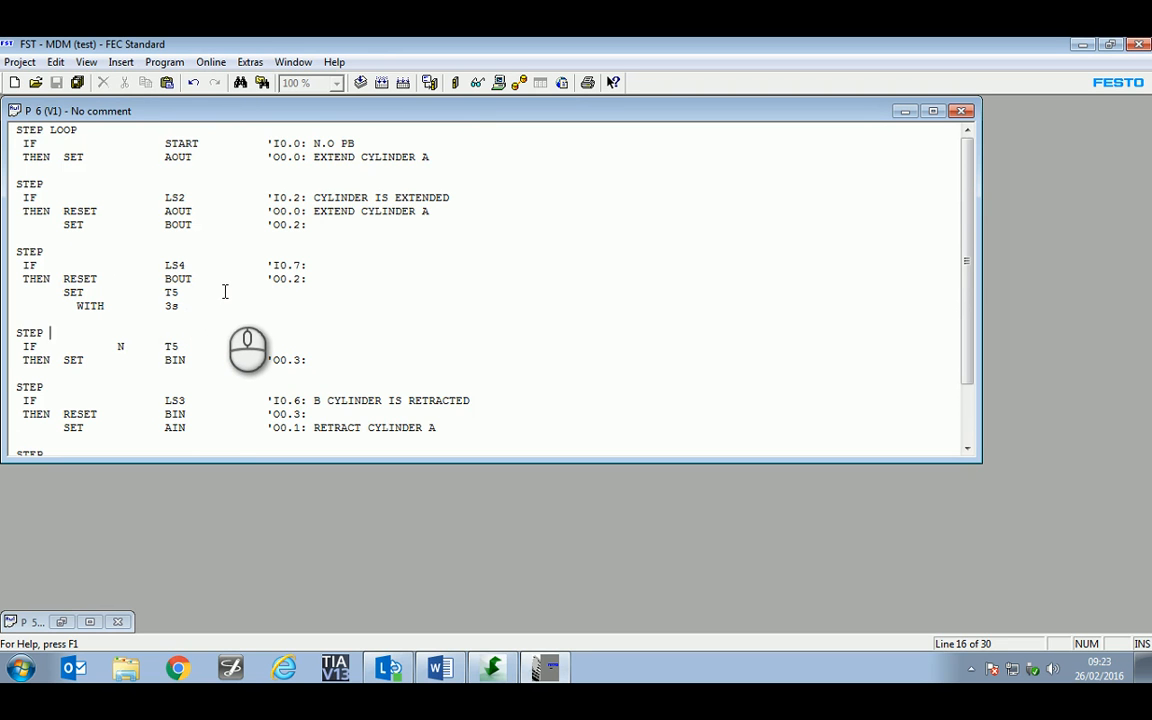
pyautogui.moveTo(190, 330)
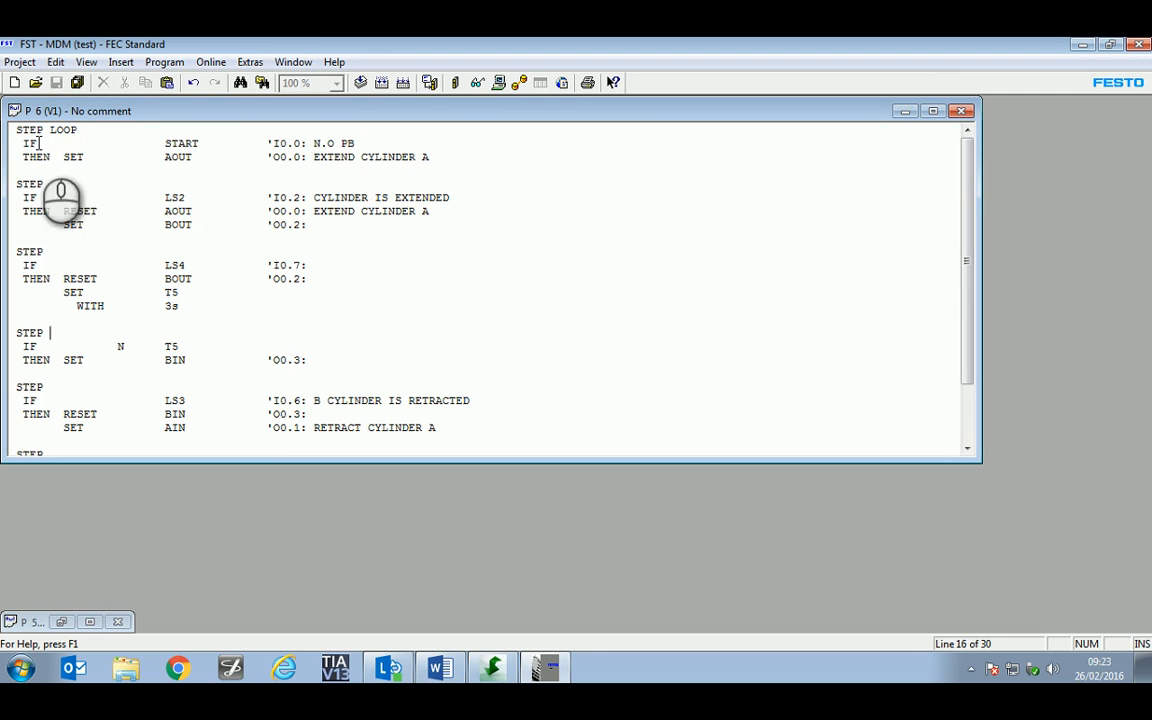
pyautogui.click(182, 144)
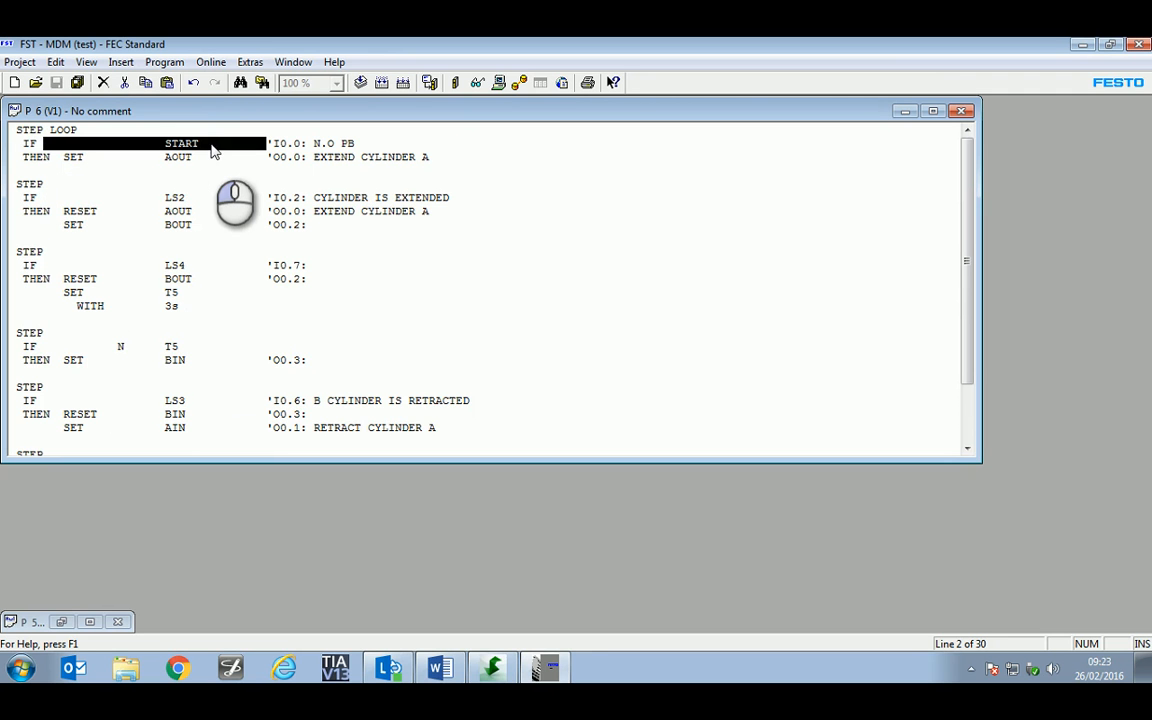
pyautogui.moveTo(140, 330)
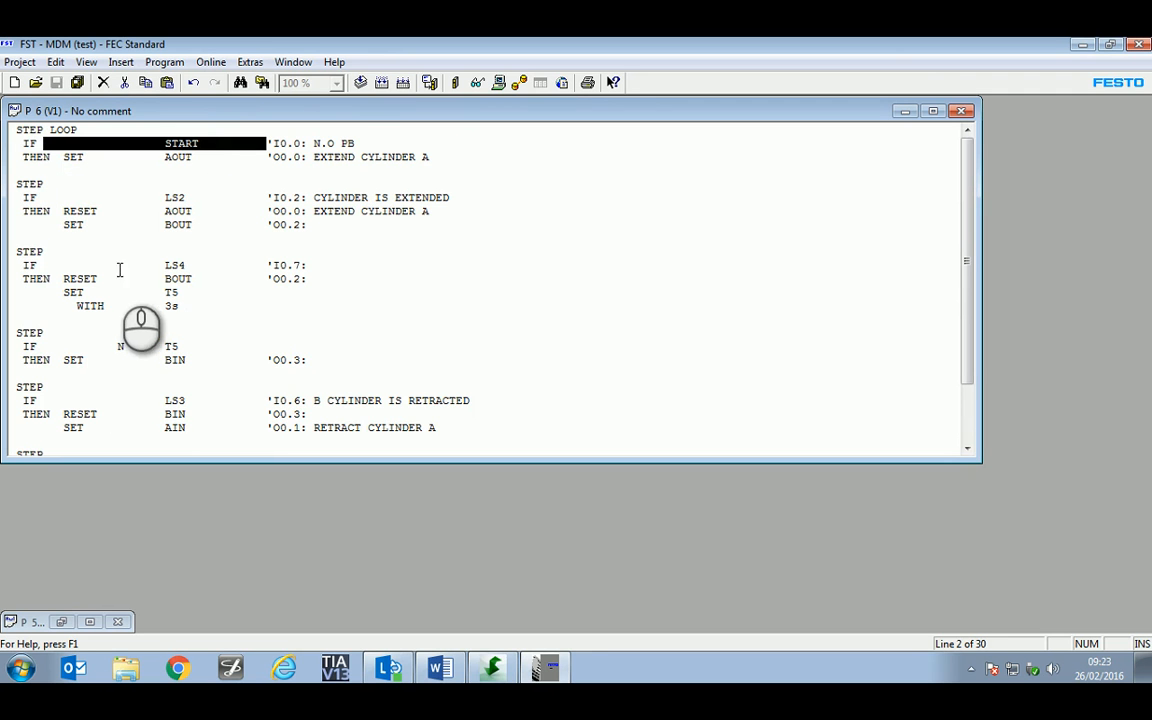
pyautogui.click(176, 156)
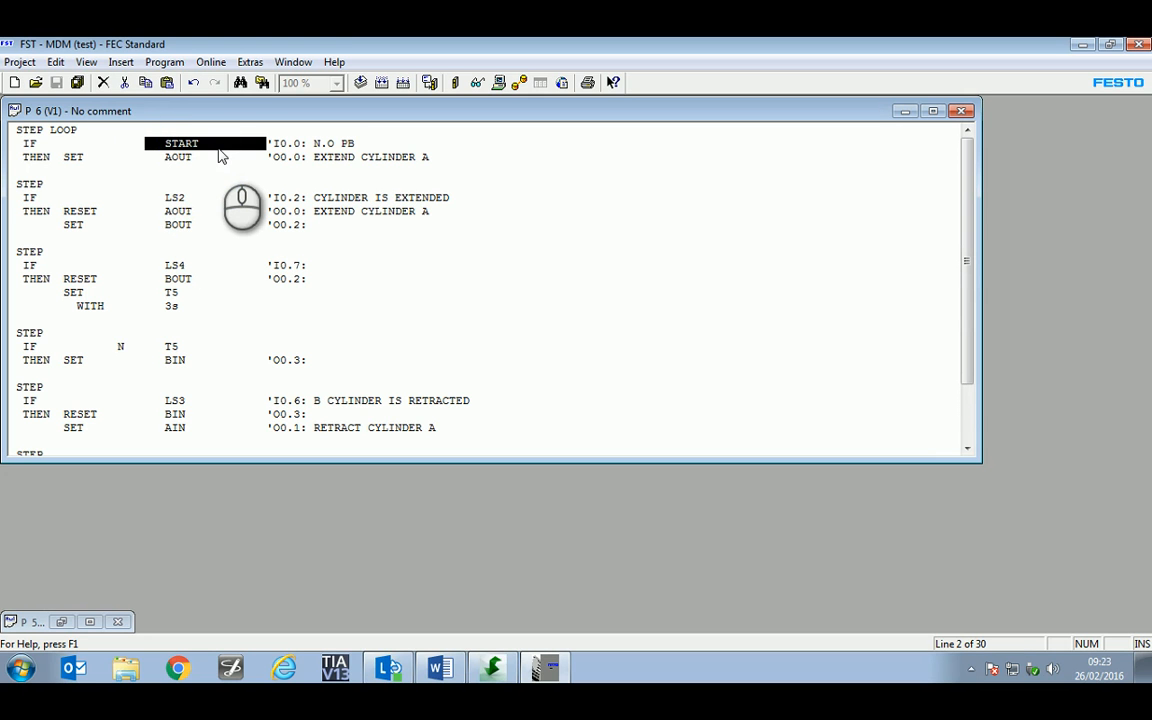
pyautogui.scroll(-3)
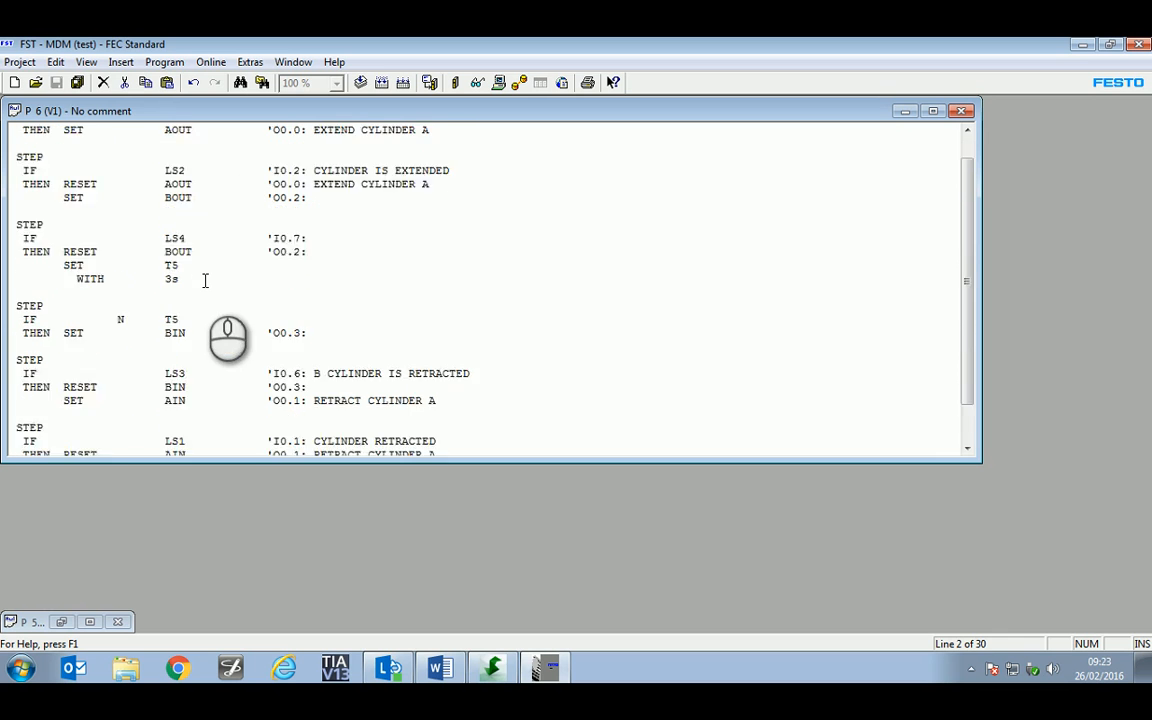
pyautogui.scroll(-3)
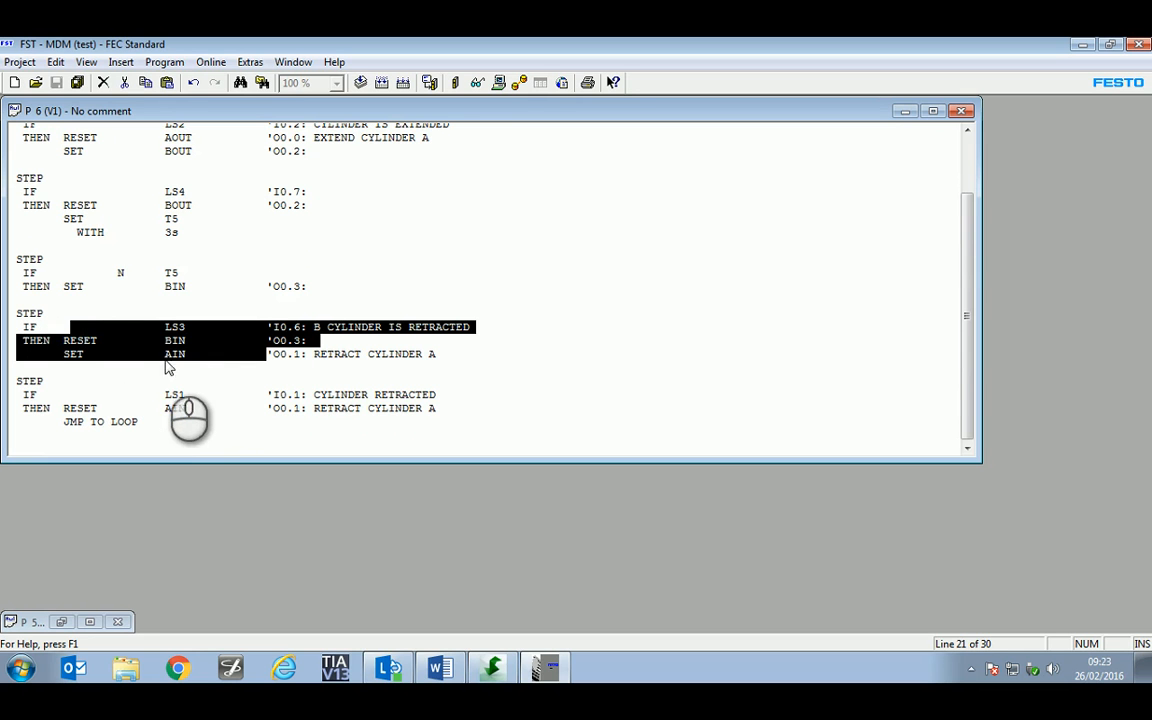
pyautogui.moveTo(204, 490)
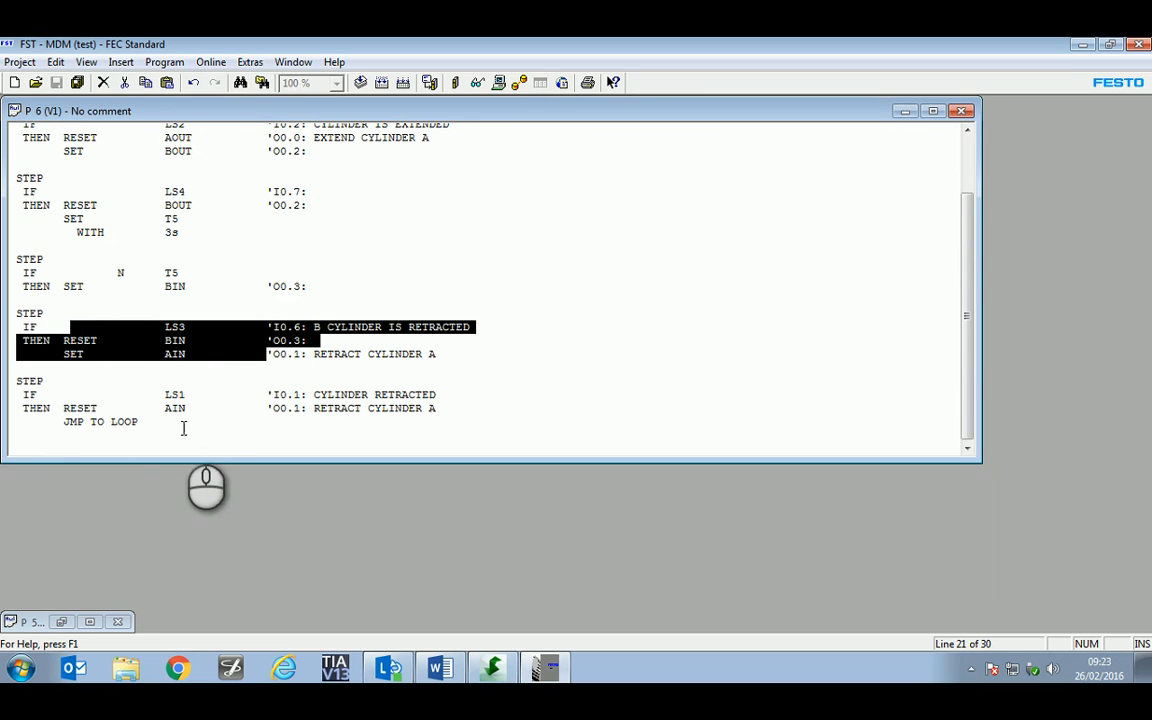
pyautogui.click(170, 436)
pyautogui.write('OR F0.0')
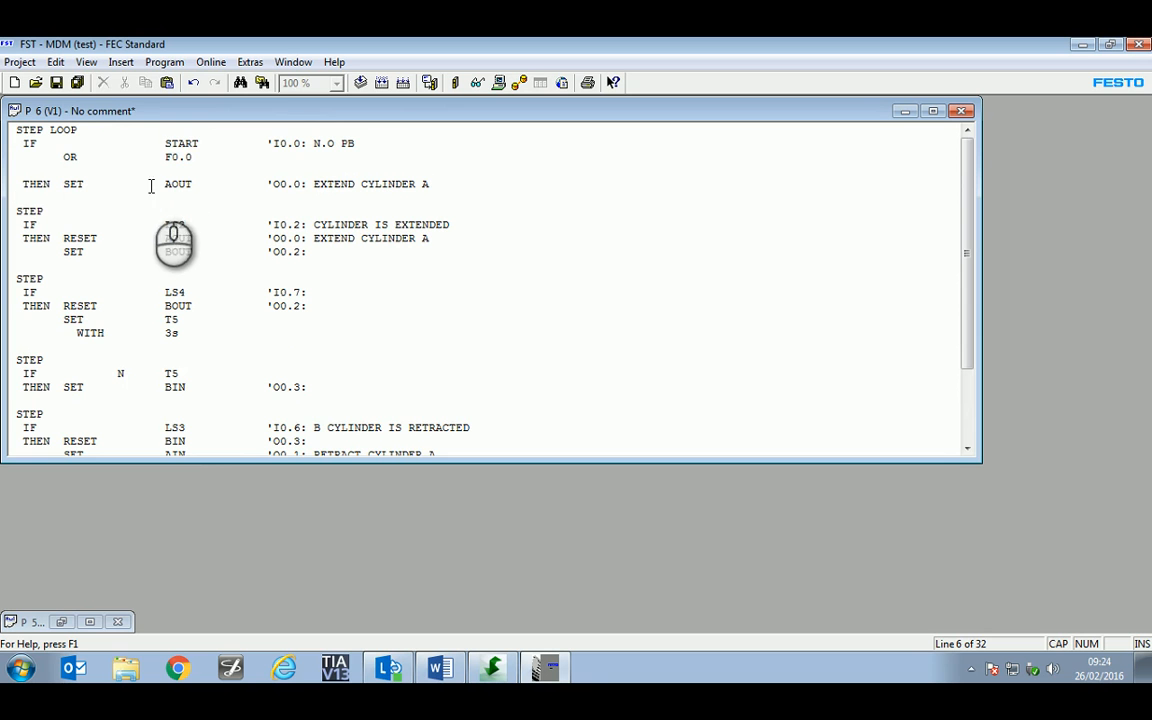
# - Focus the newly added F0.0 operand beside START in P6's first step
pyautogui.doubleClick(178, 156)
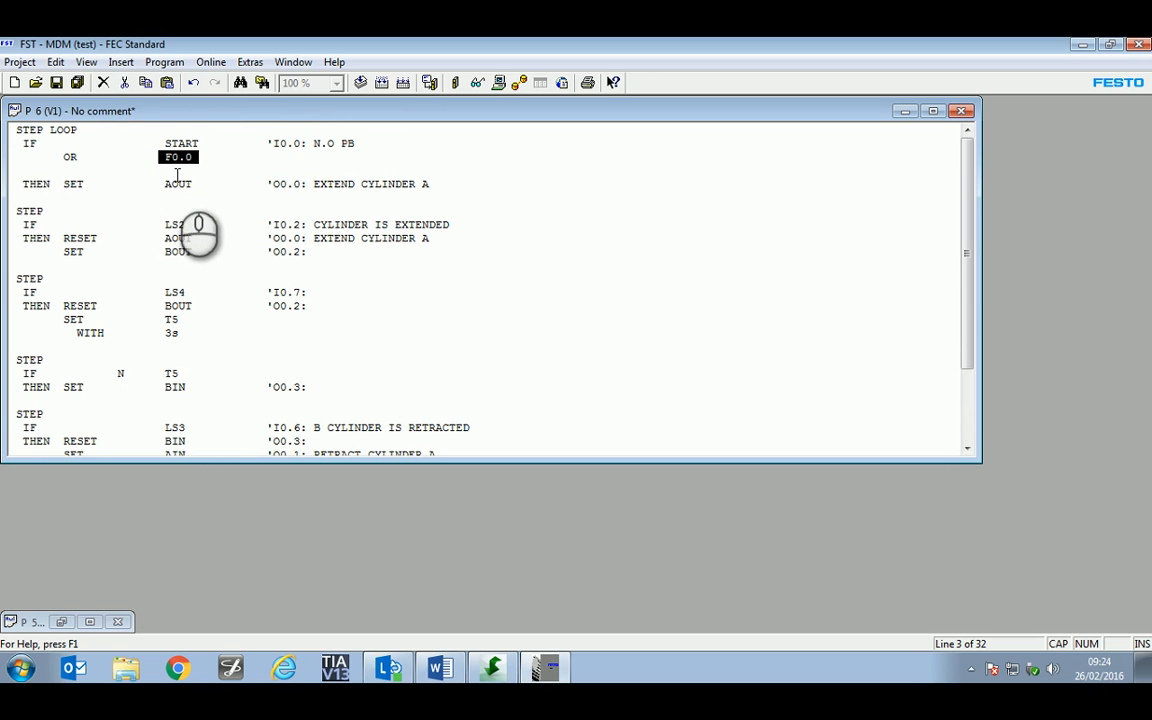
pyautogui.moveTo(90, 250)
pyautogui.write('SET            F0.0')
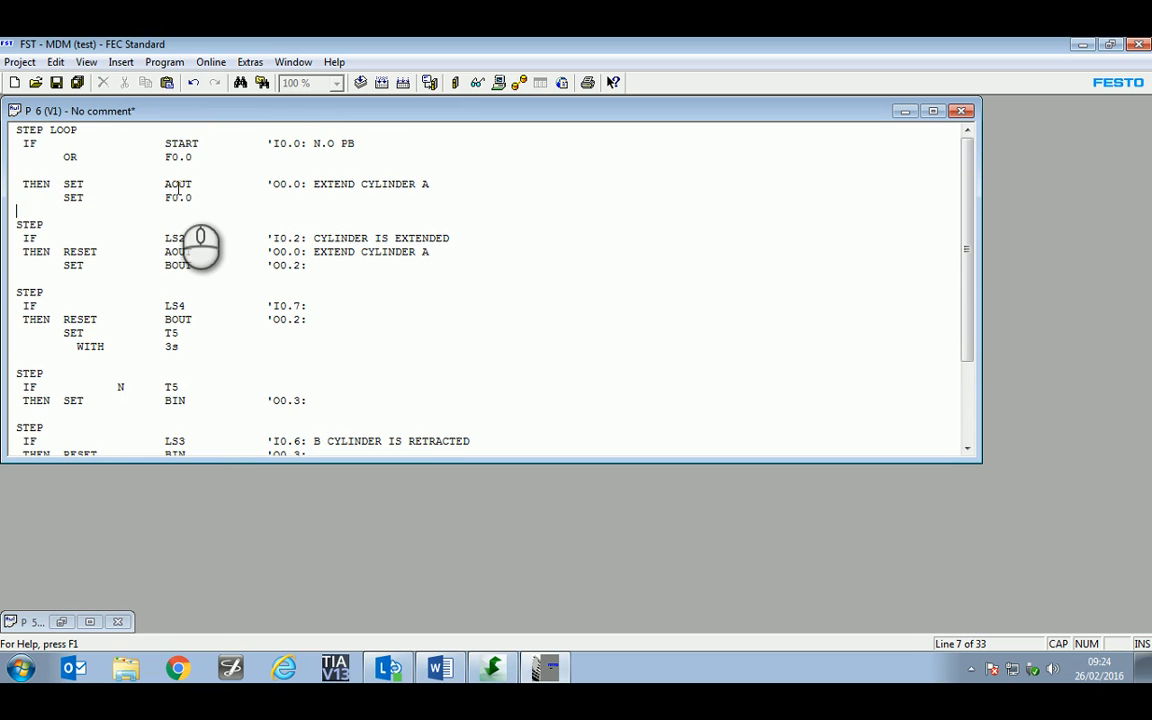
pyautogui.moveTo(90, 218)
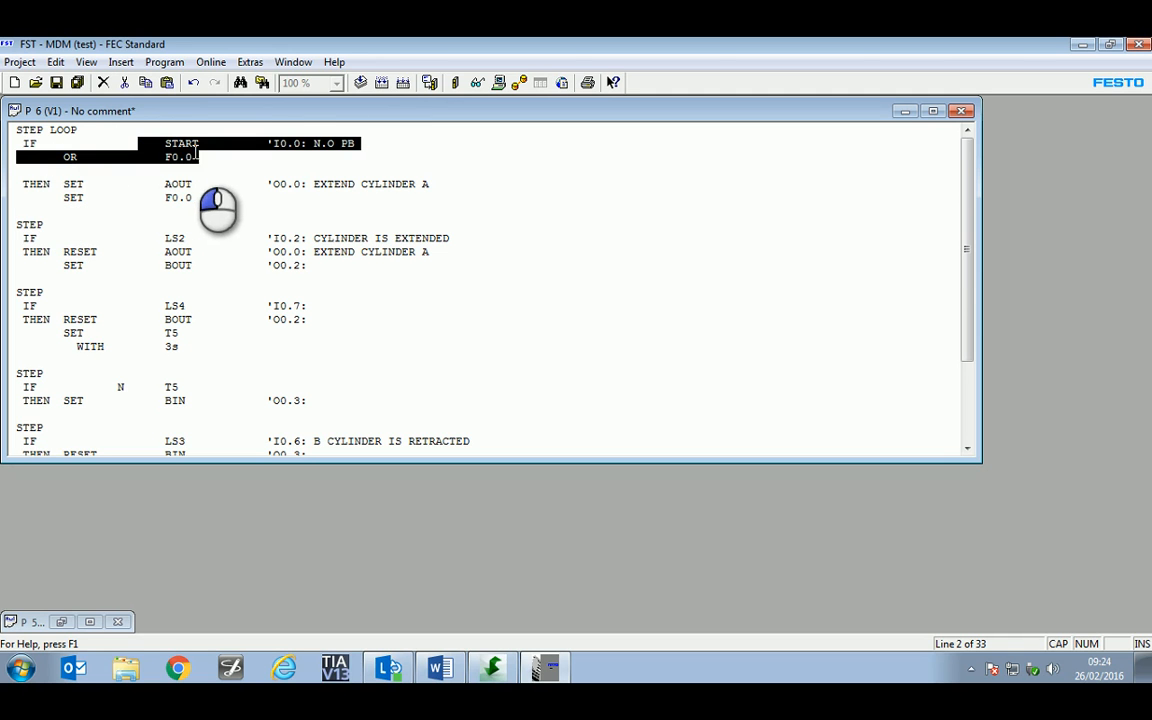
pyautogui.moveTo(188, 228)
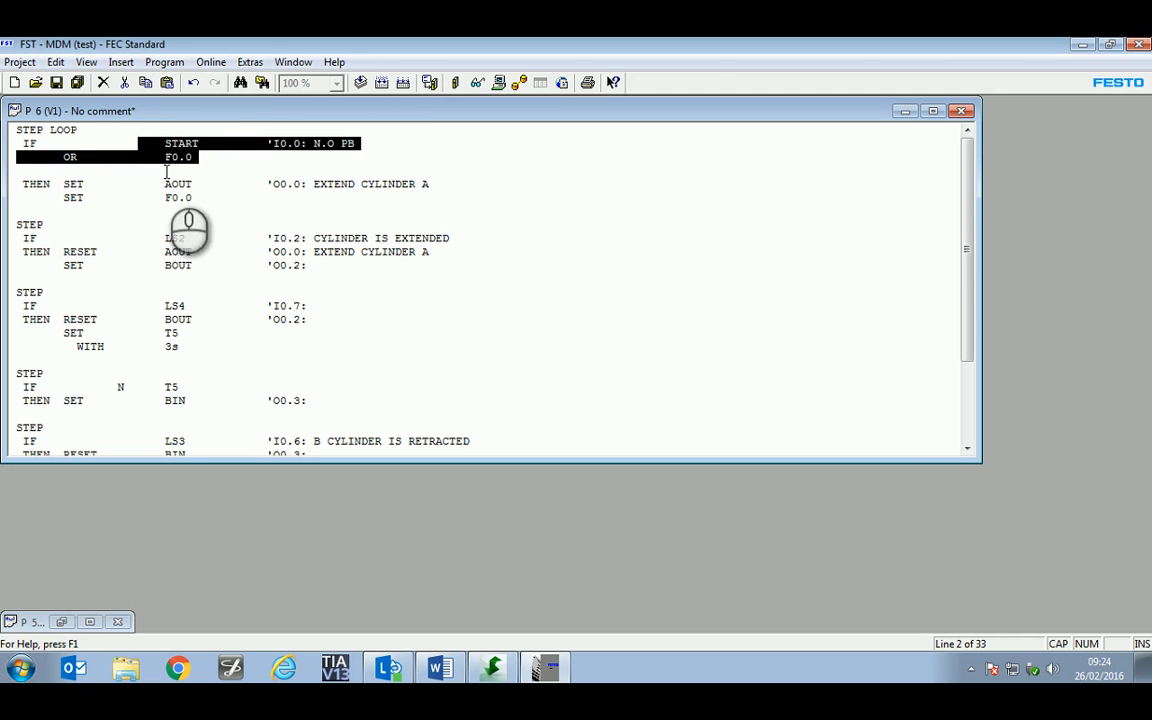
pyautogui.moveTo(184, 170)
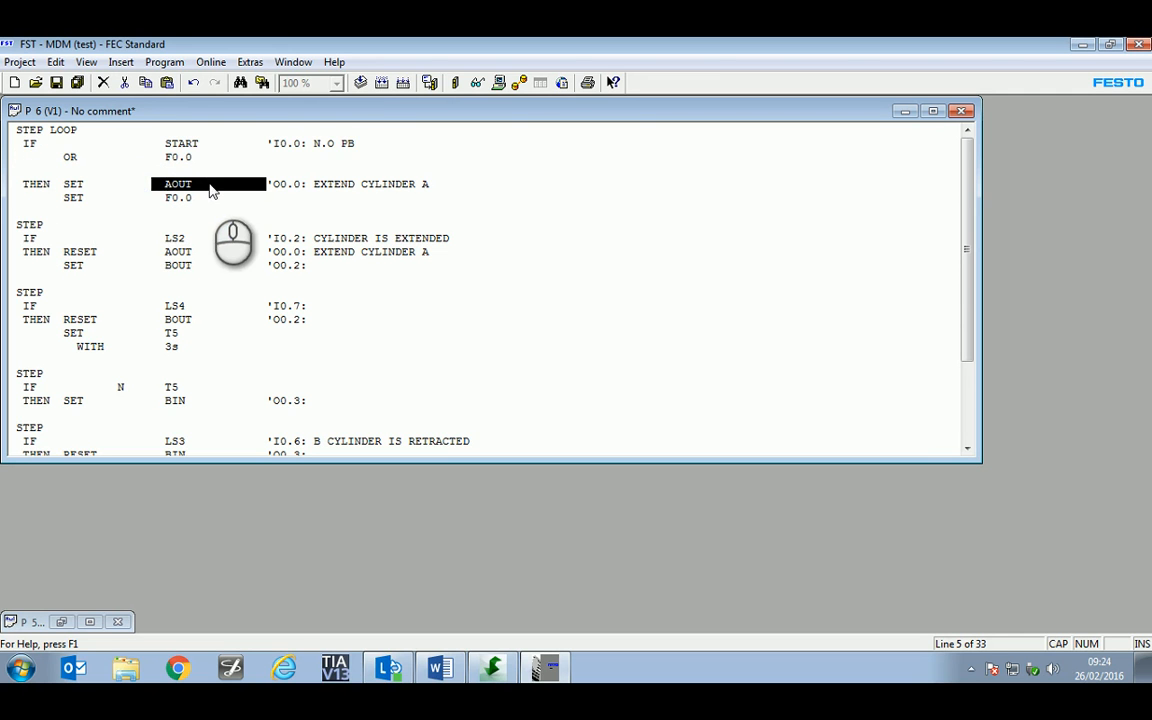
pyautogui.moveTo(88, 260)
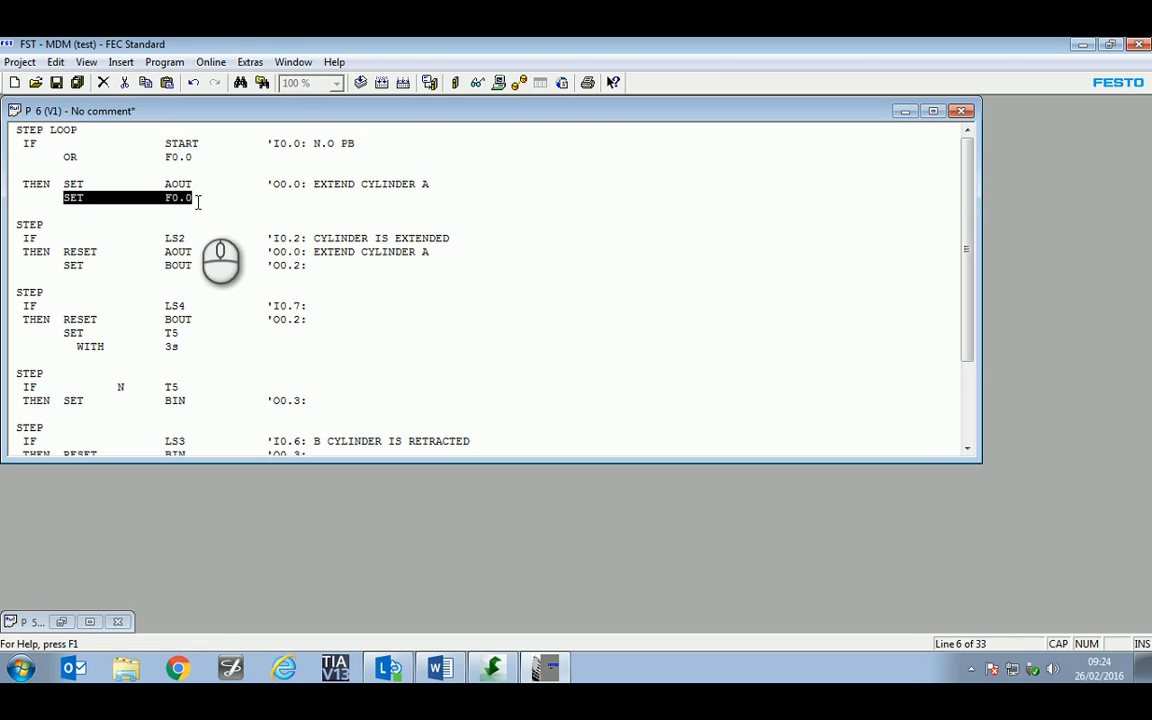
pyautogui.moveTo(90, 320)
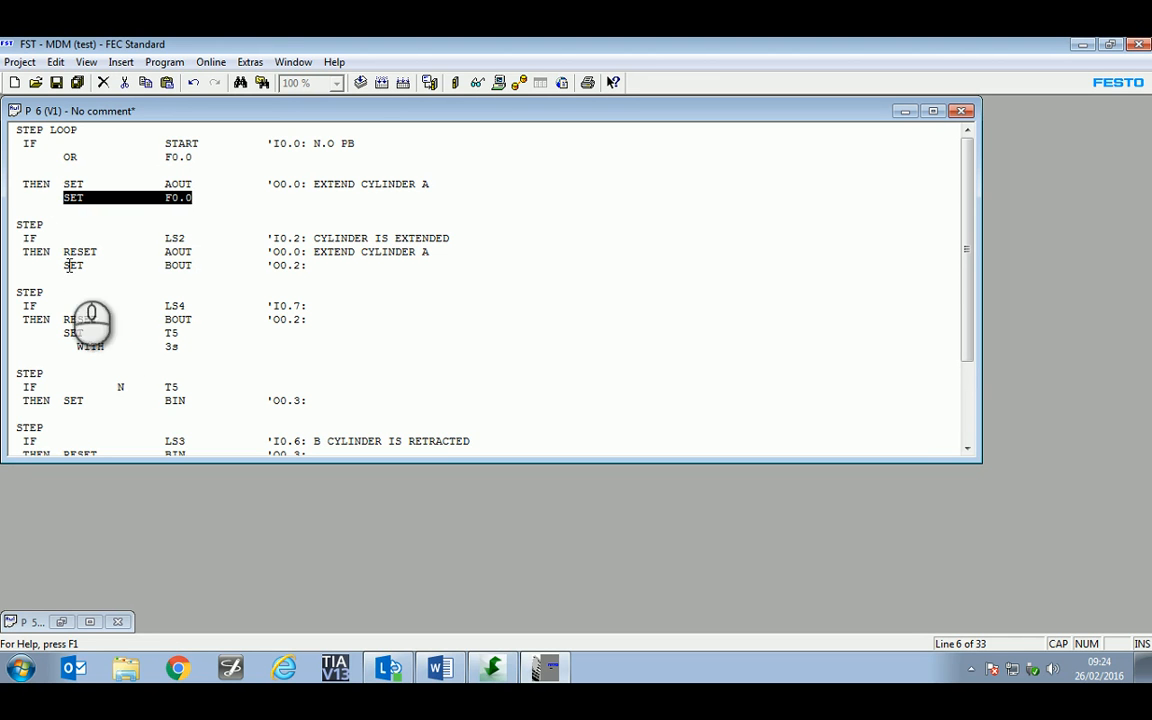
# - Check the LS2 condition and the new SET F0.0 line in P6's first step
pyautogui.click(190, 238)
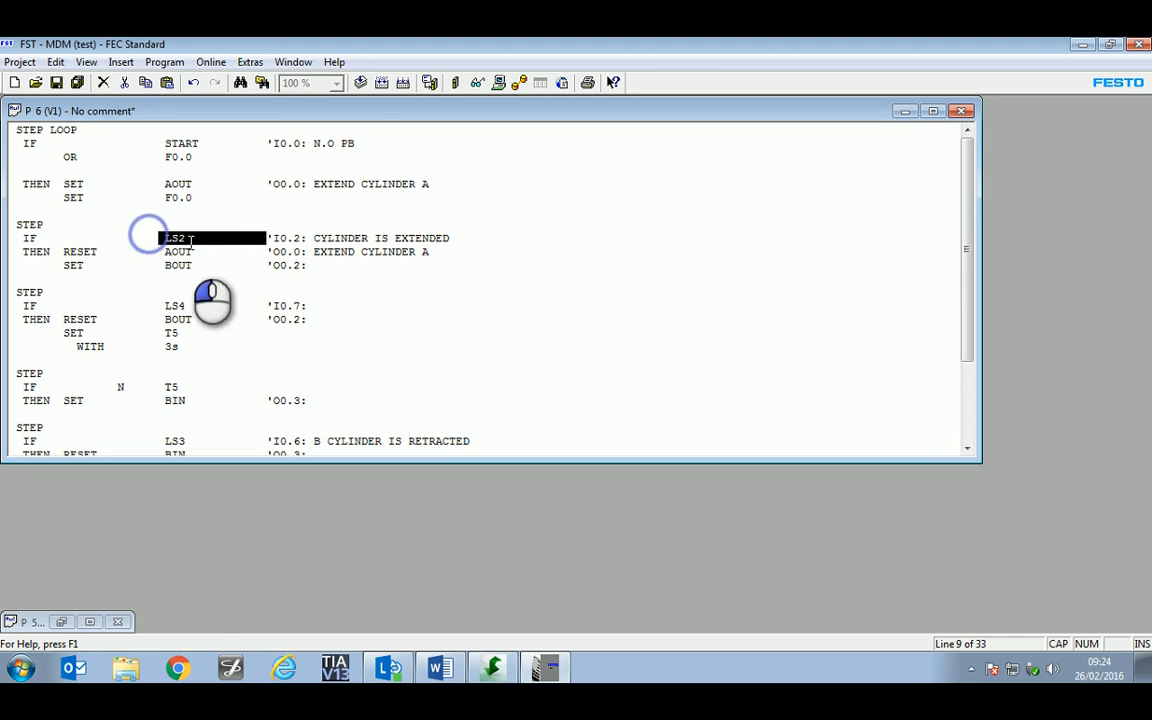
pyautogui.scroll(-3)
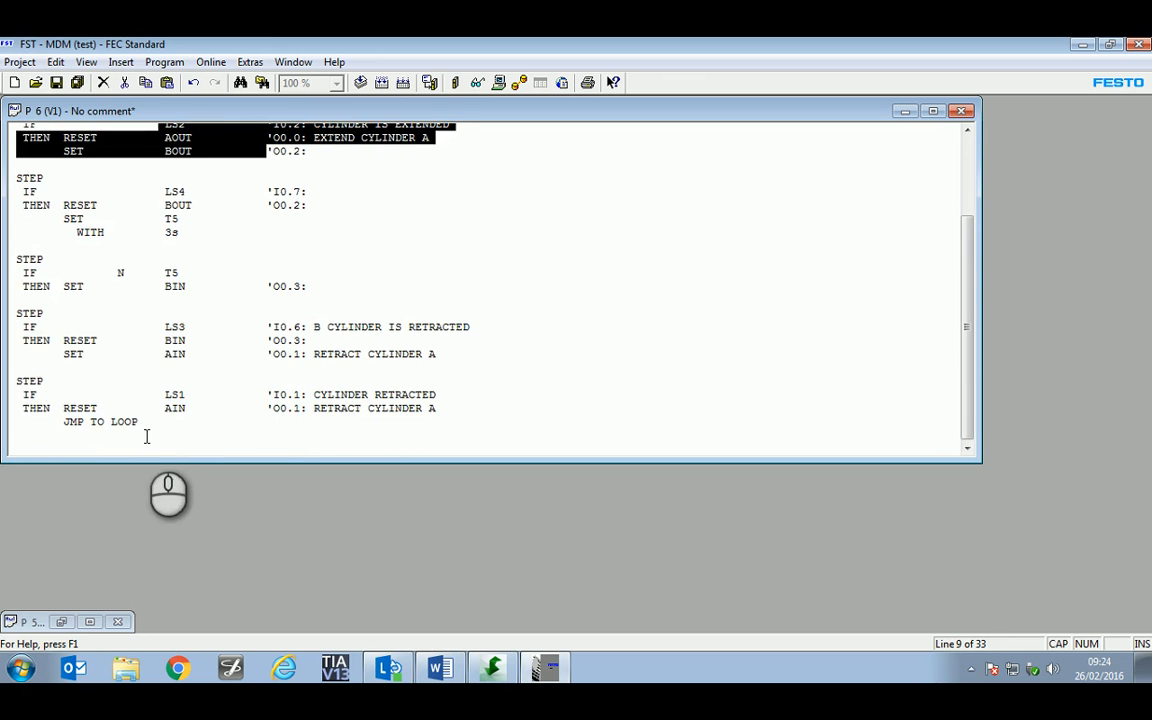
pyautogui.scroll(3)
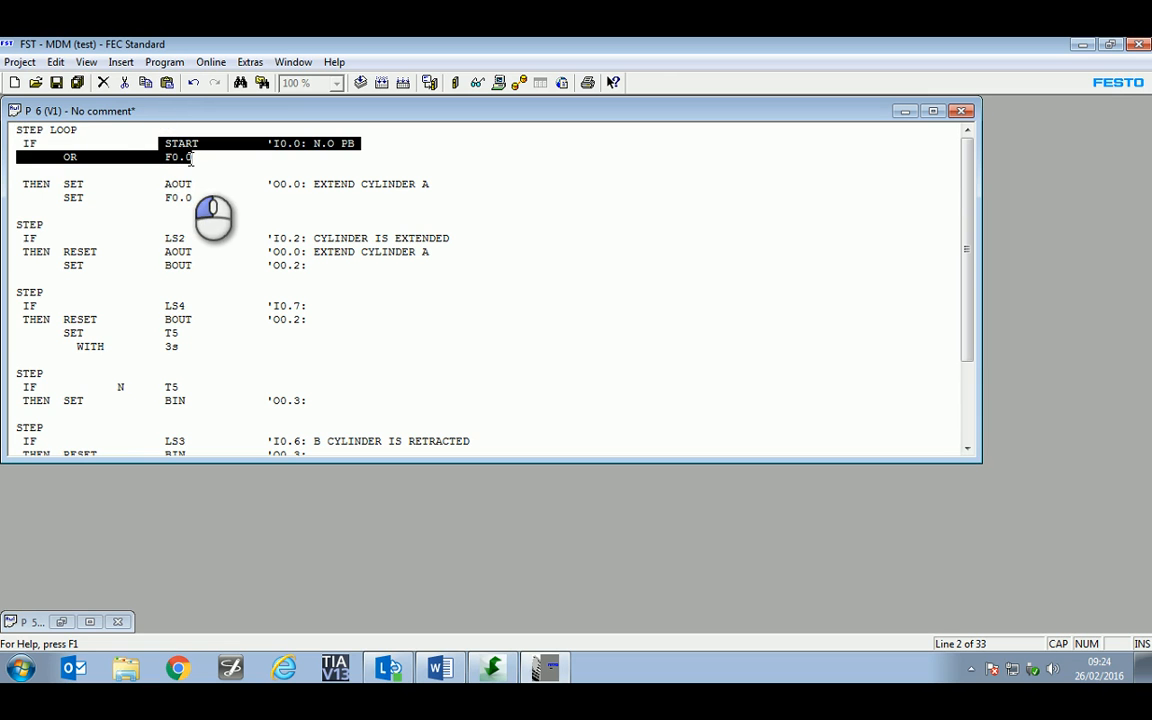
pyautogui.moveTo(192, 162)
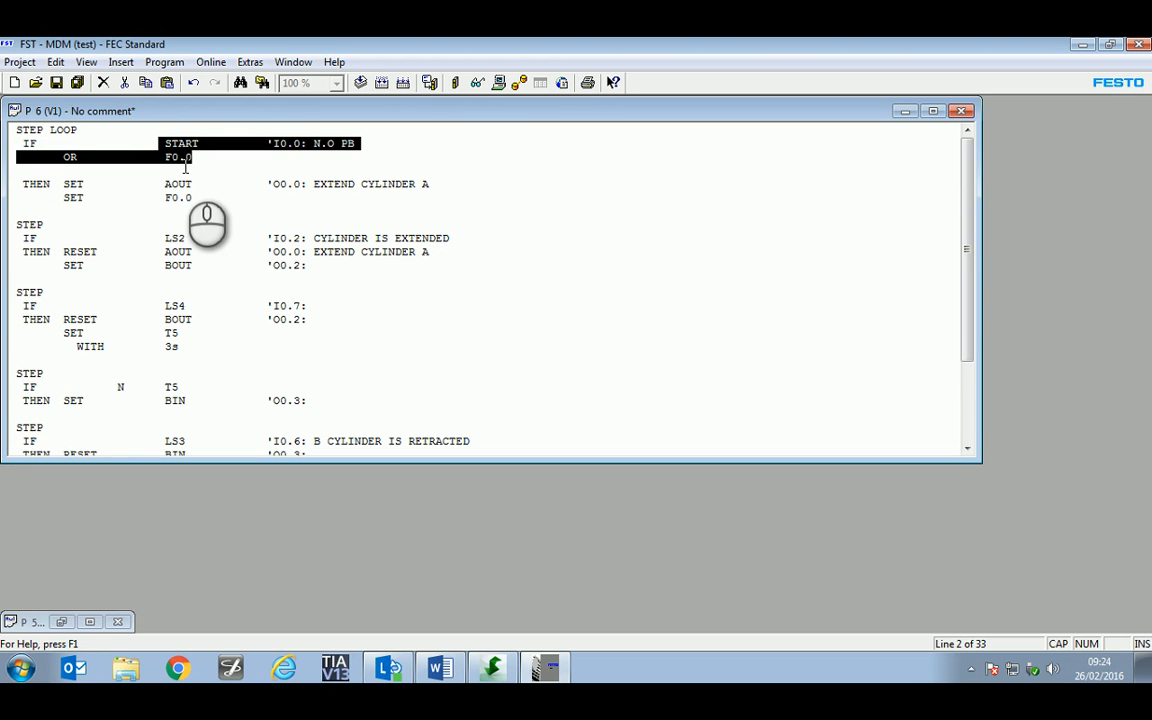
pyautogui.moveTo(196, 220)
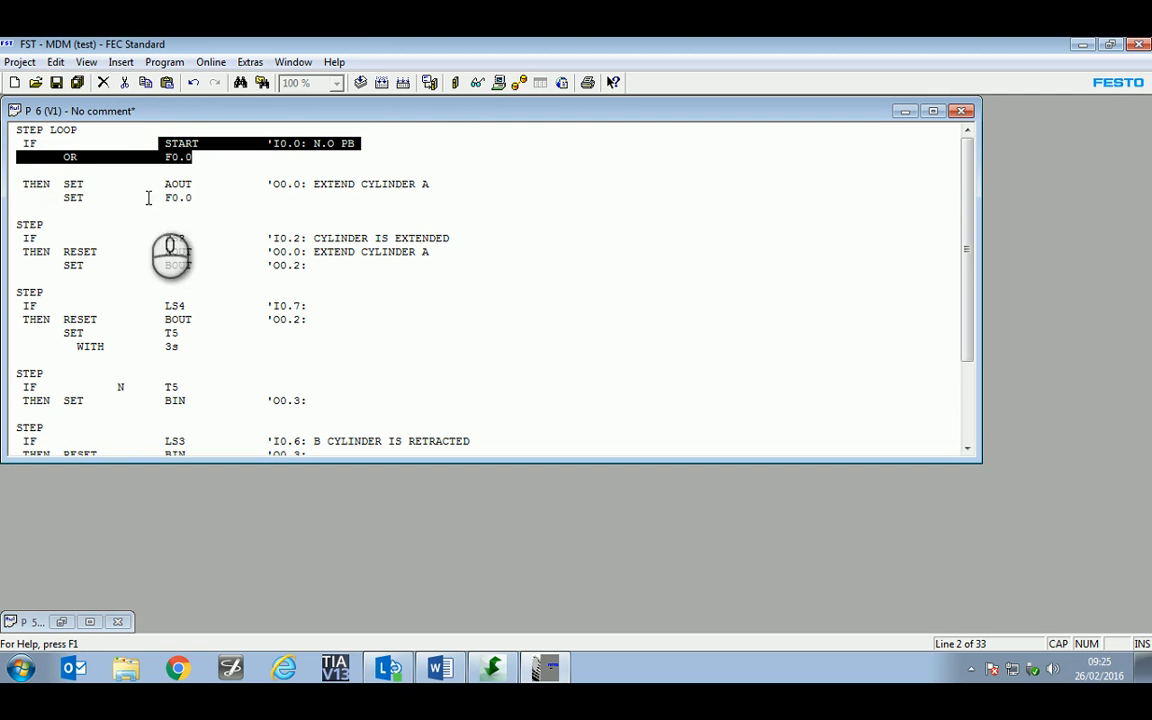
pyautogui.click(120, 198)
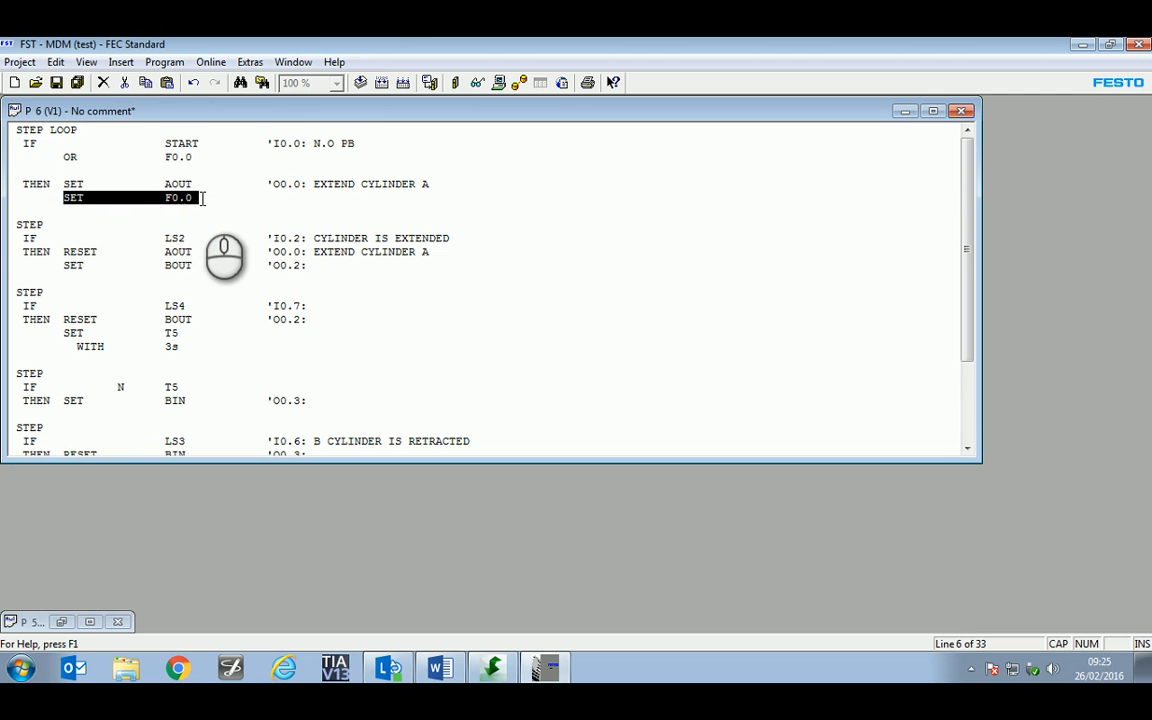
pyautogui.moveTo(156, 198)
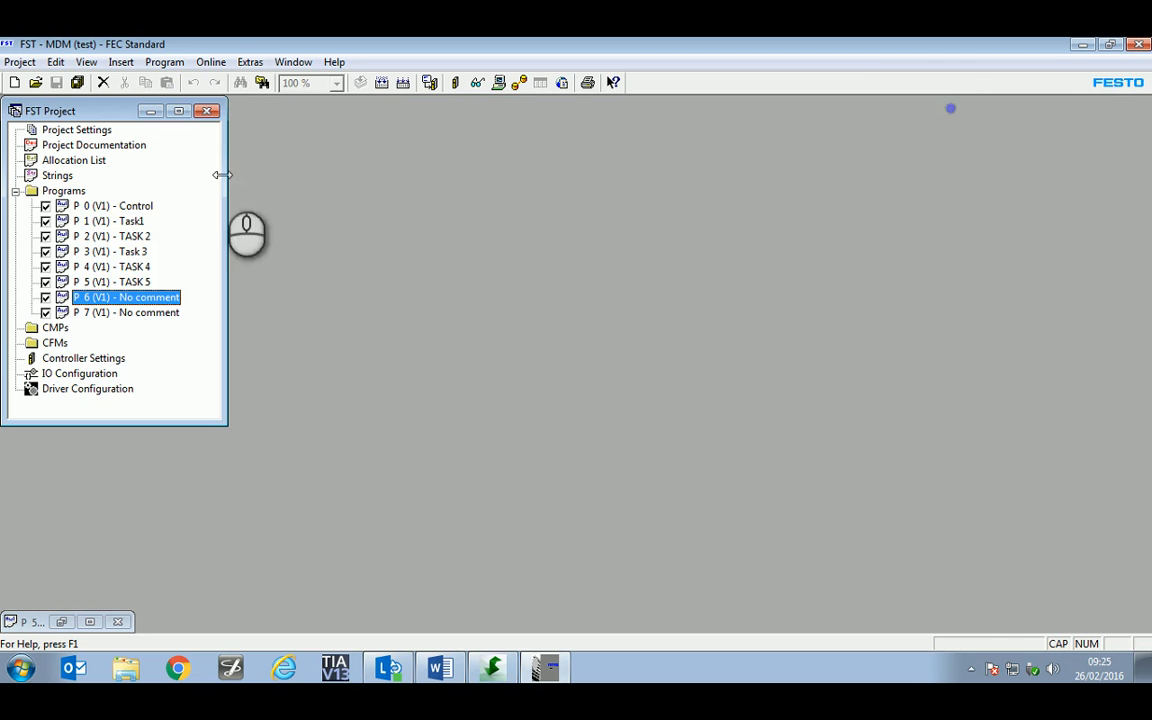
# - Start empty P7 with STEP / IF N S2 and decline registering S2 as a new operand
pyautogui.doubleClick(124, 312)
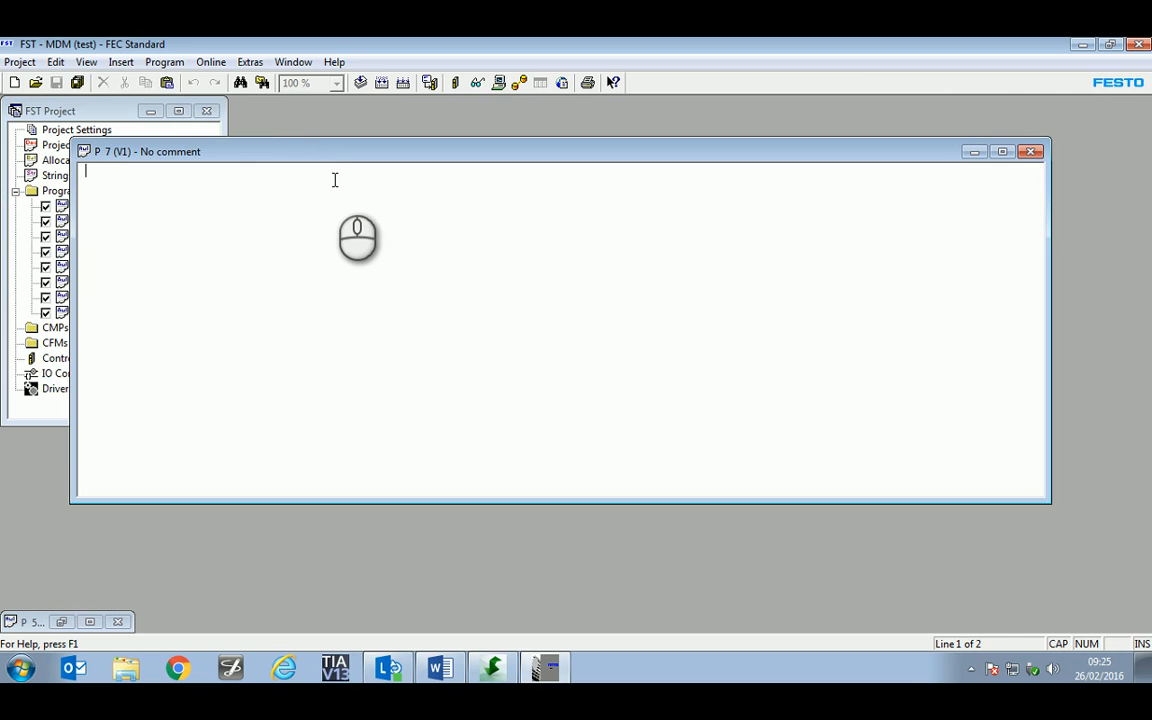
pyautogui.write('STEP')
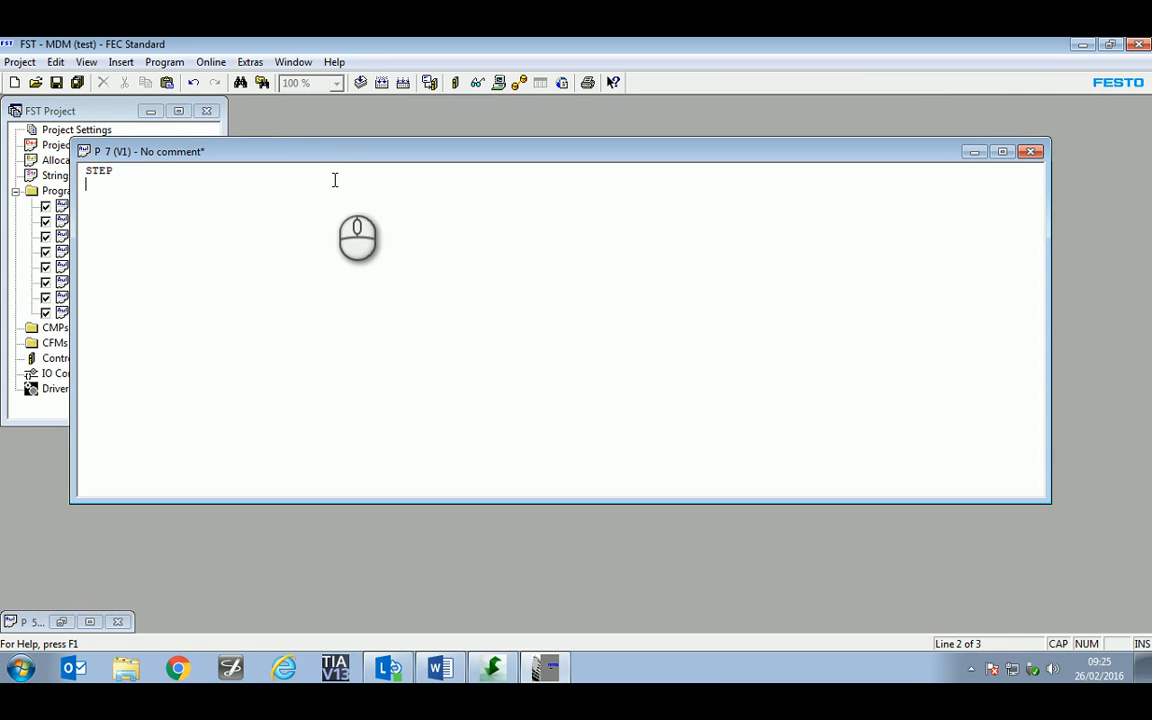
pyautogui.write('IF')
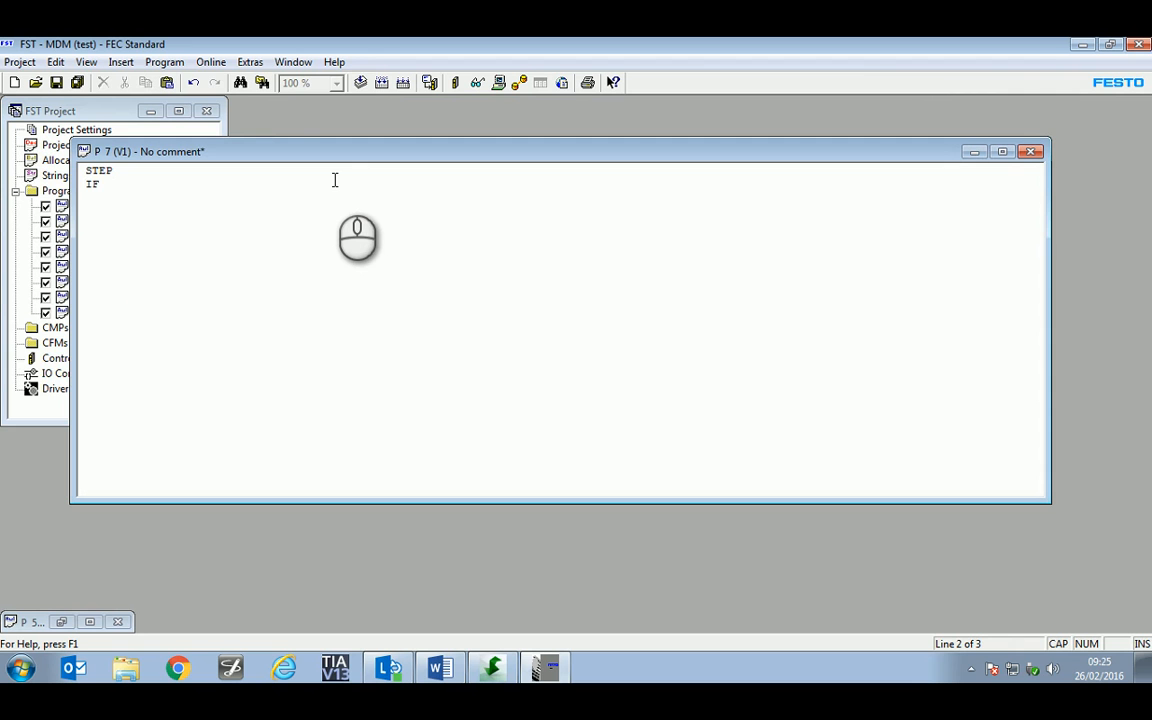
pyautogui.write('N')
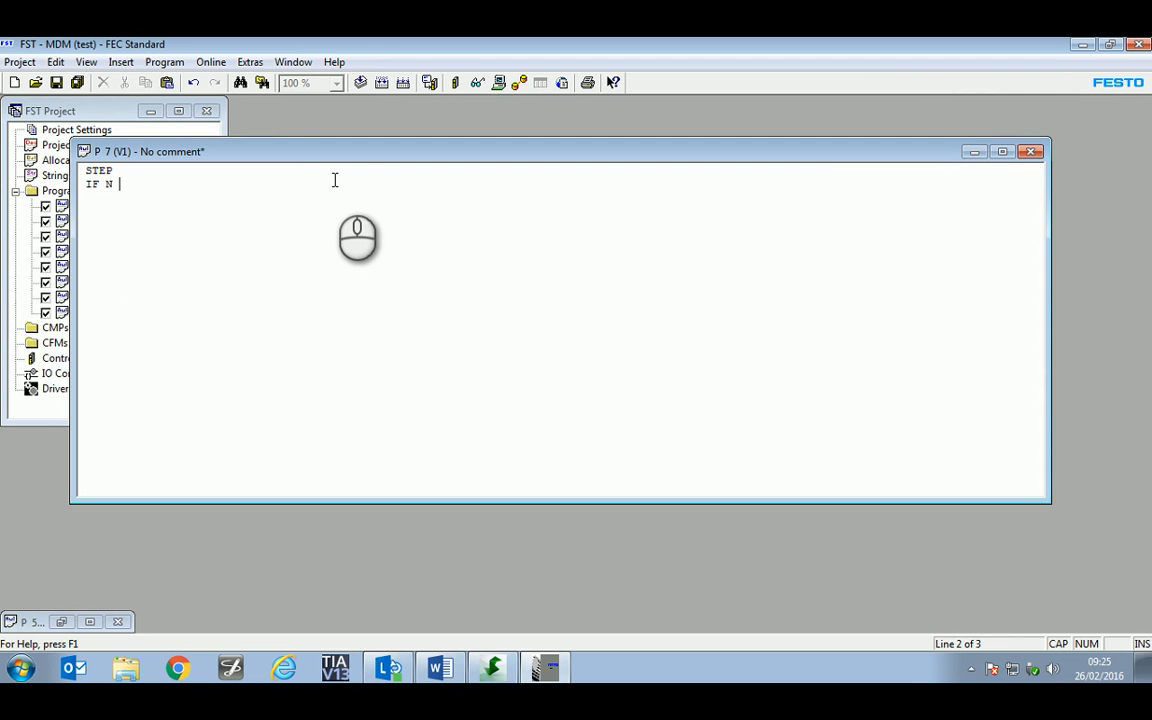
pyautogui.write('S2')
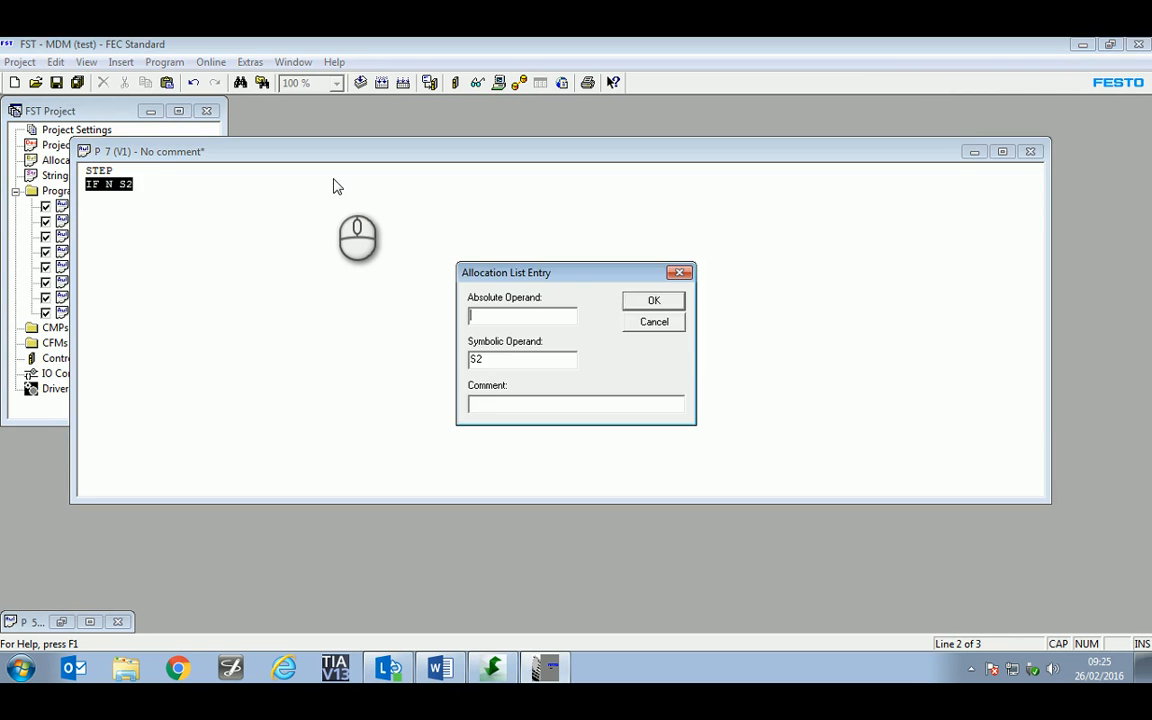
pyautogui.click(654, 320)
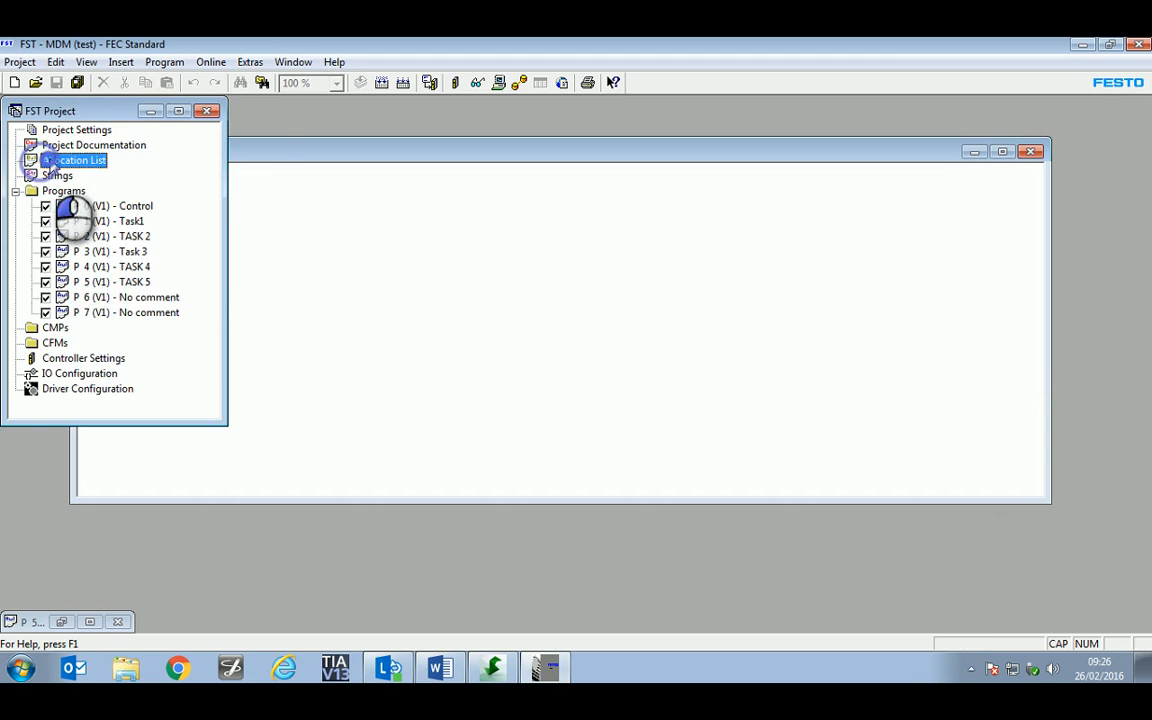
pyautogui.doubleClick(80, 160)
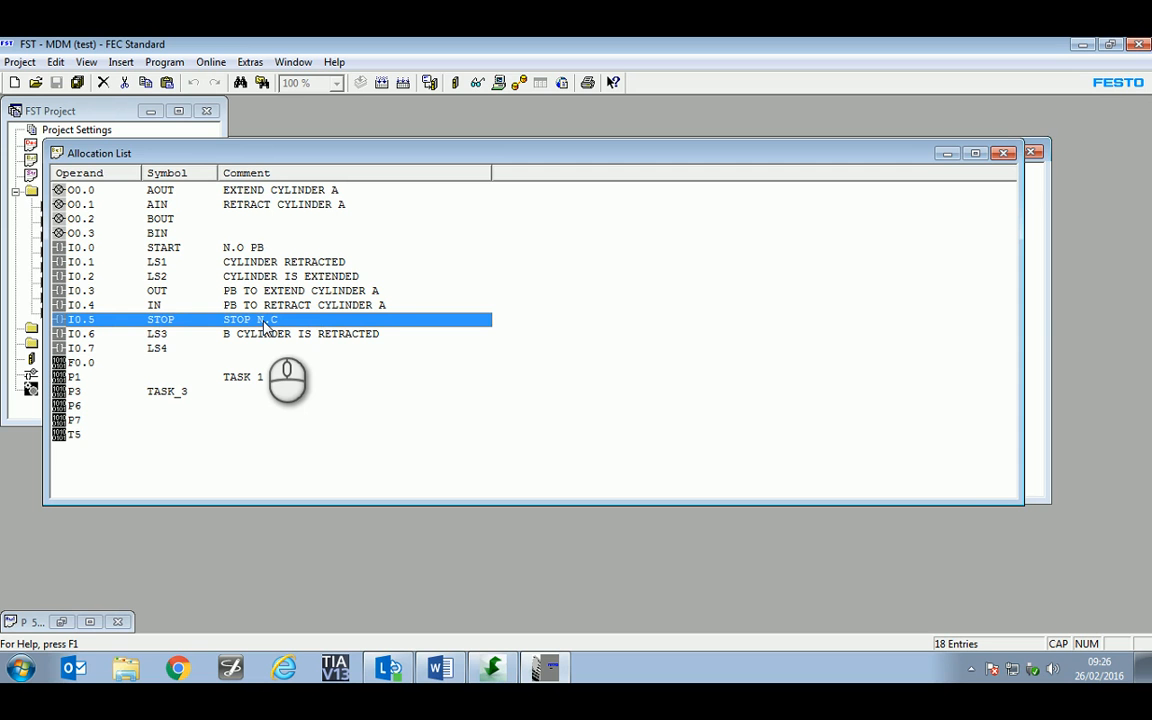
pyautogui.moveTo(1004, 152)
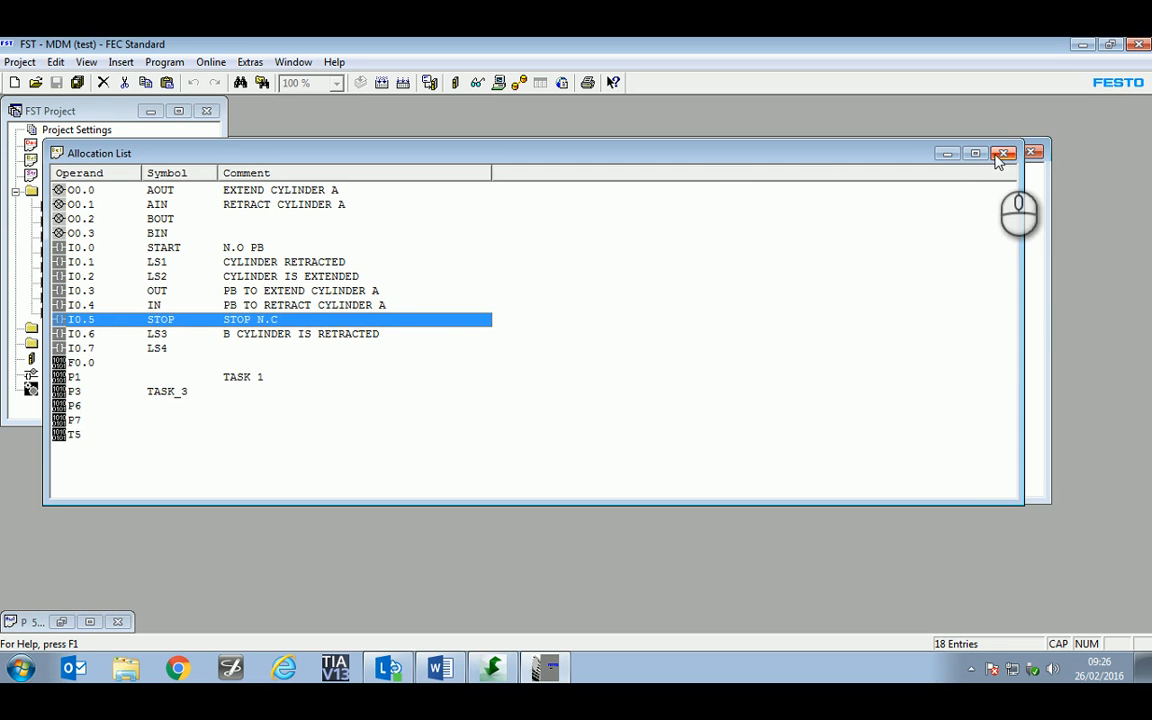
pyautogui.click(1004, 152)
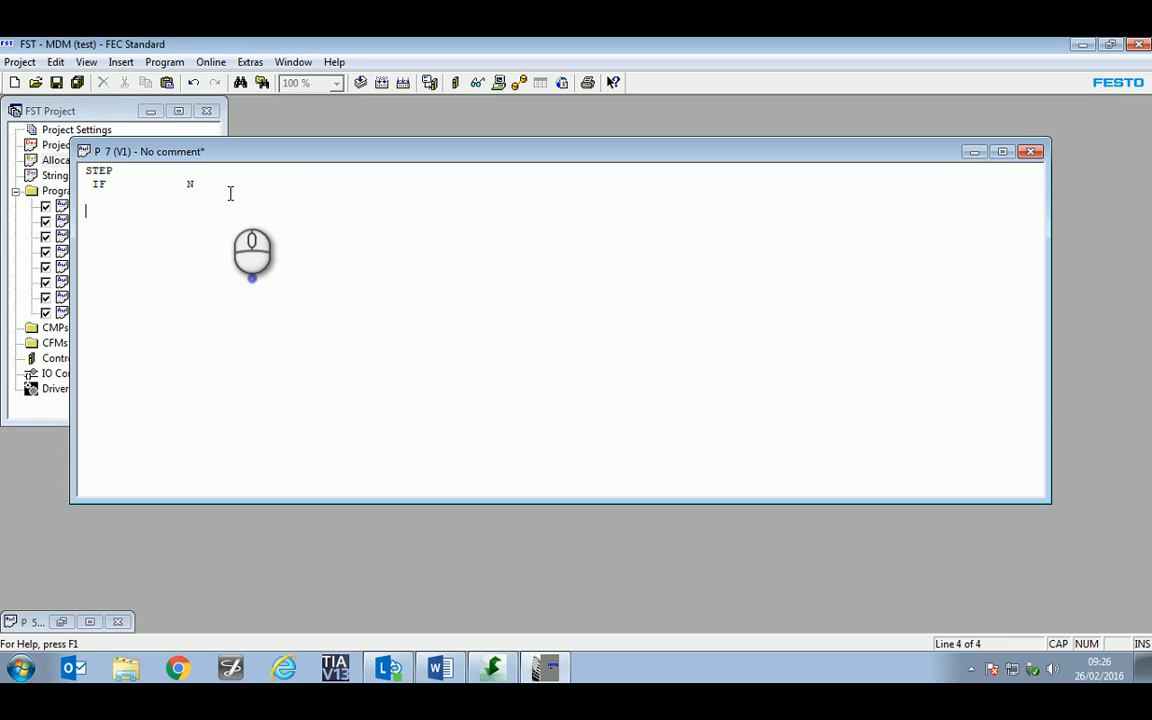
# - Write P7 as IF N STOP THEN RESET F0.0, with a JMP TO LOOP line typed after it
pyautogui.write("STOP            'I0.5: STOP N.C")
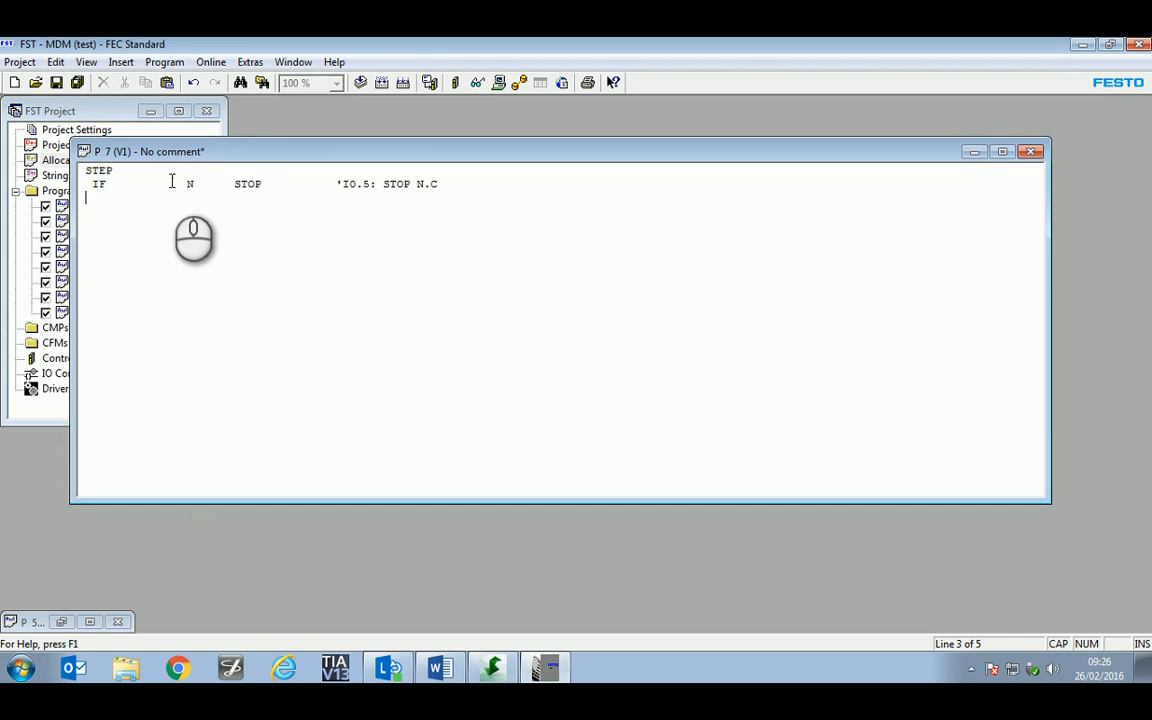
pyautogui.doubleClick(190, 184)
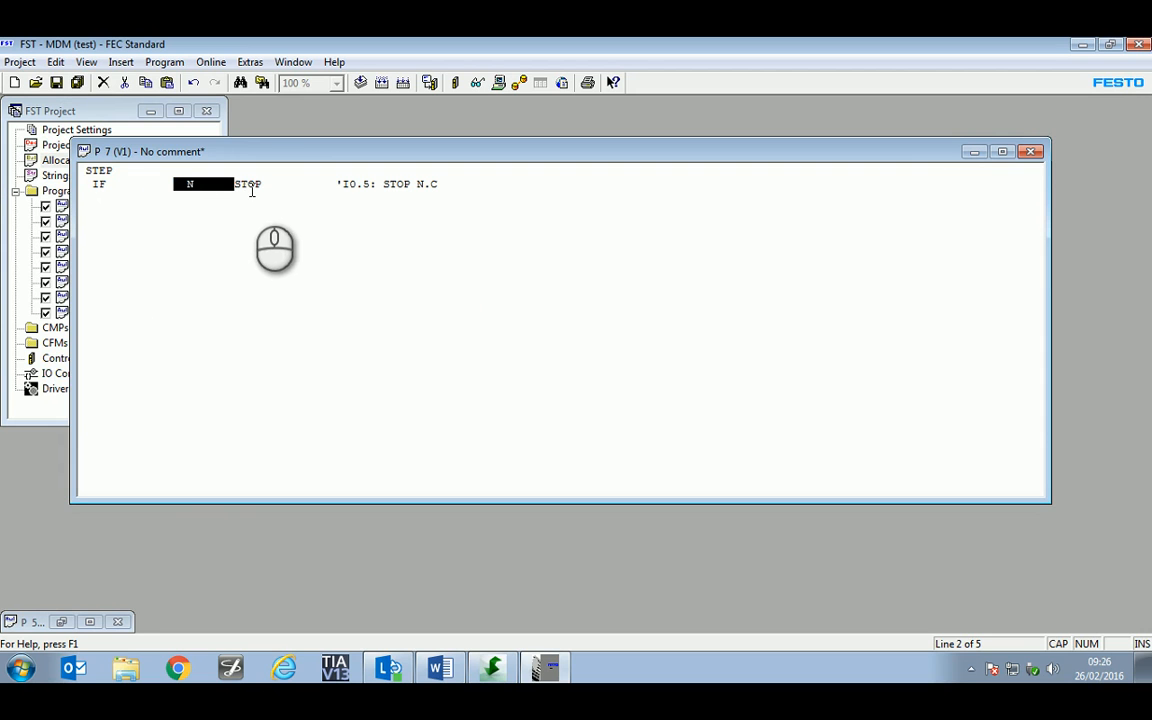
pyautogui.moveTo(190, 190)
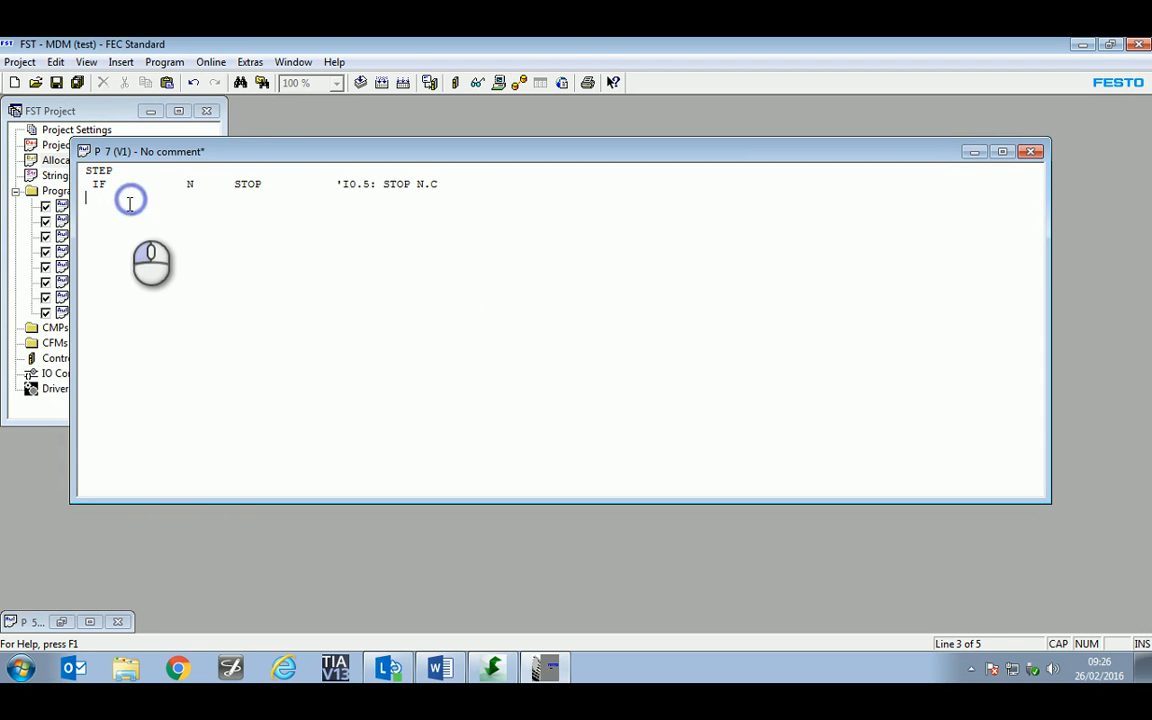
pyautogui.write('THEN RE')
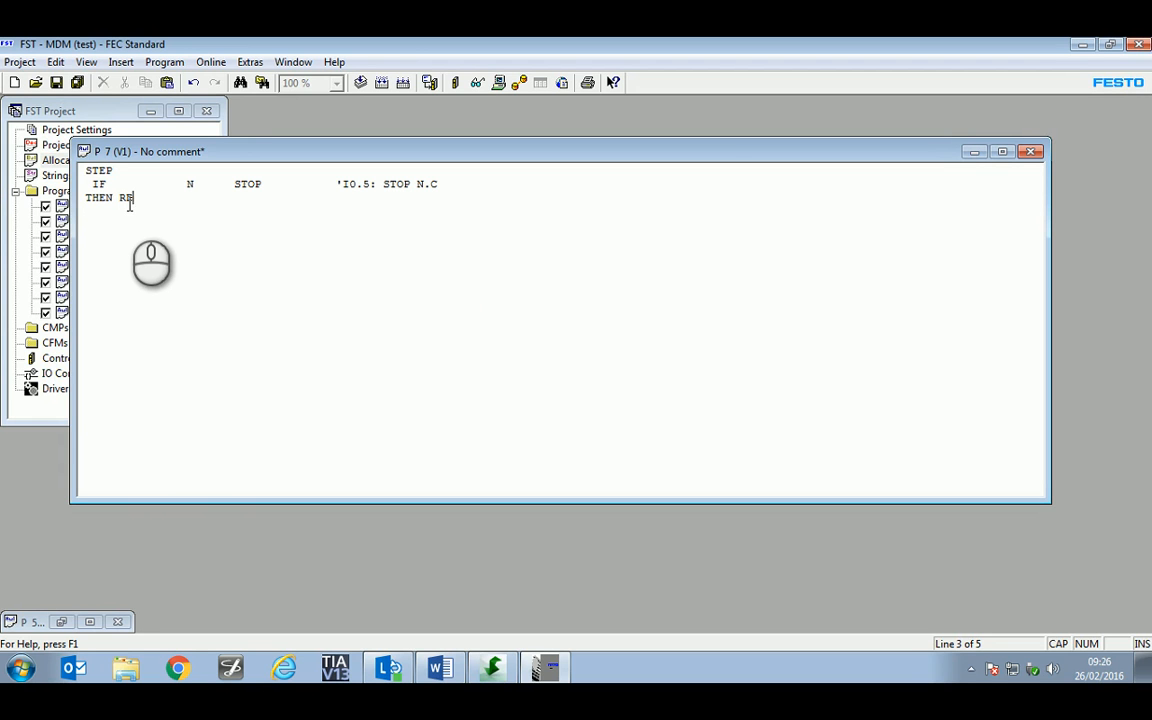
pyautogui.write('SET F')
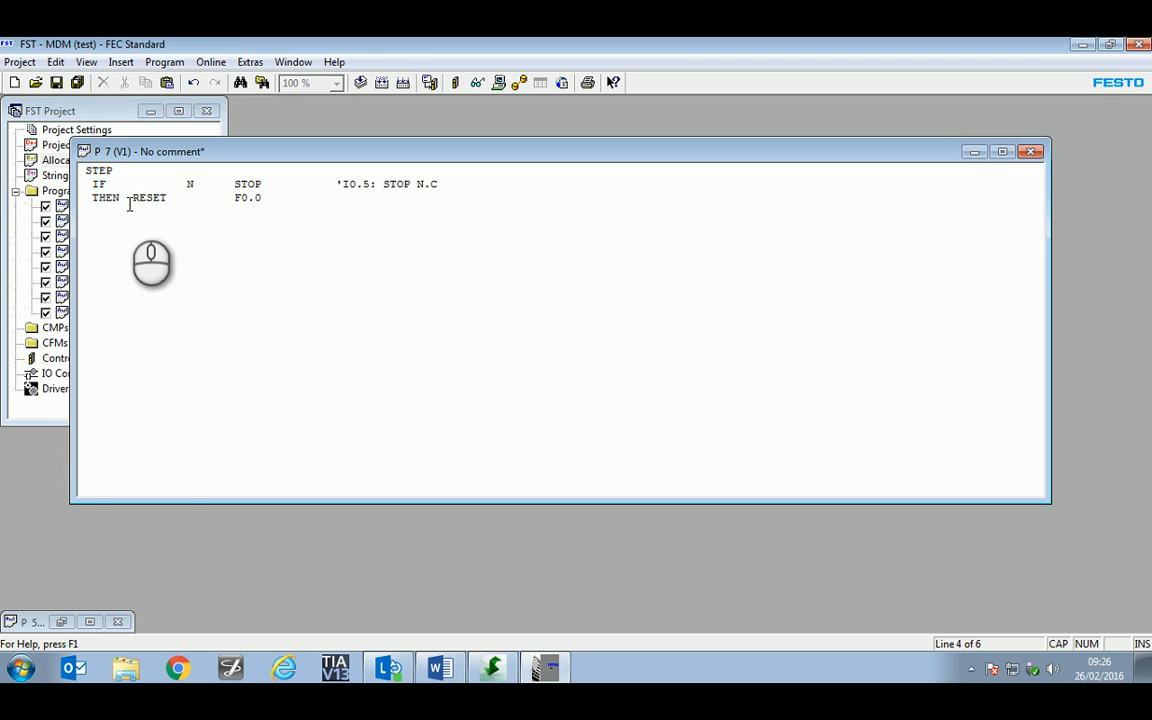
pyautogui.write('JMP TO')
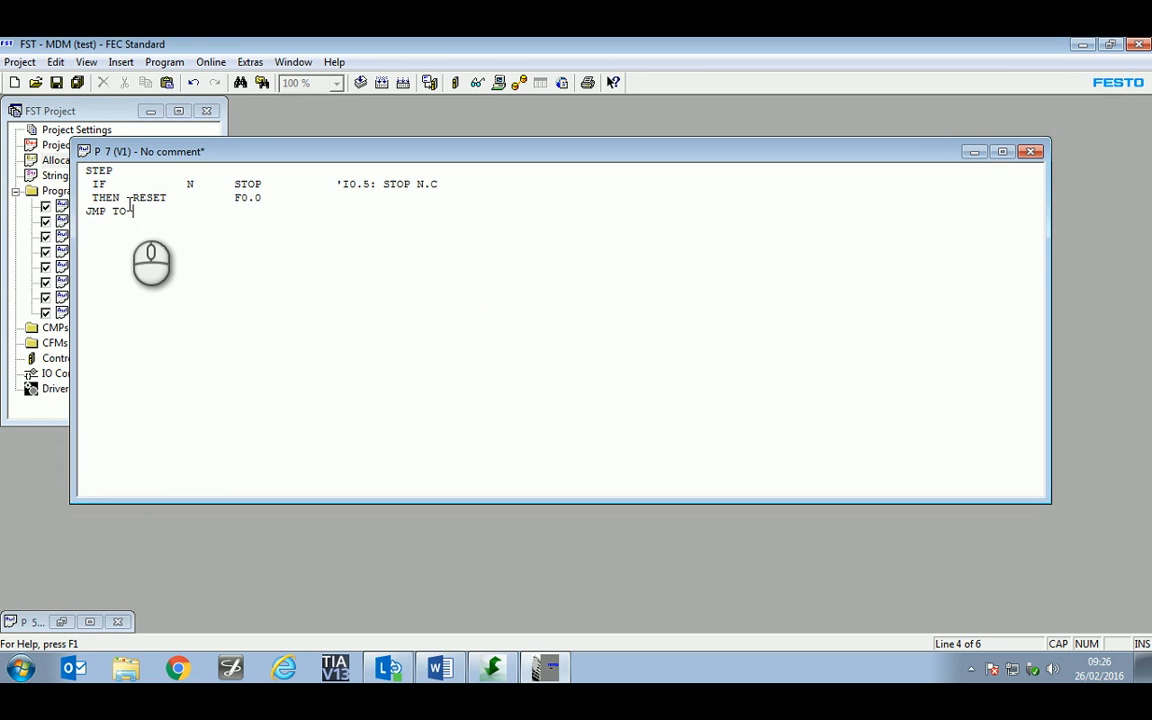
pyautogui.write('LOOP')
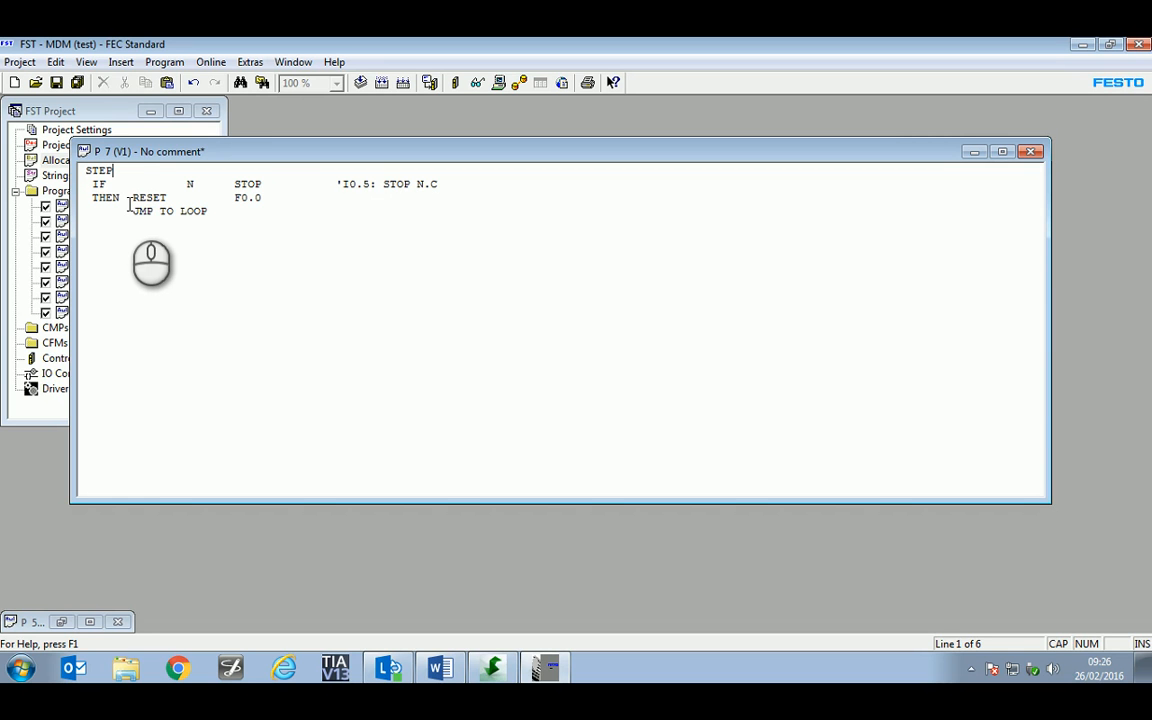
pyautogui.write('LOOP')
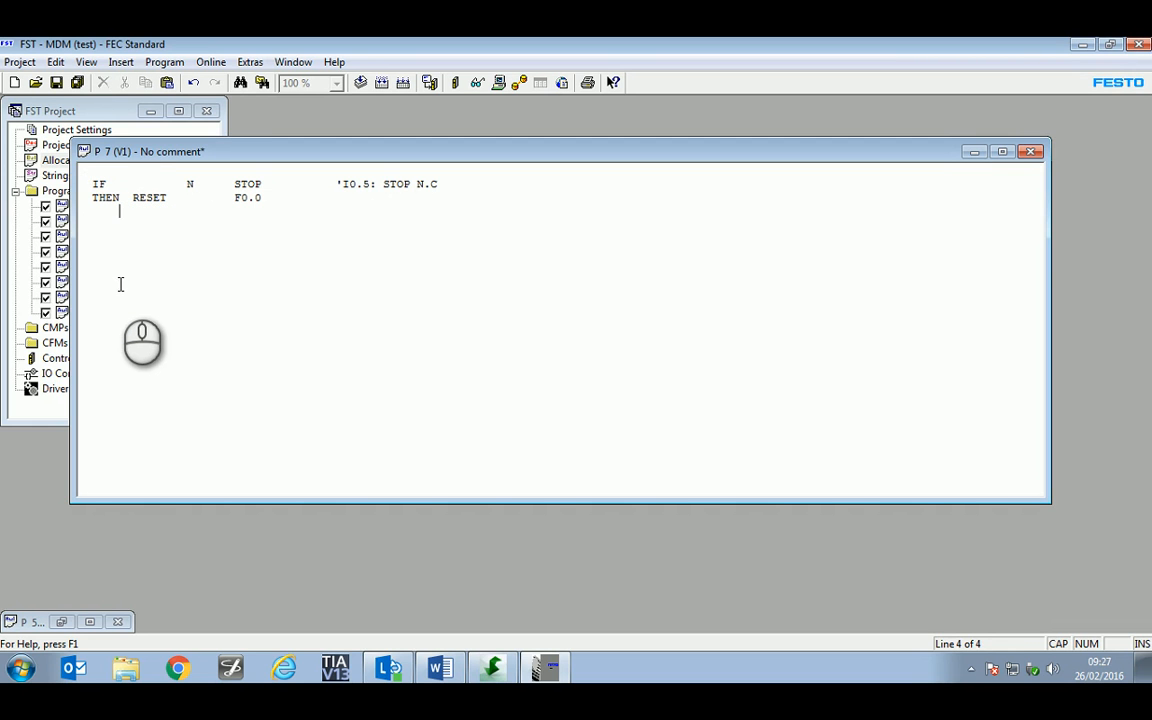
pyautogui.moveTo(204, 240)
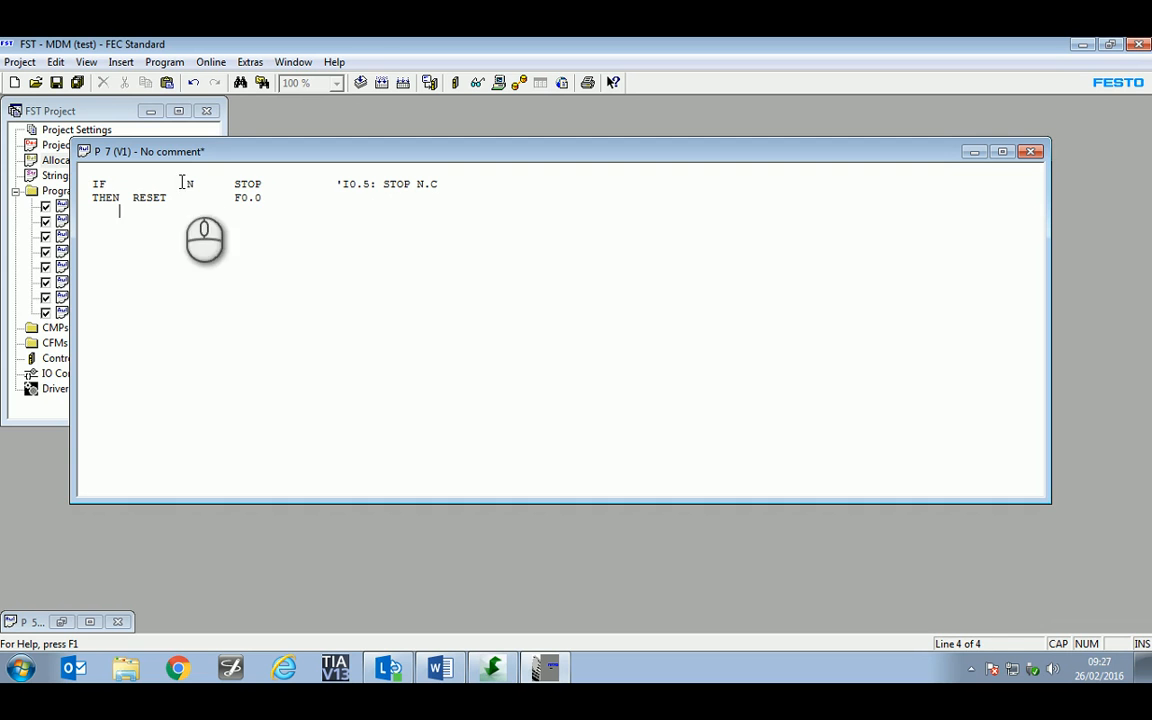
pyautogui.moveTo(136, 278)
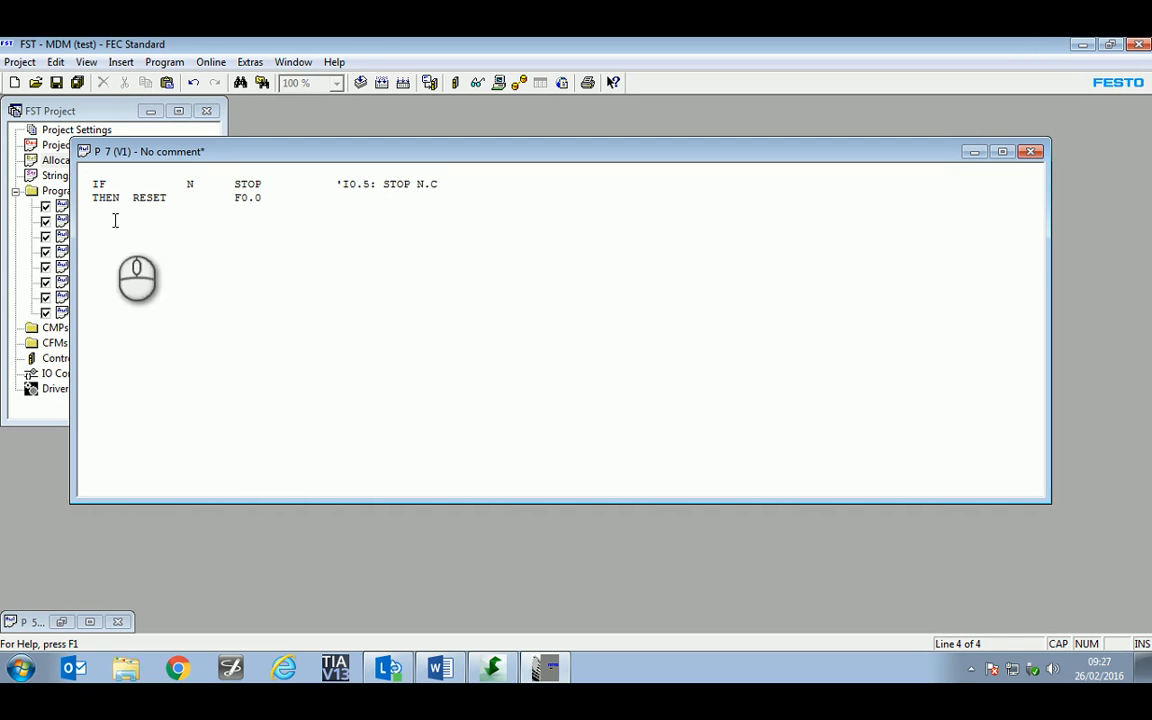
pyautogui.moveTo(288, 300)
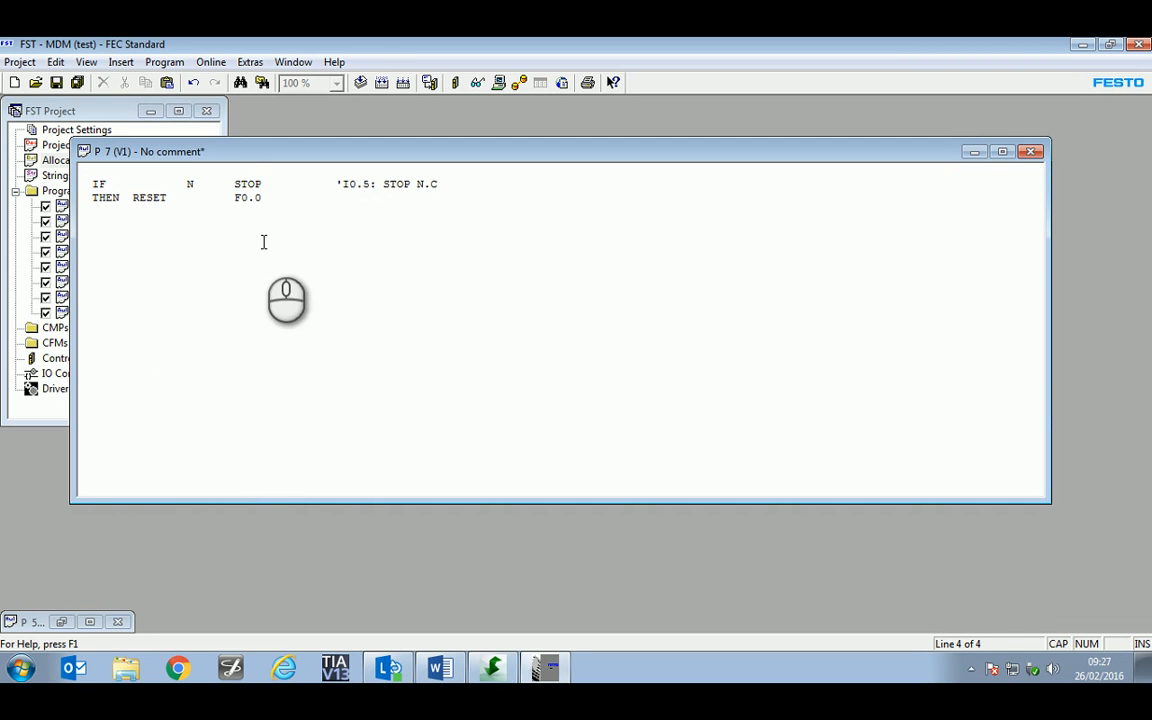
pyautogui.moveTo(284, 280)
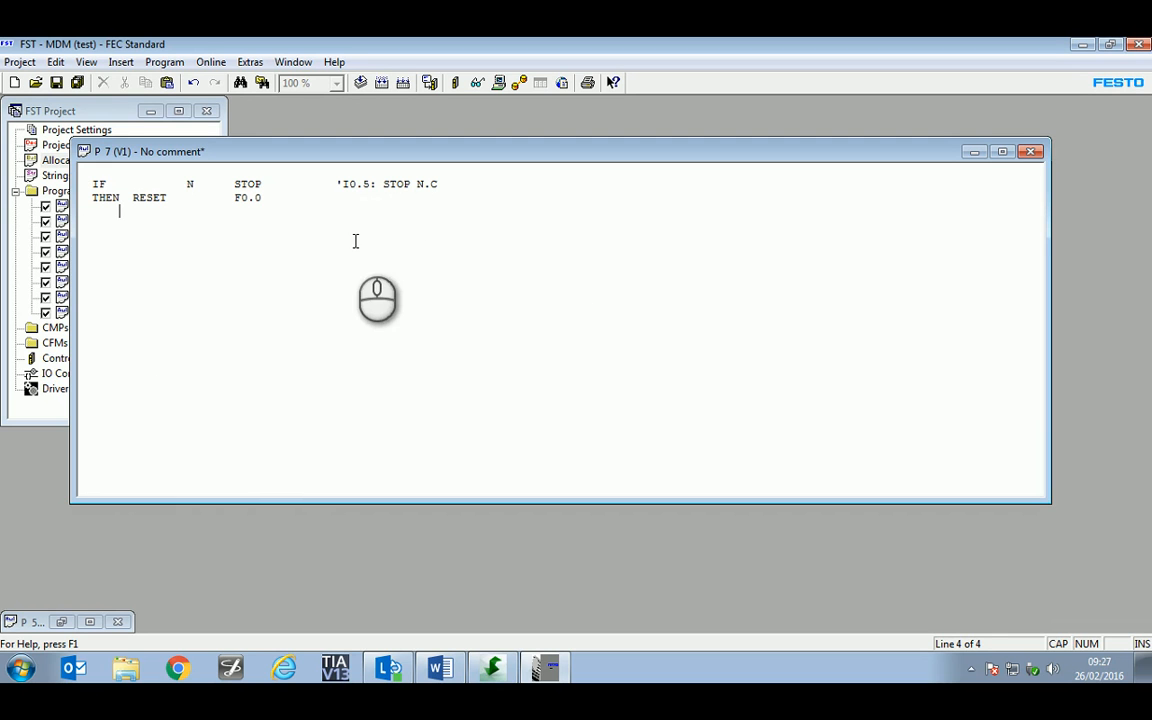
# - Leave P7 and verify P6 still sets F0.0 and ends with JMP TO LOOP
pyautogui.click(1030, 152)
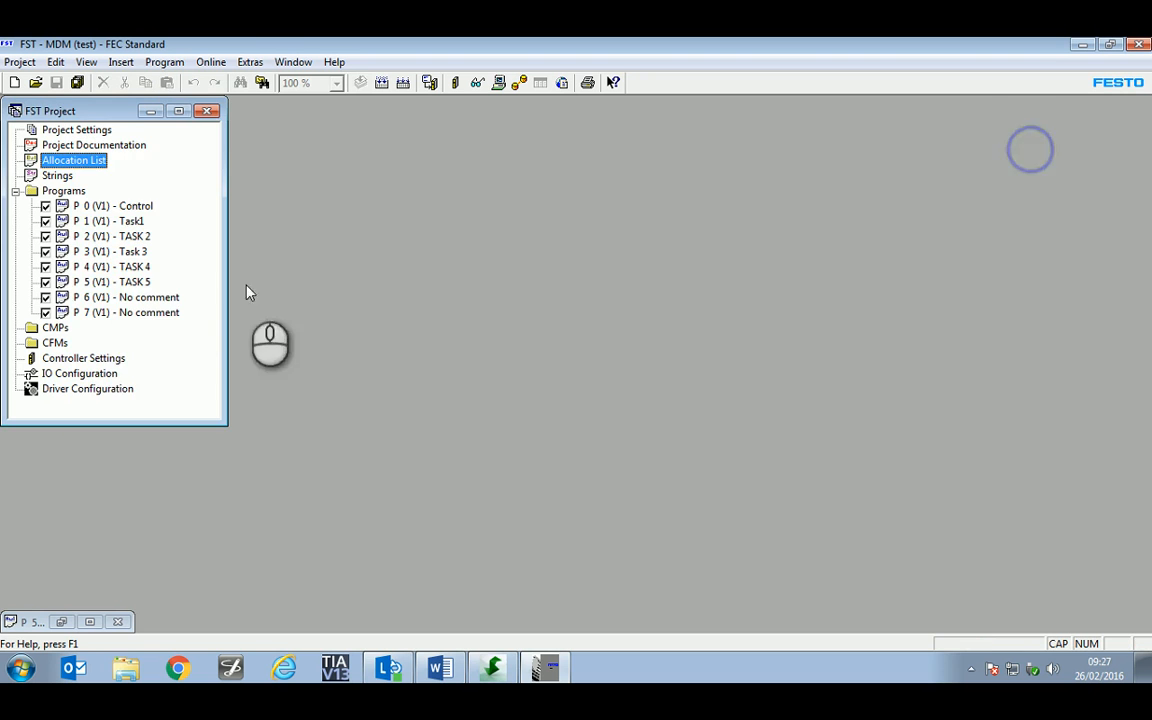
pyautogui.click(126, 296)
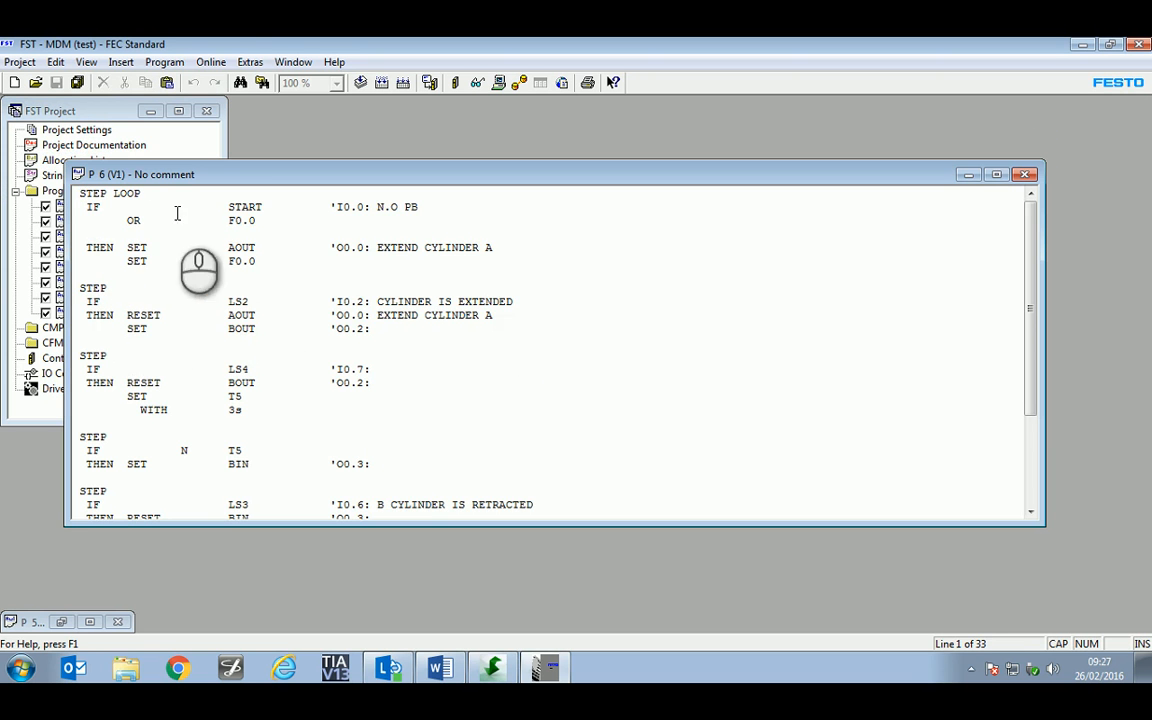
pyautogui.click(180, 220)
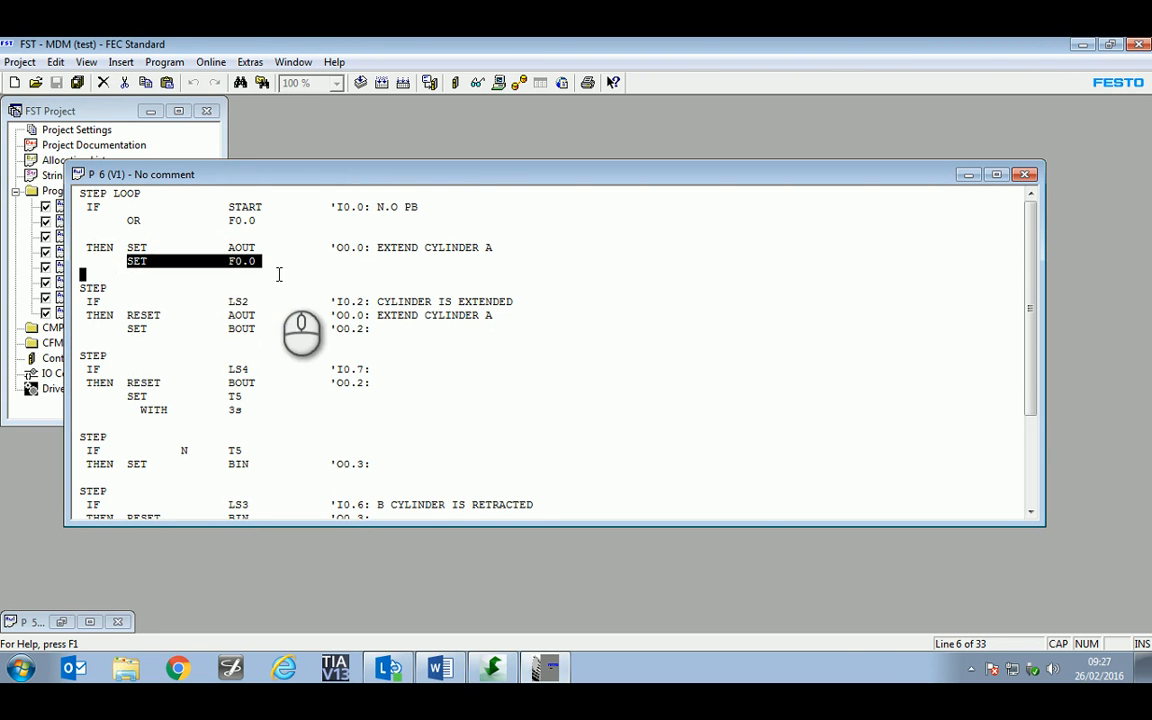
pyautogui.scroll(-3)
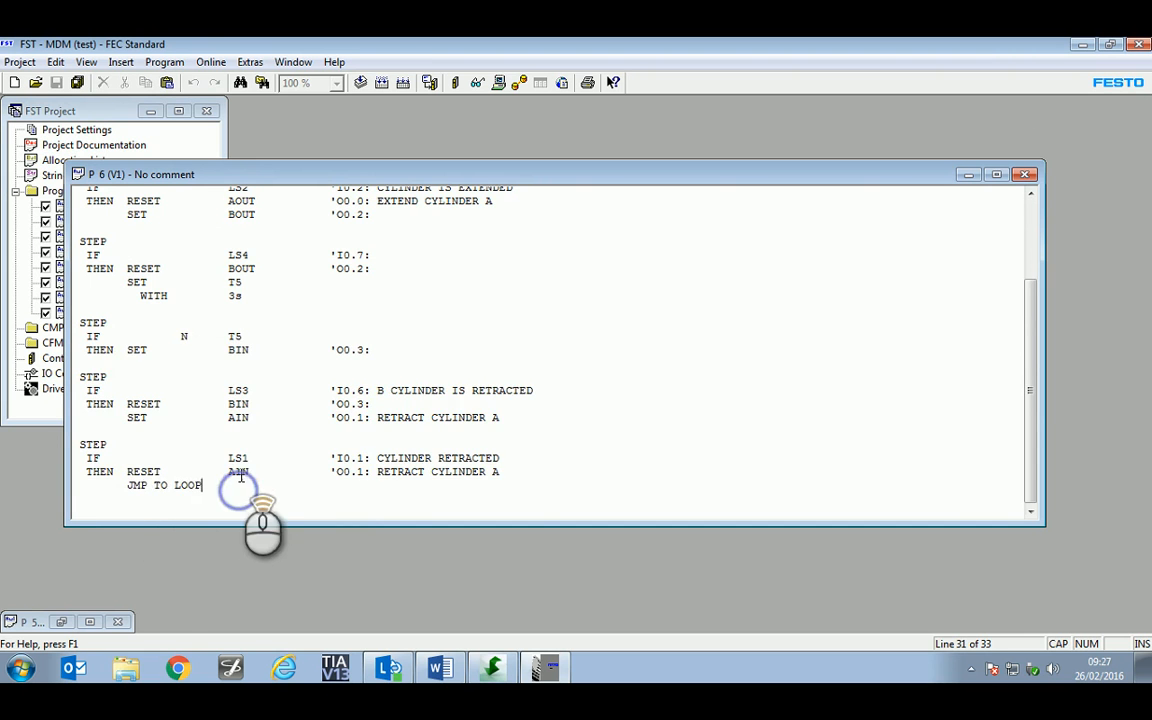
pyautogui.scroll(3)
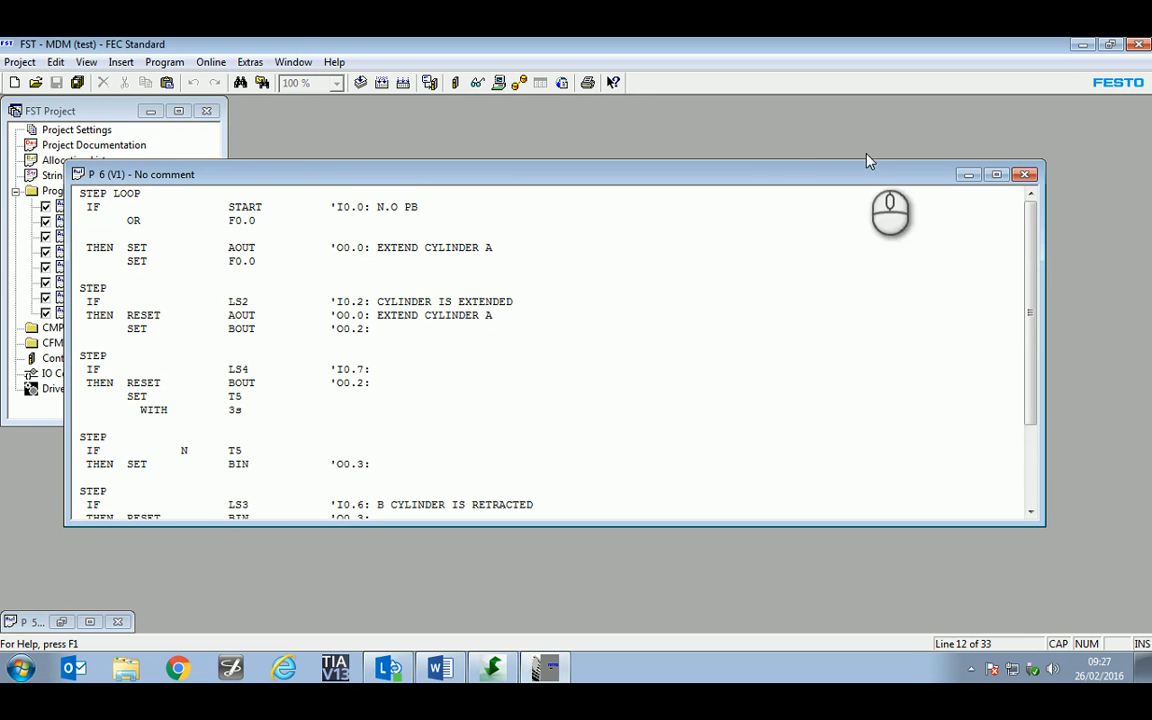
# - Leave P6 and bring up P0 Control, which sets P6 and P7
pyautogui.click(1024, 174)
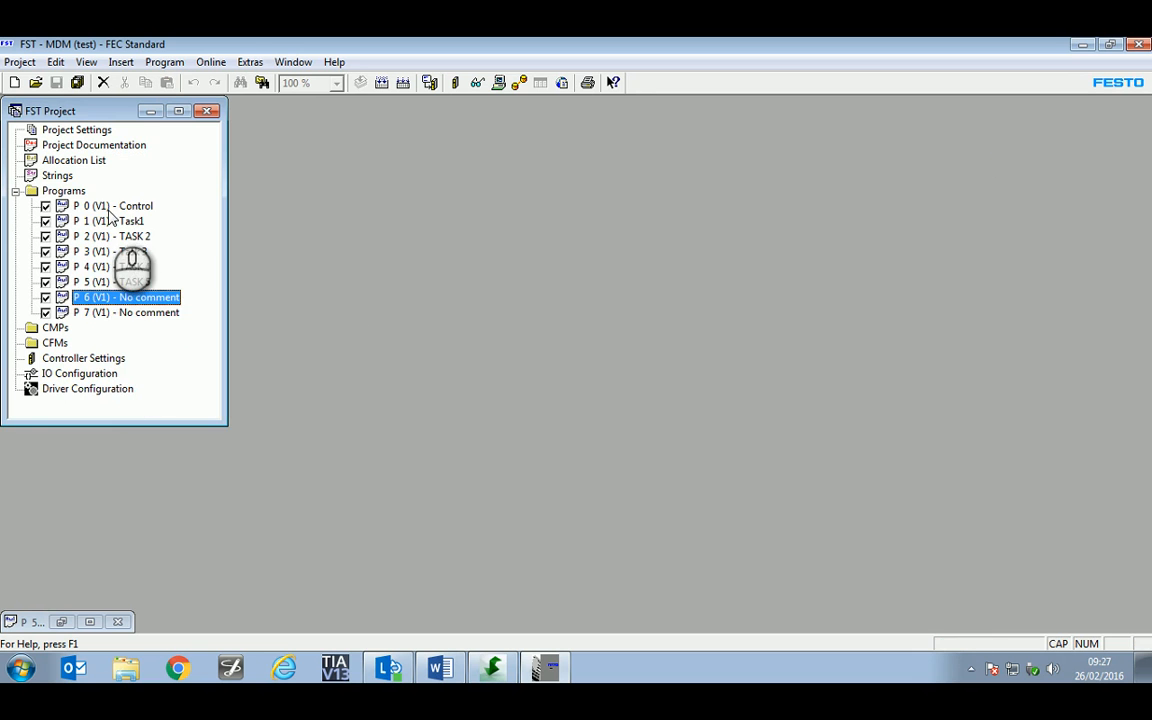
pyautogui.doubleClick(110, 204)
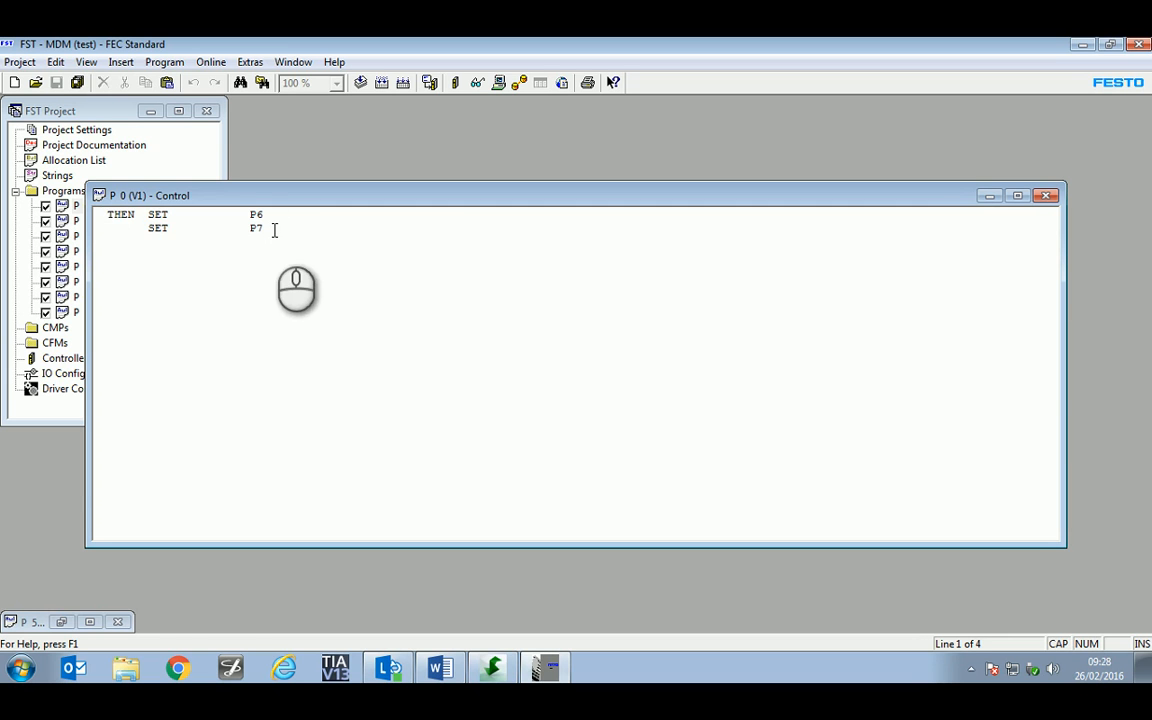
pyautogui.moveTo(186, 318)
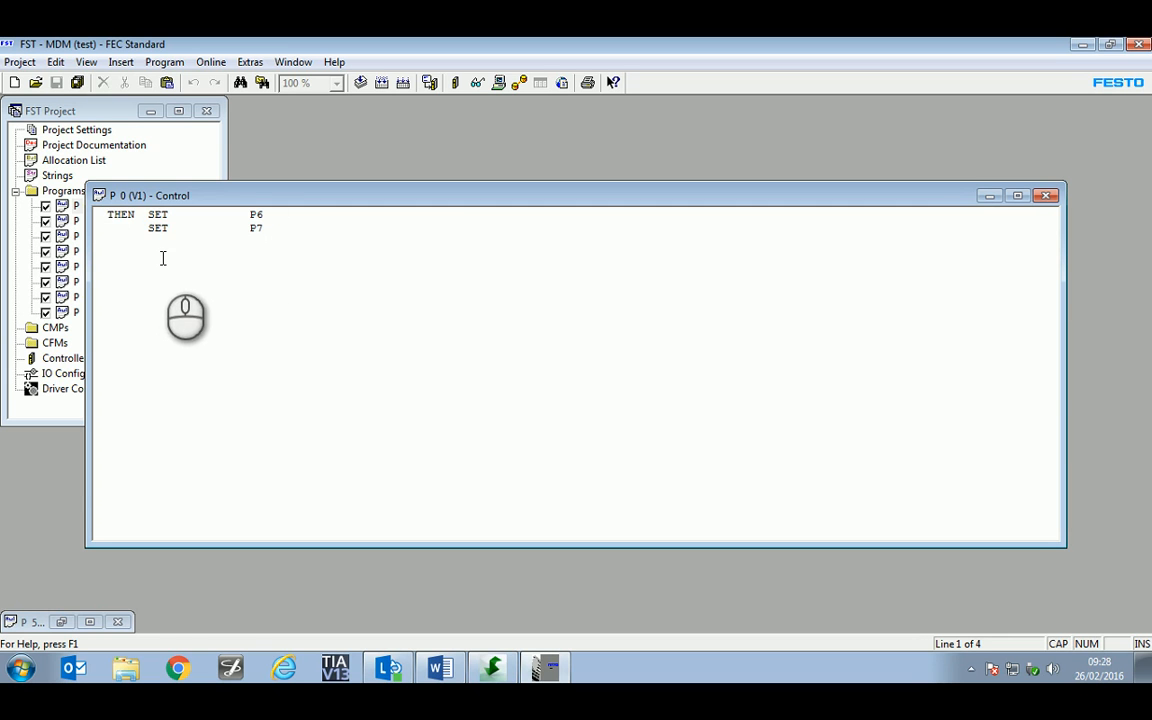
pyautogui.moveTo(146, 292)
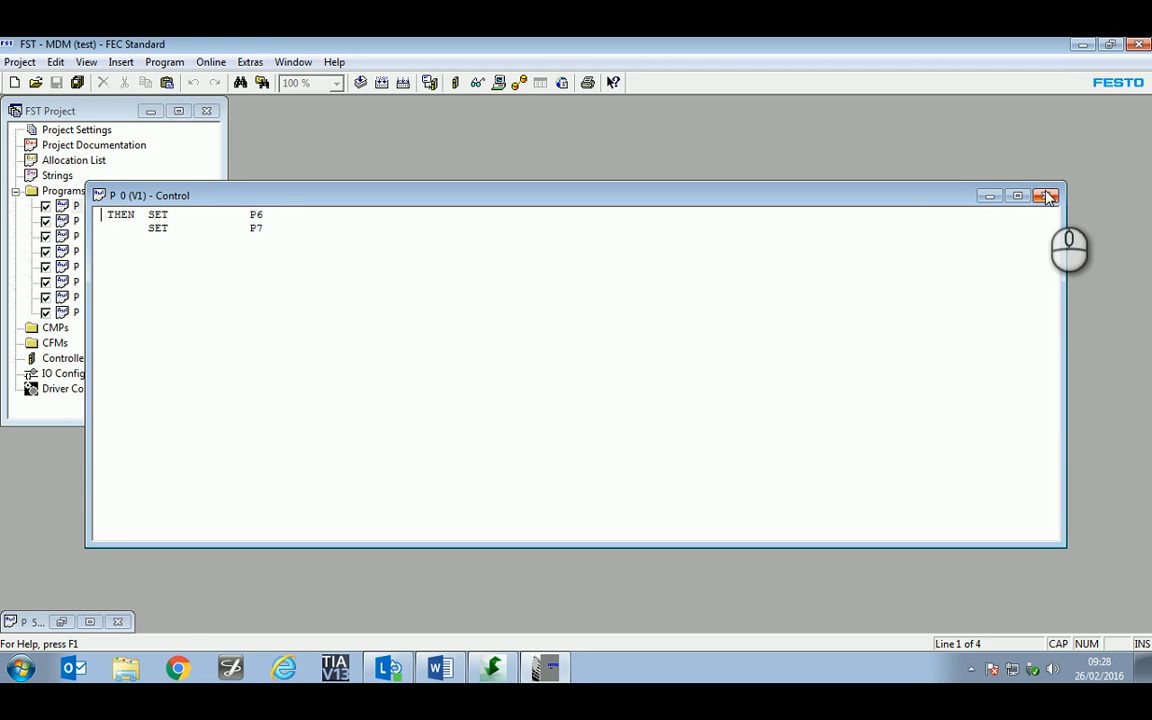
pyautogui.moveTo(1048, 196)
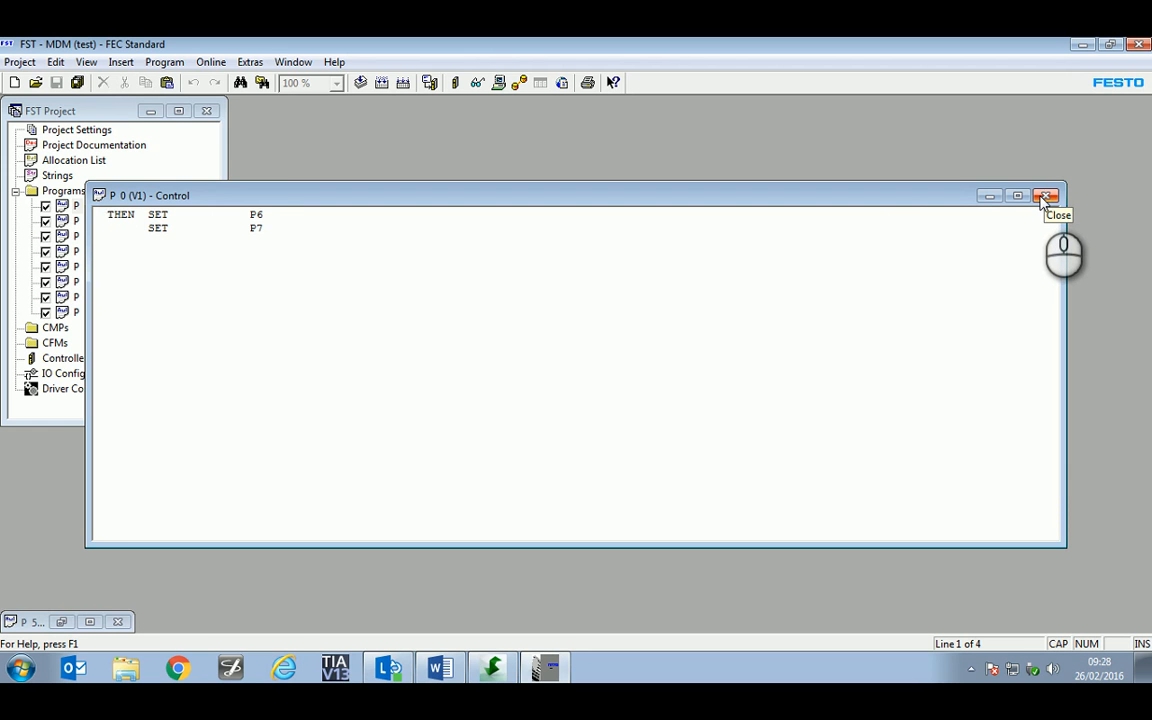
pyautogui.moveTo(1048, 196)
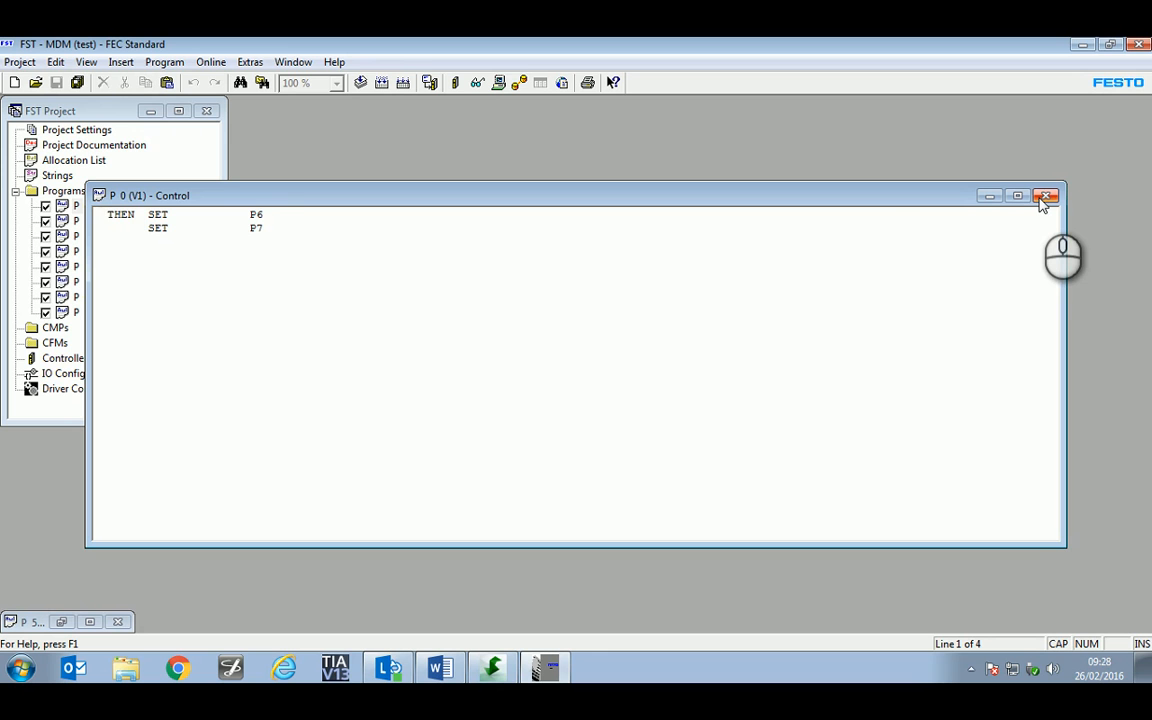
pyautogui.moveTo(1042, 204)
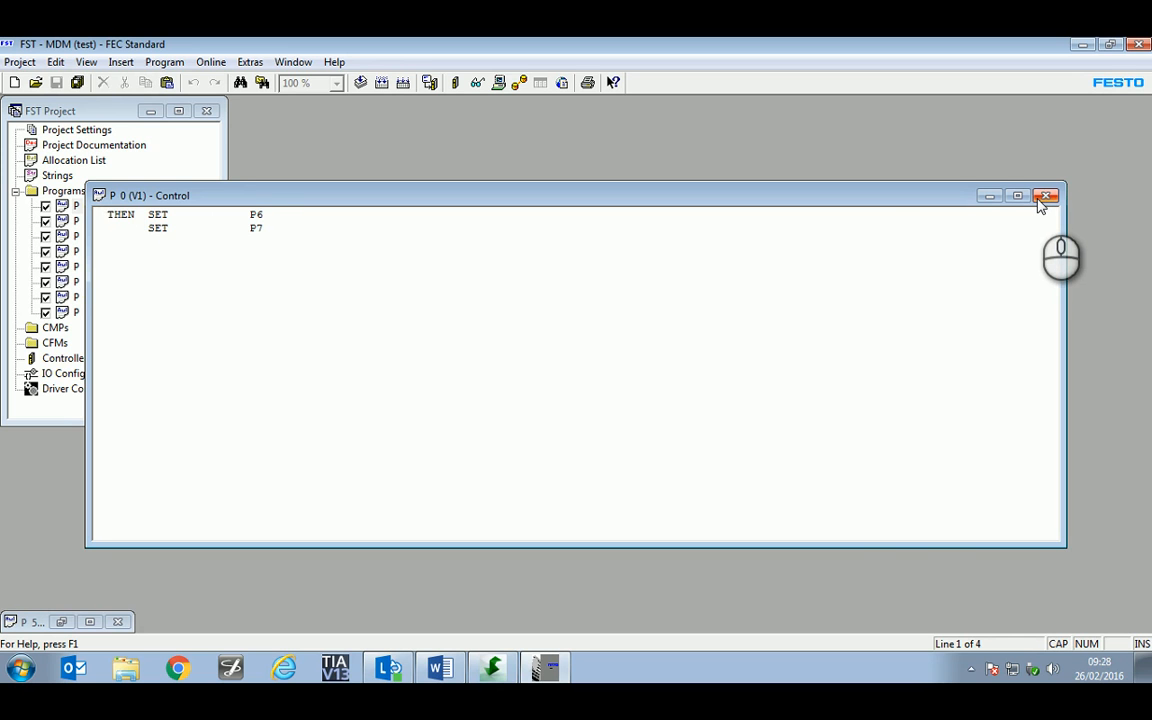
# - Leave P0, glance at the allocation list and return to the project overview
pyautogui.click(1048, 196)
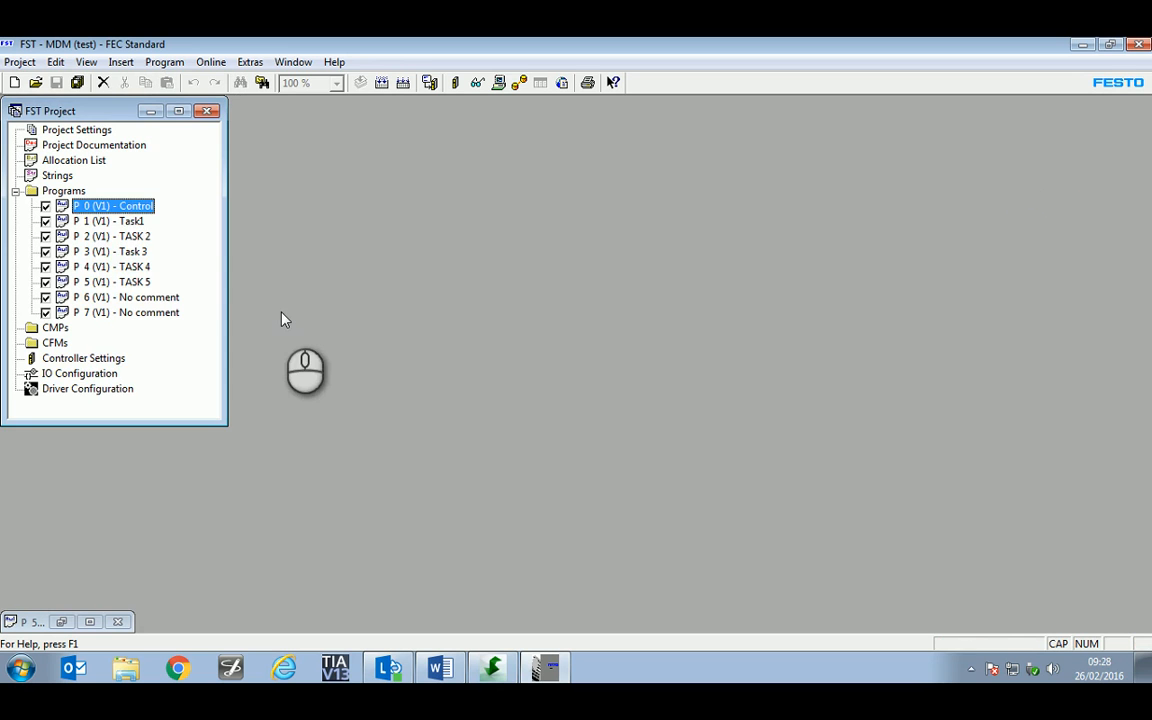
pyautogui.doubleClick(74, 160)
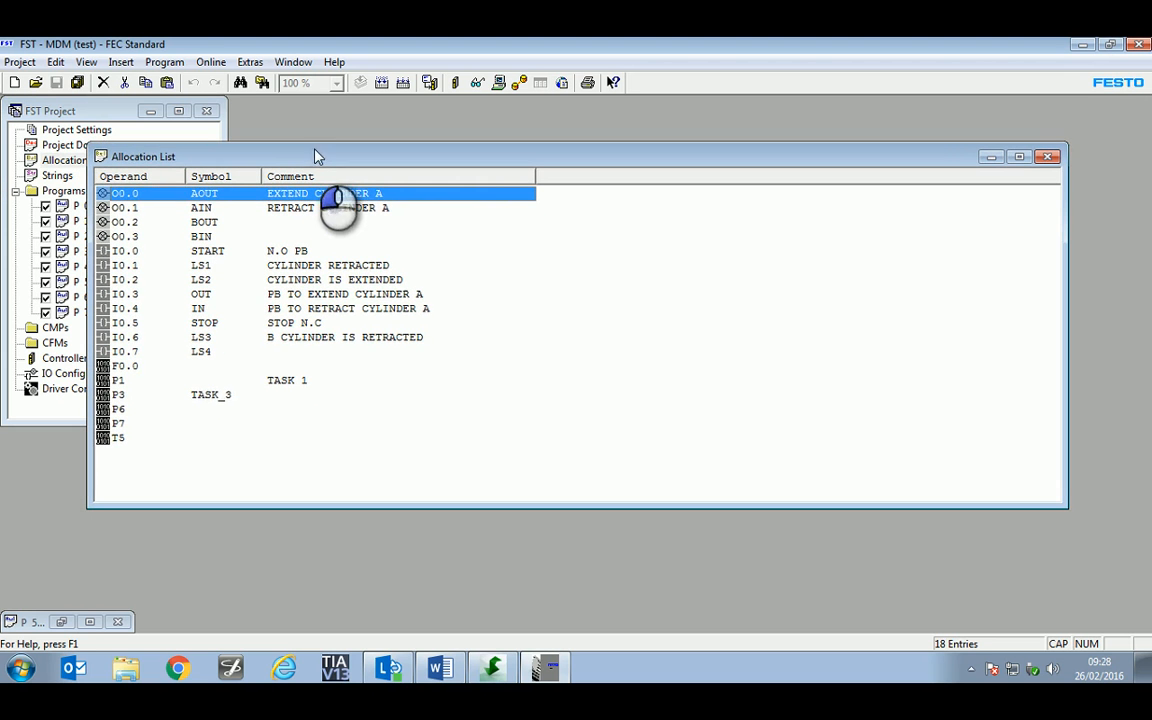
pyautogui.click(120, 364)
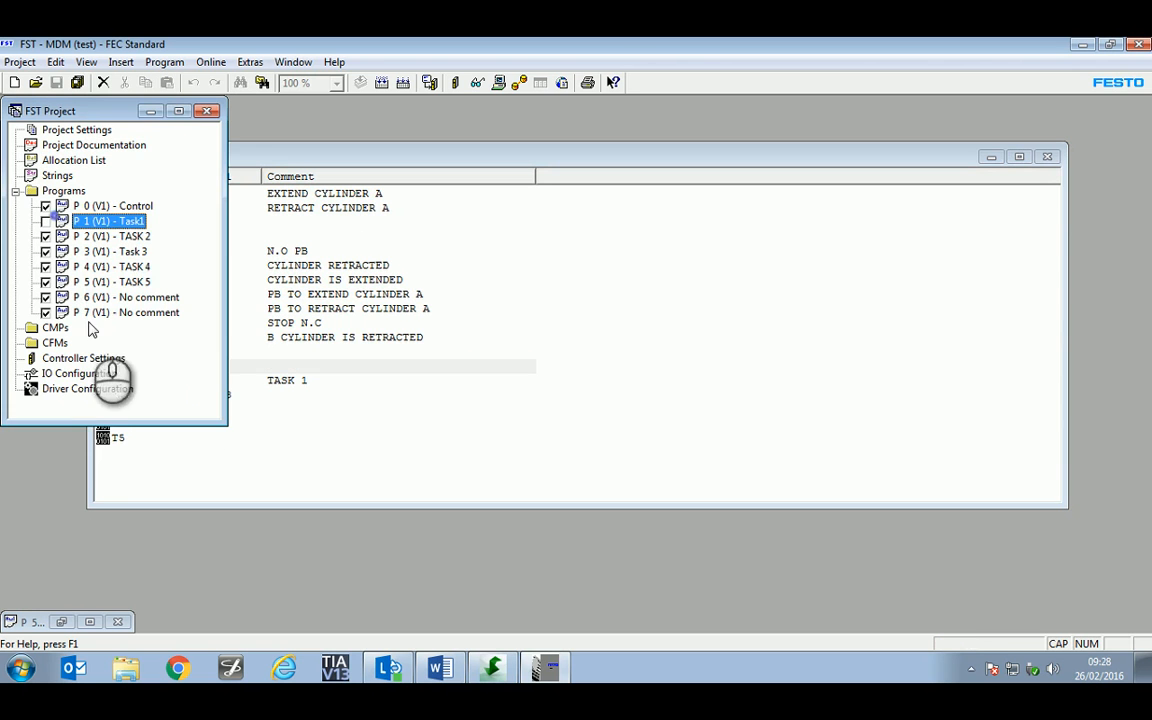
# - Add THEN SET F0.1 to P7 and decline creating an allocation entry for F0.1
pyautogui.doubleClick(128, 312)
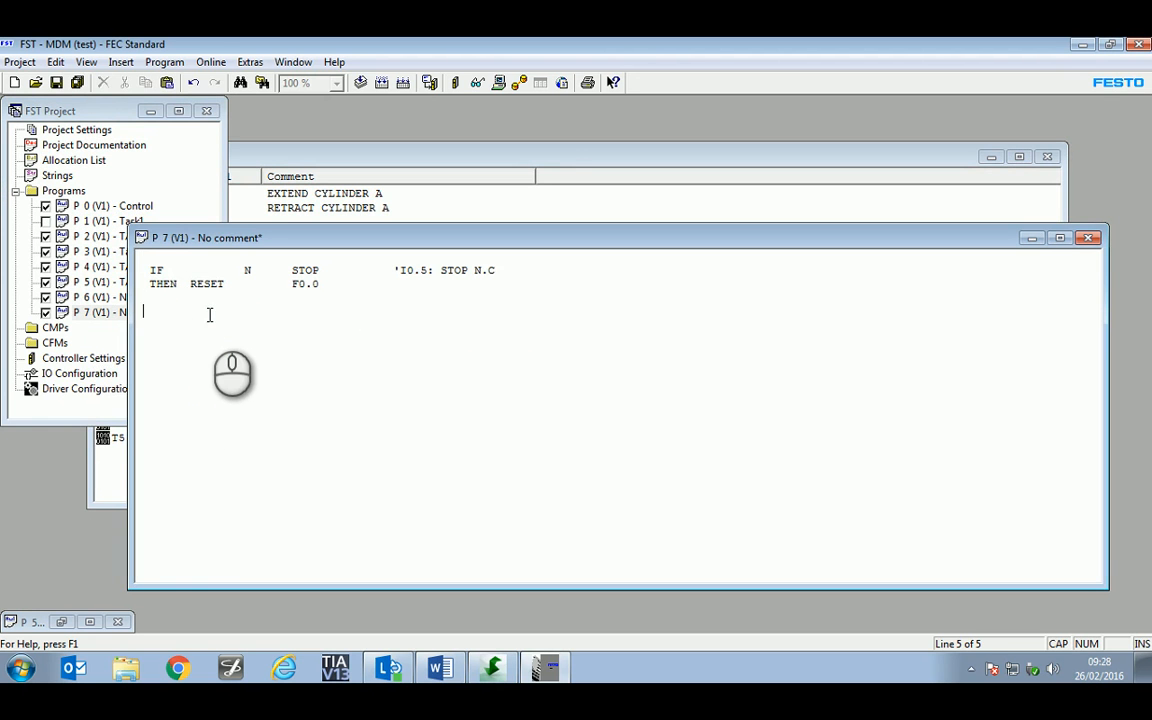
pyautogui.write('THEN')
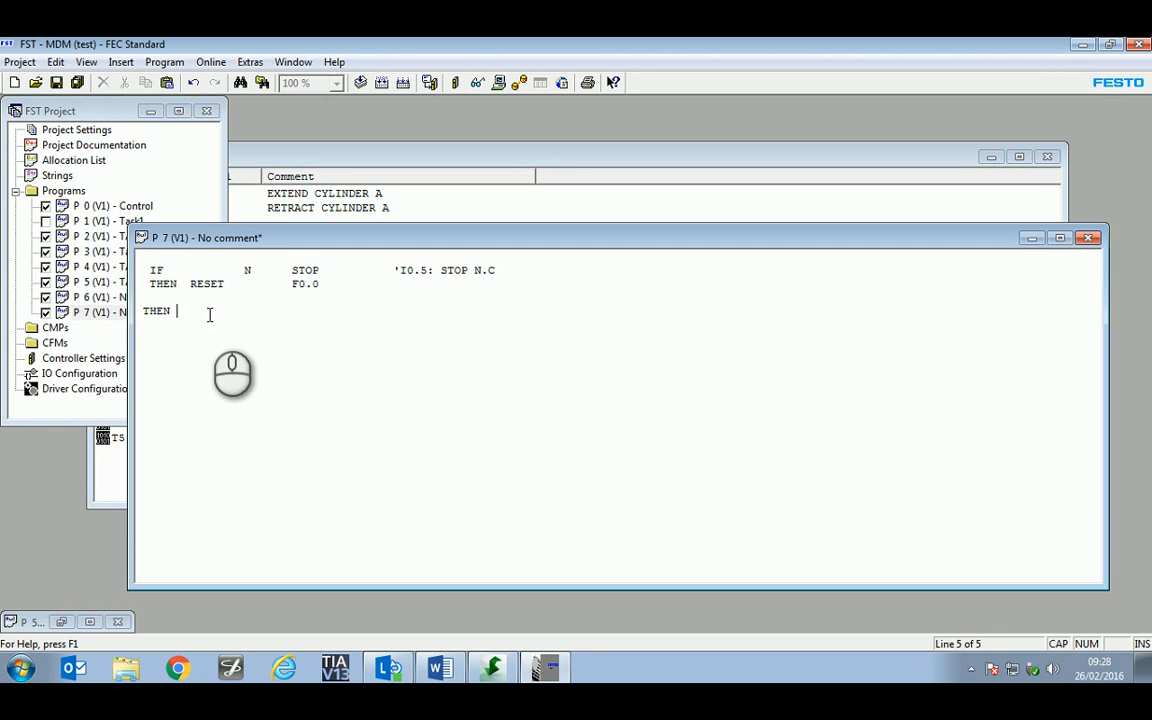
pyautogui.write('SET')
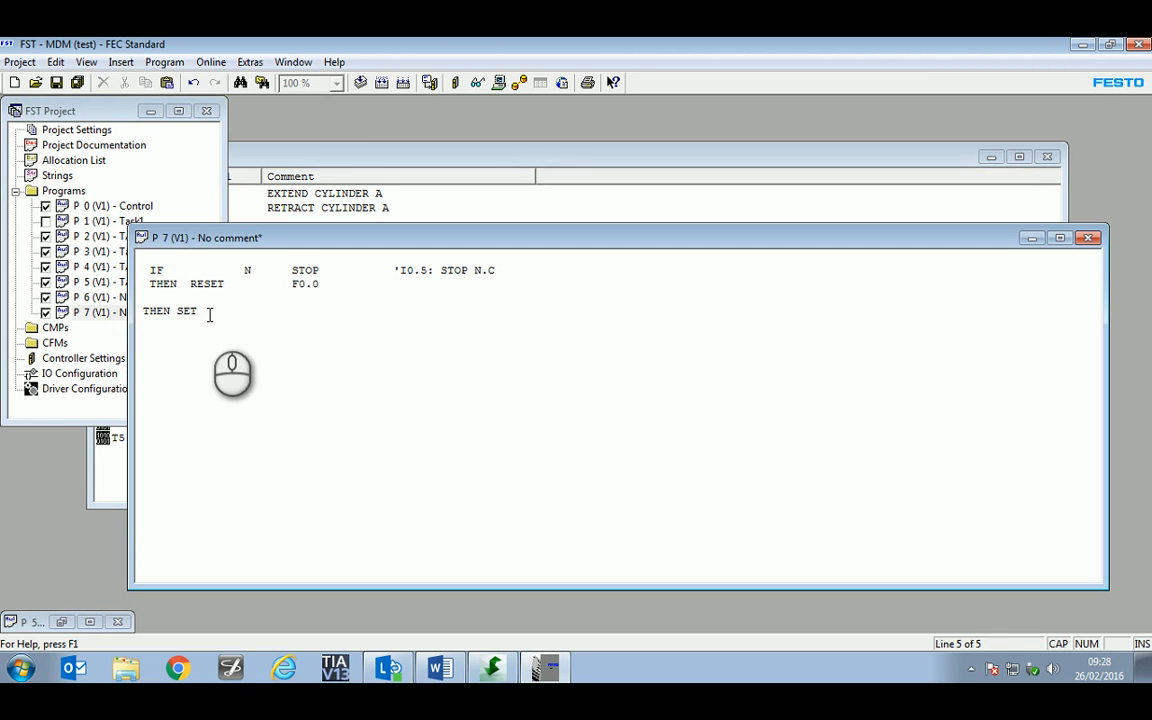
pyautogui.doubleClick(216, 310)
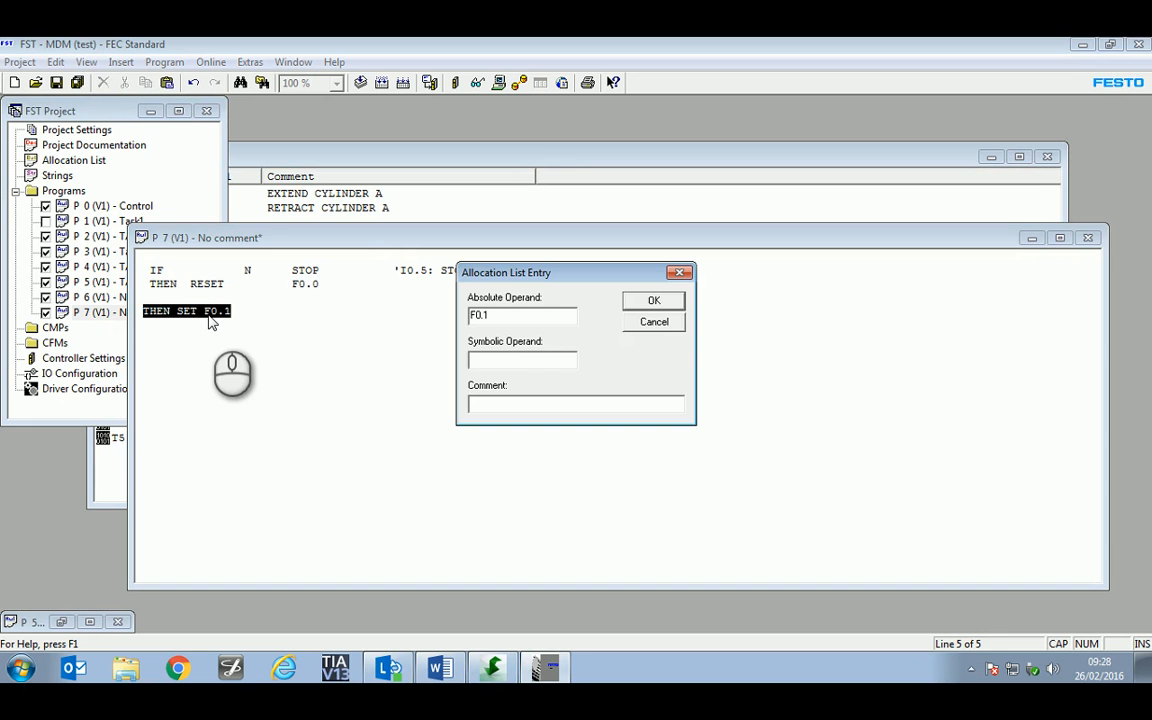
pyautogui.moveTo(592, 280)
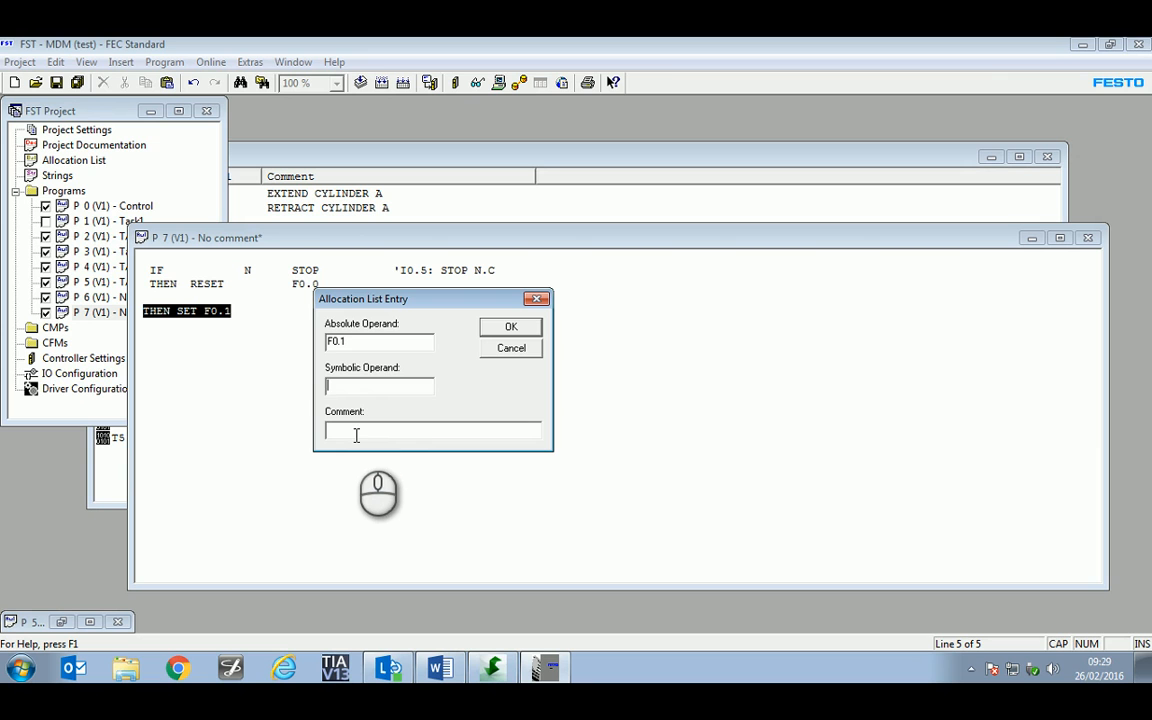
pyautogui.moveTo(378, 488)
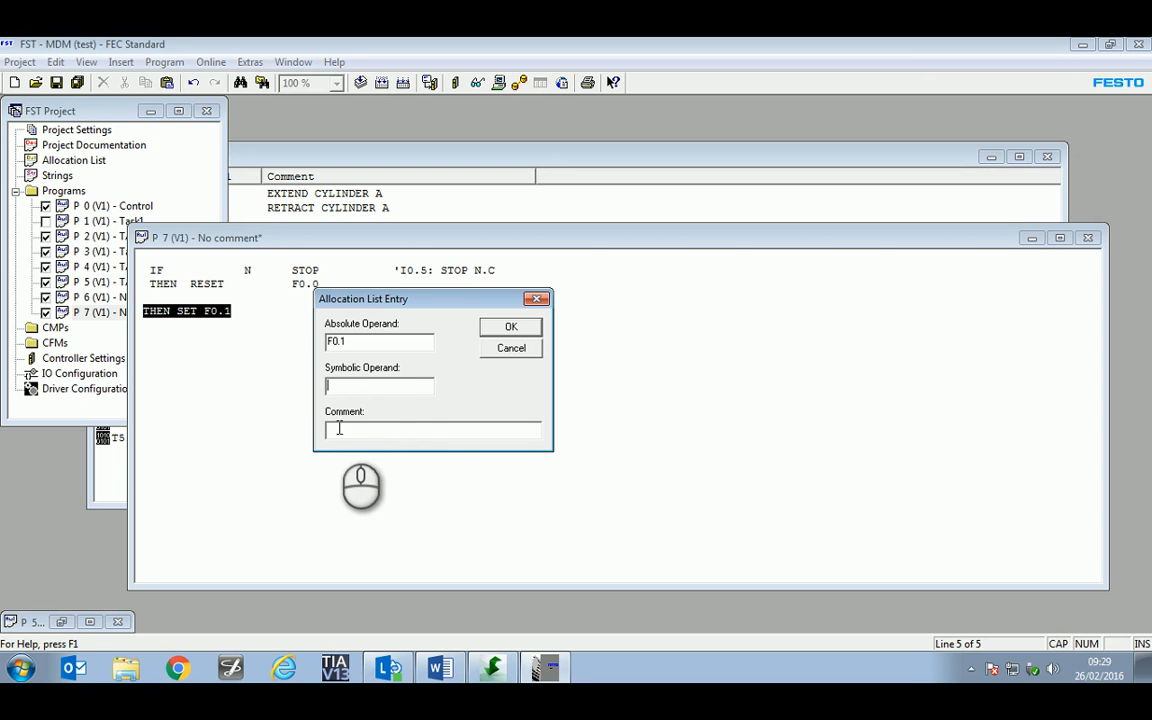
pyautogui.moveTo(510, 340)
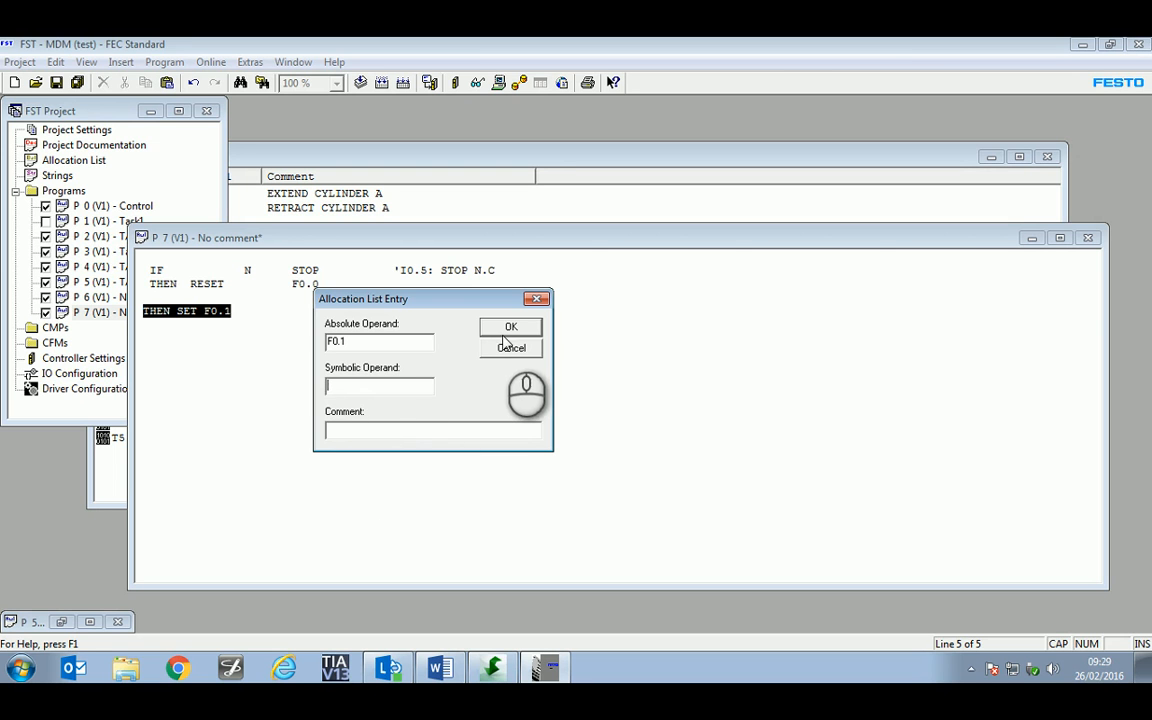
pyautogui.moveTo(500, 340)
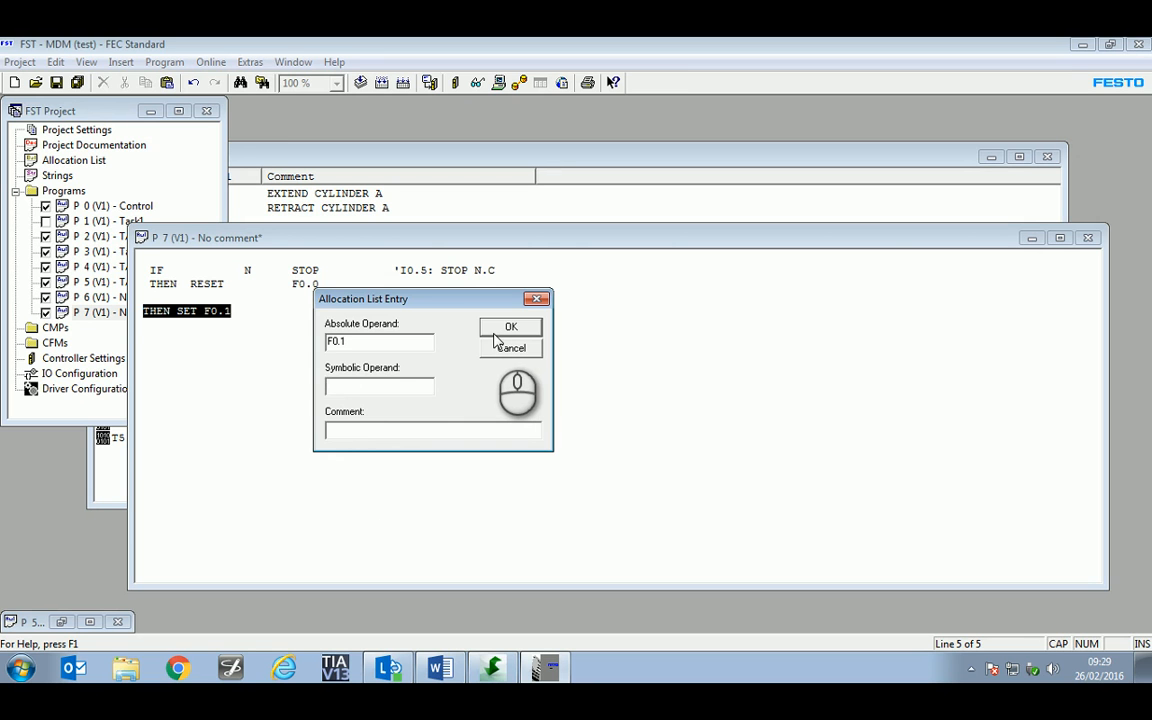
pyautogui.click(510, 328)
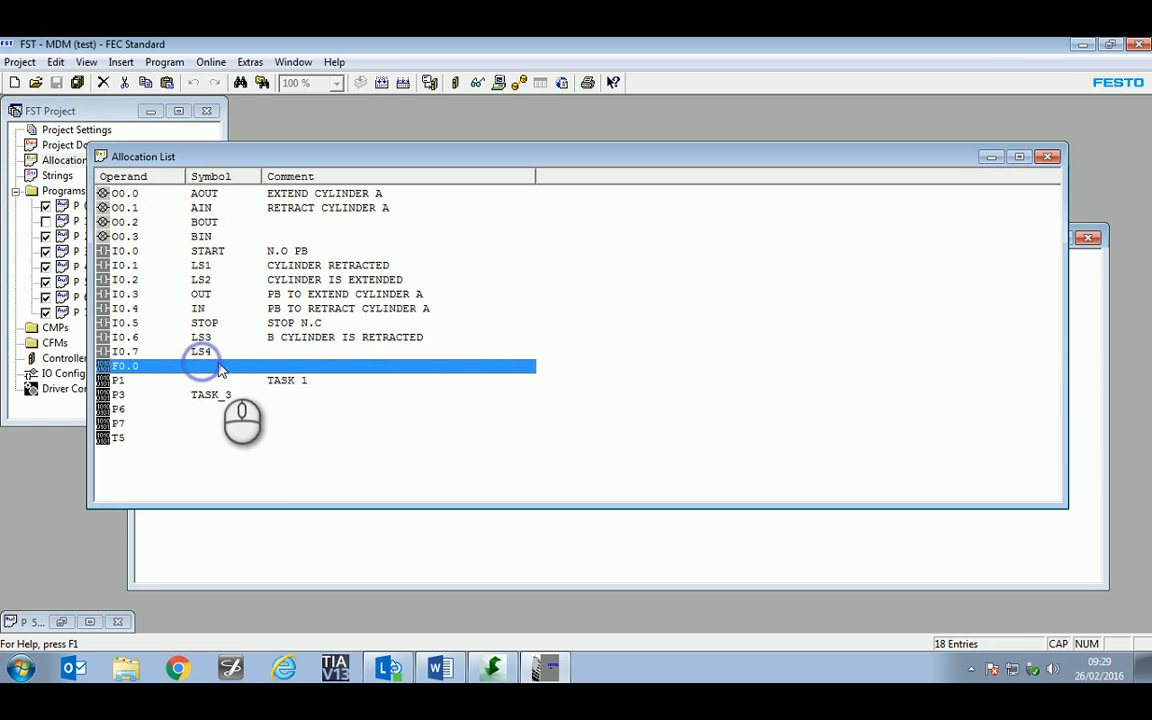
pyautogui.moveTo(284, 374)
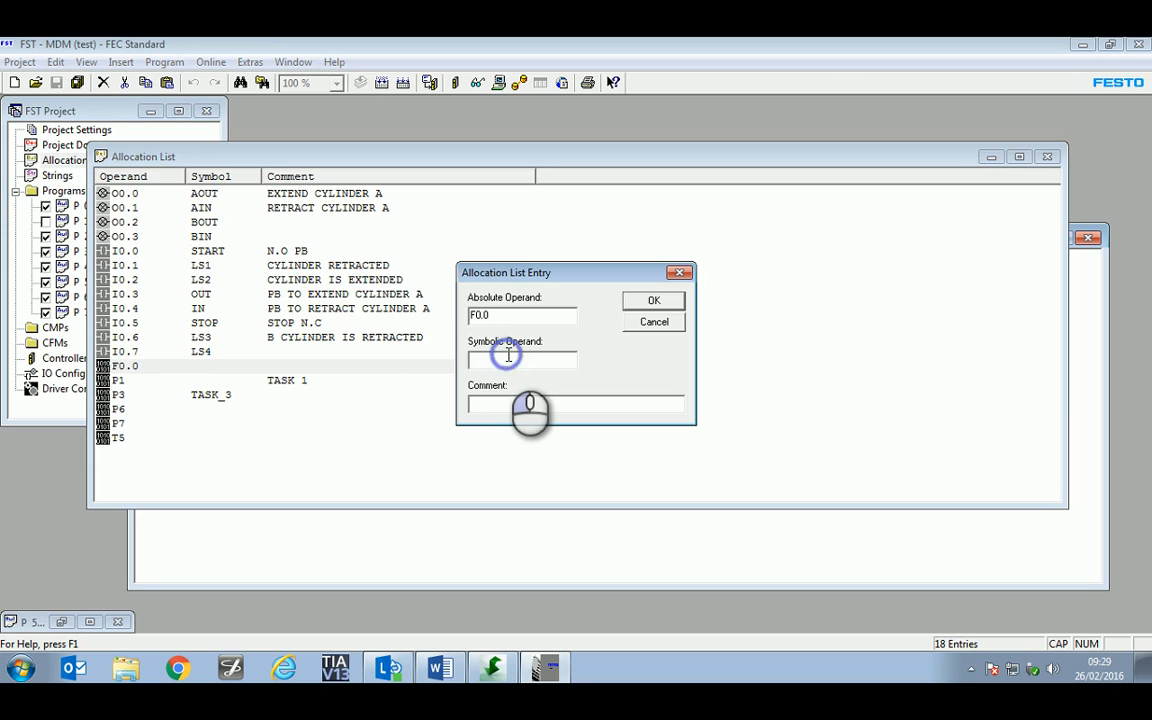
# - Give flag F0.0 the symbolic operand CYCLE_FLG and confirm it
pyautogui.write('CY')
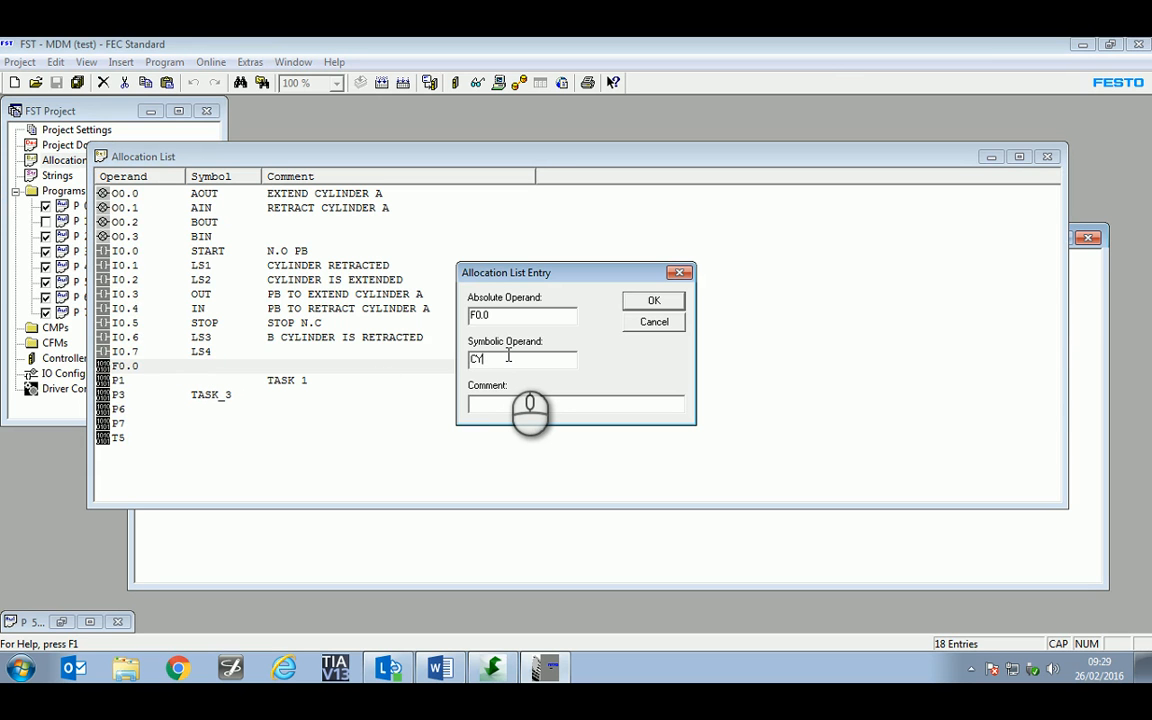
pyautogui.write('CLE')
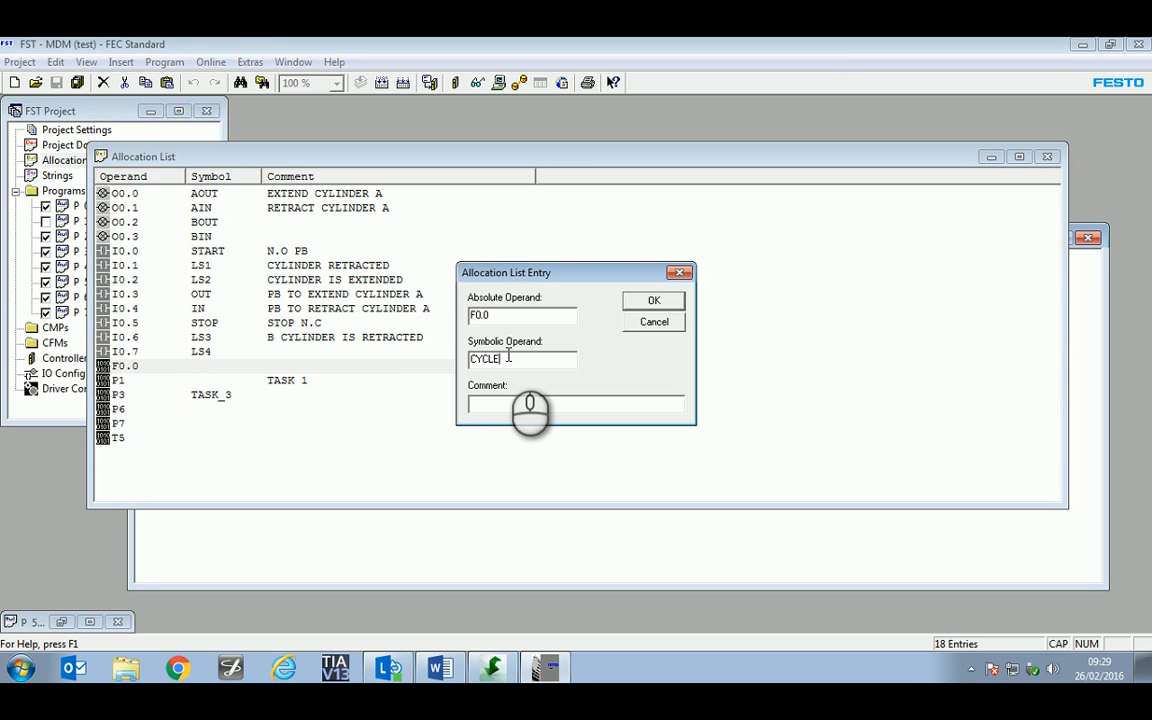
pyautogui.write('_BLA')
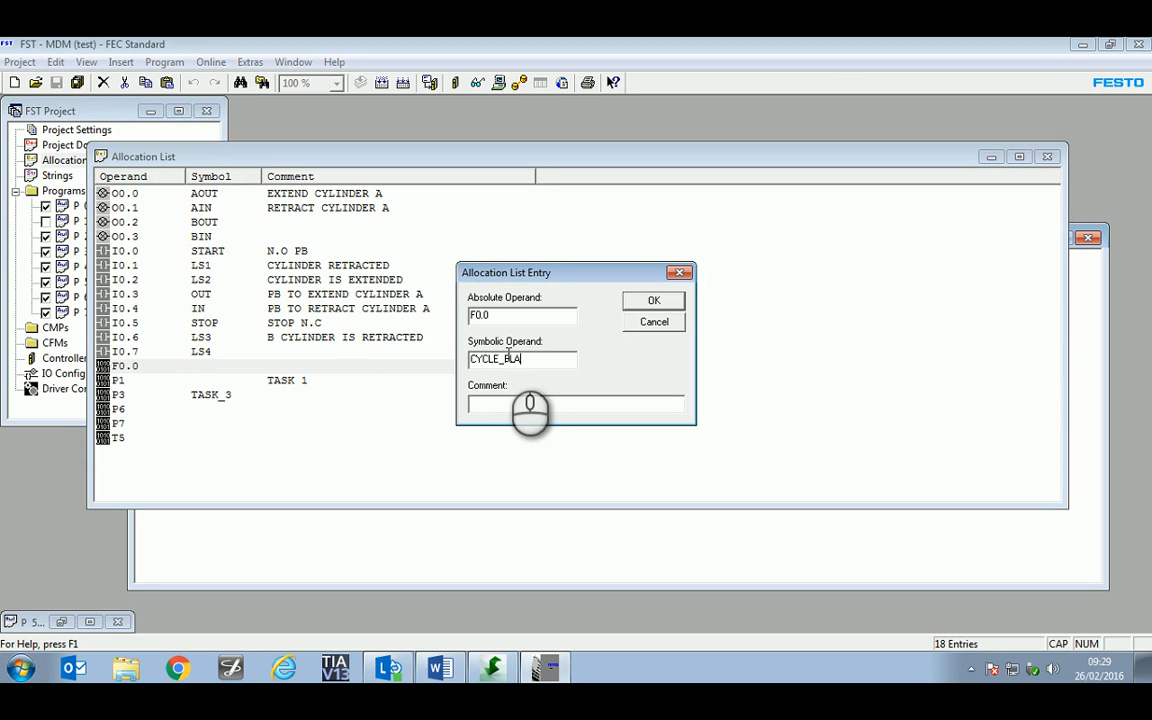
pyautogui.press('BackSpace')
pyautogui.write('G')
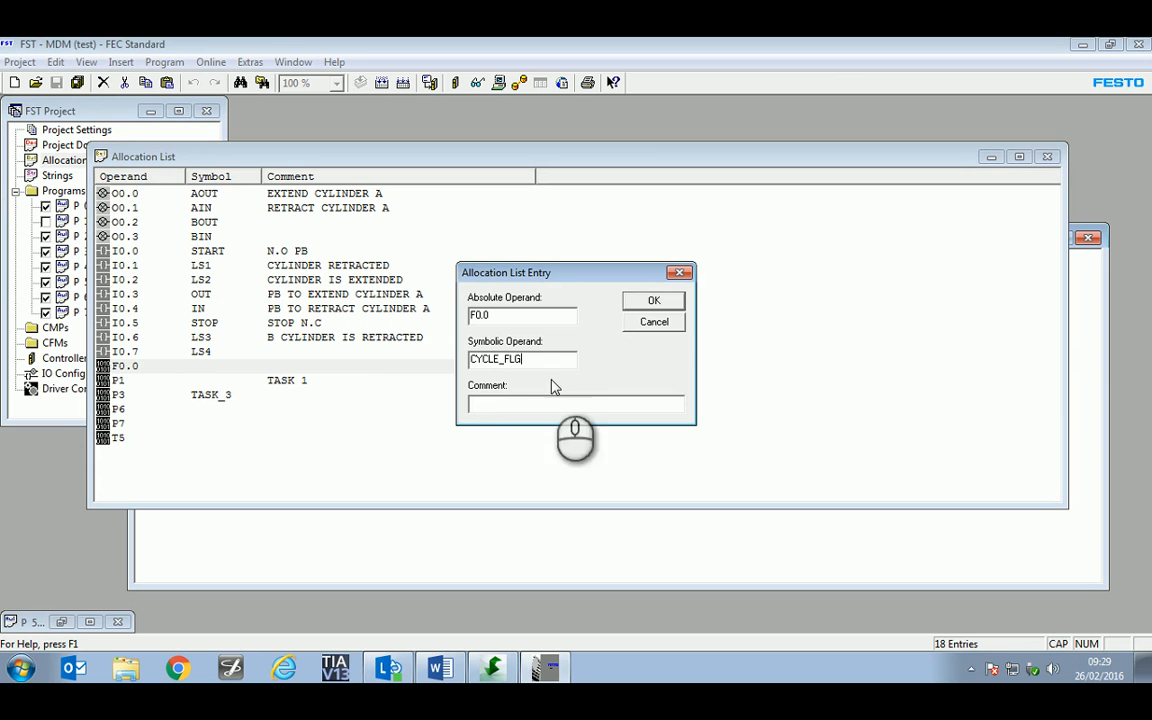
pyautogui.click(576, 404)
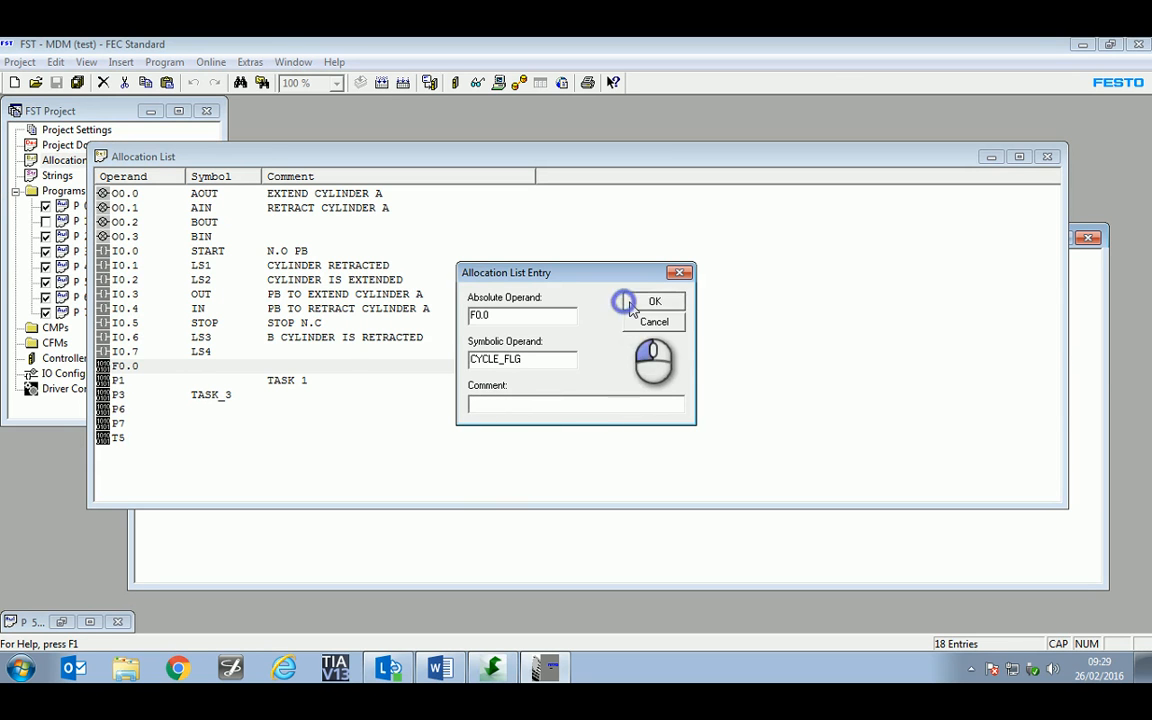
pyautogui.click(654, 300)
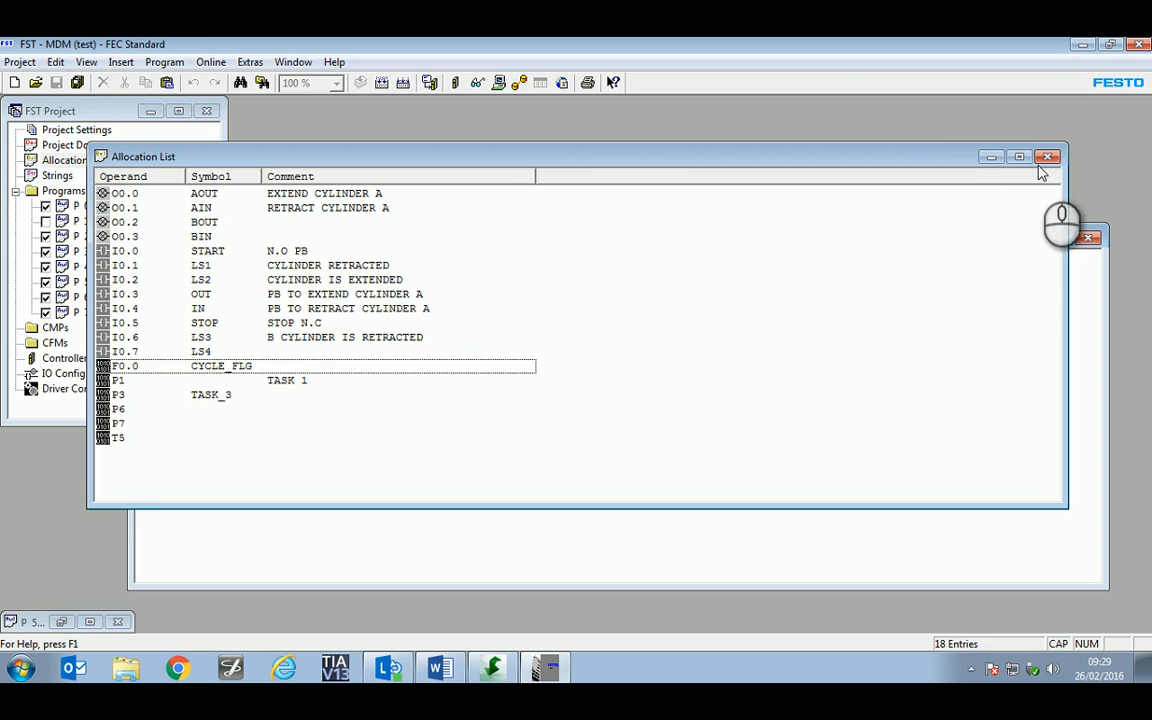
# - Close the allocation list, leaving the CYCLE_FLG label applied to F0.0
pyautogui.click(1048, 156)
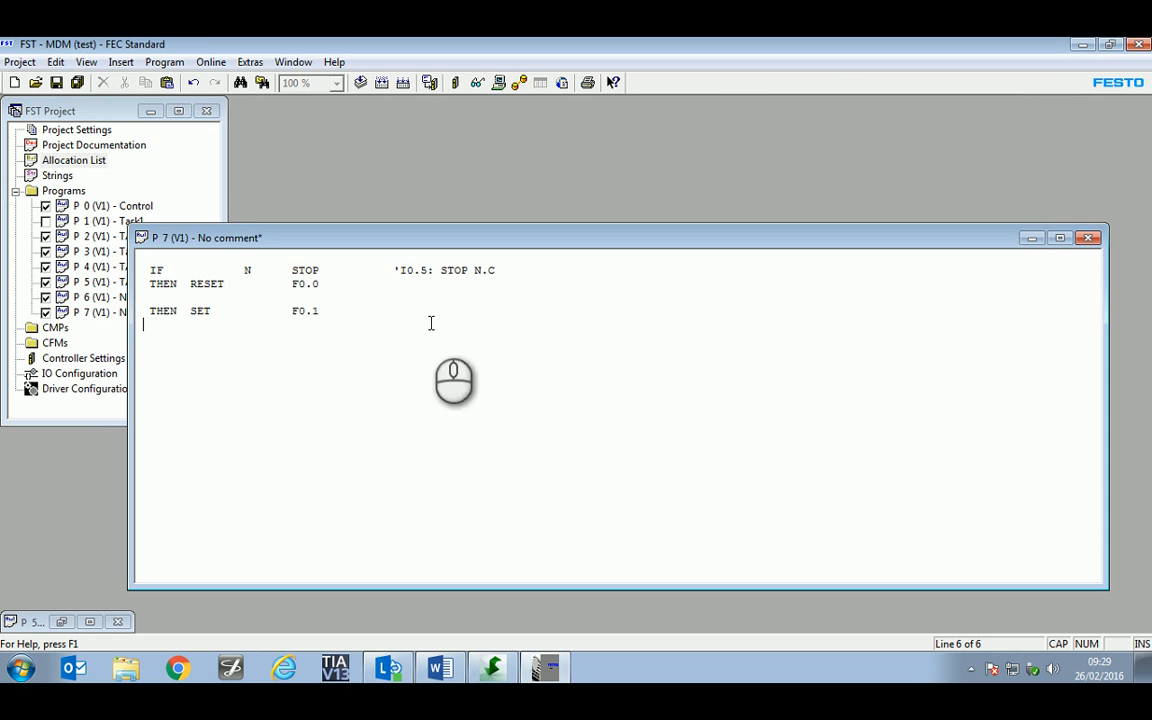
pyautogui.write("'CYCLE_FLG:")
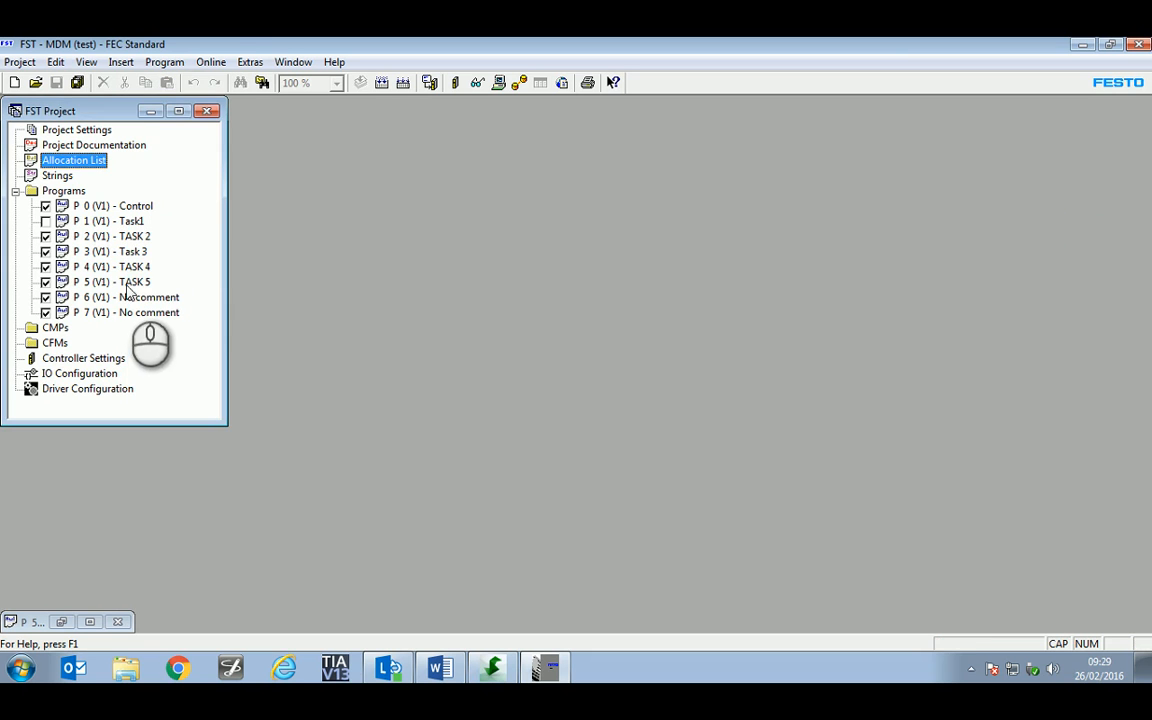
# - Reopen program P6, whose F0.0 operands now show the CYCLE_FLG symbol
pyautogui.doubleClick(124, 296)
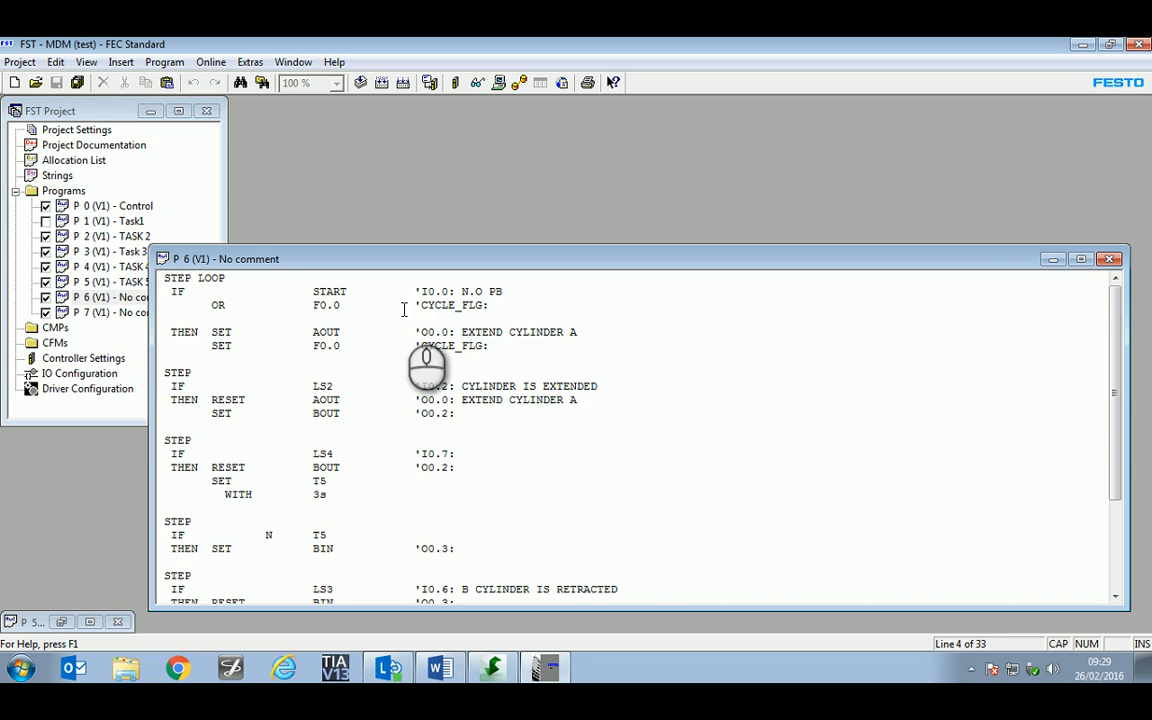
pyautogui.doubleClick(452, 344)
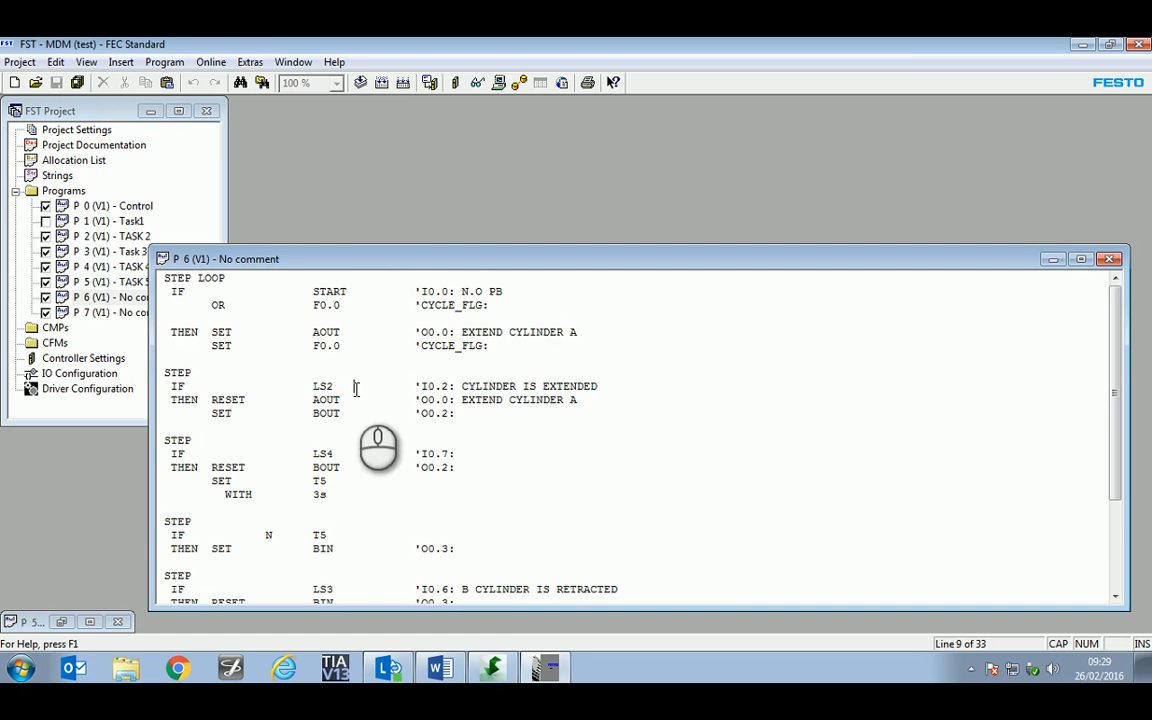
pyautogui.moveTo(1132, 264)
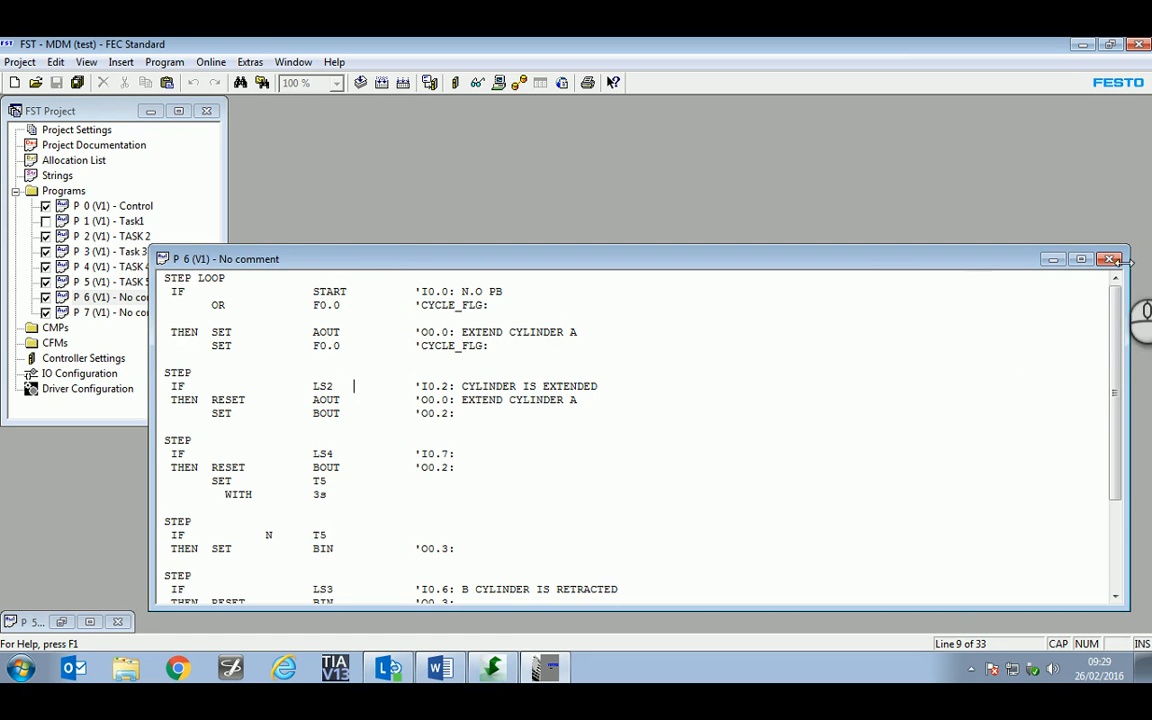
# - Close P6 and exclude the unused task programs so only P0, P6 and P7 build
pyautogui.click(1110, 260)
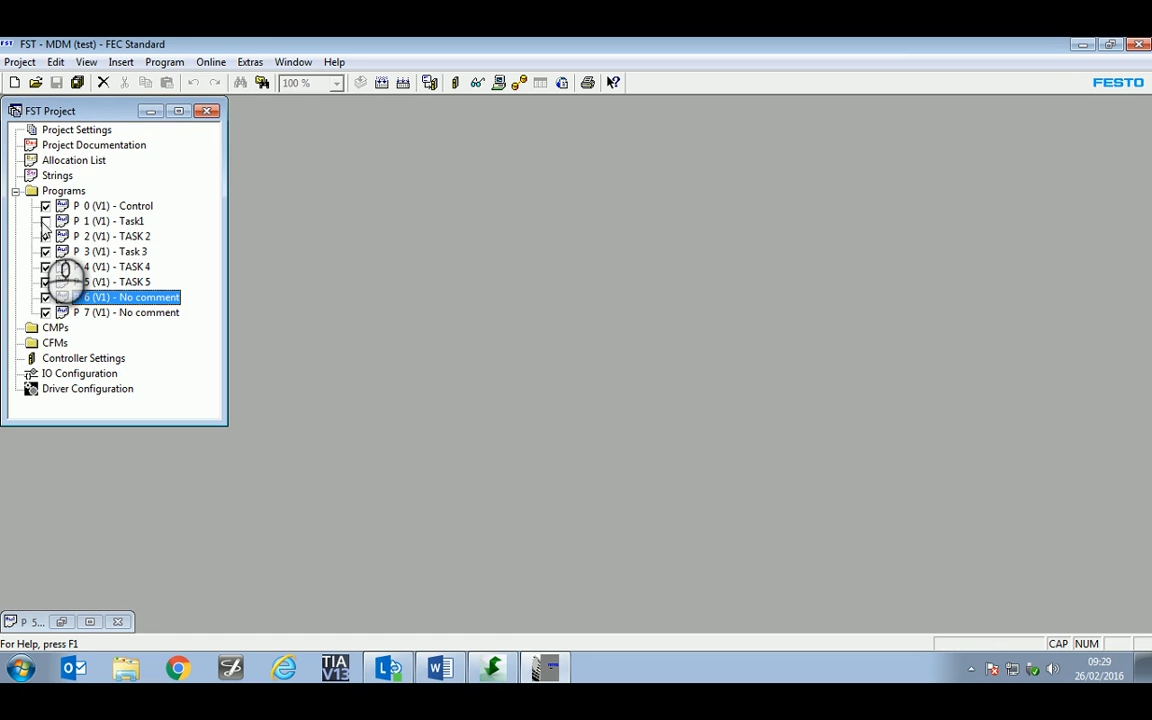
pyautogui.click(112, 266)
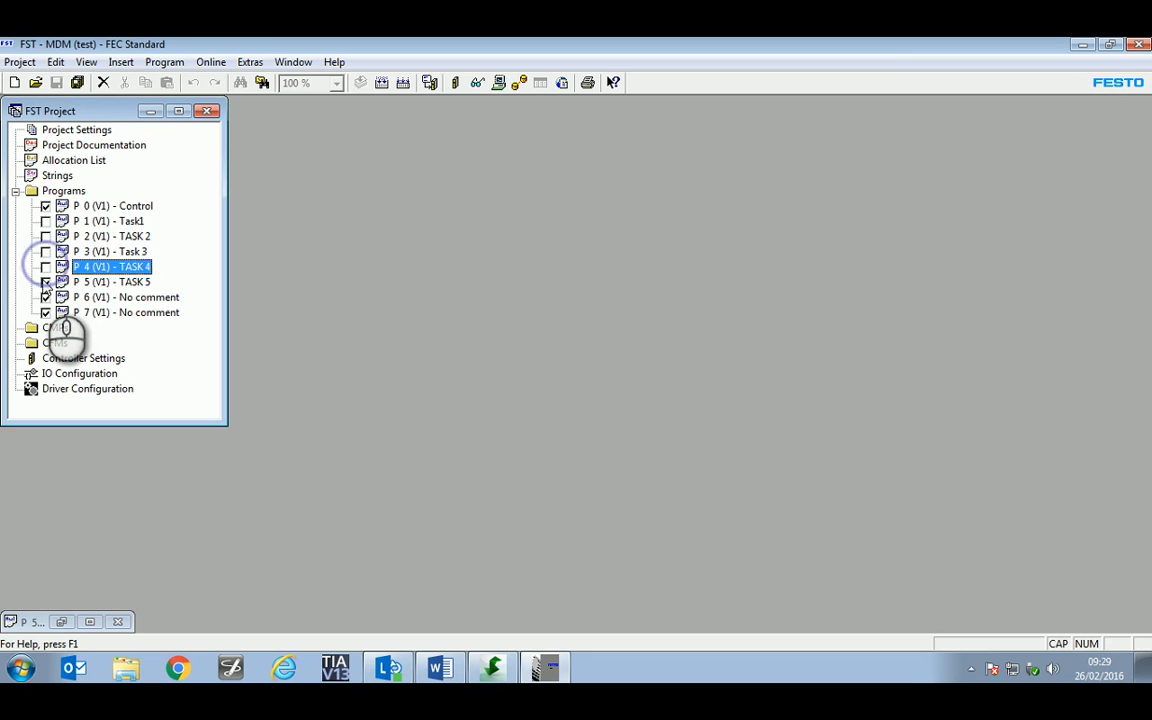
pyautogui.click(112, 280)
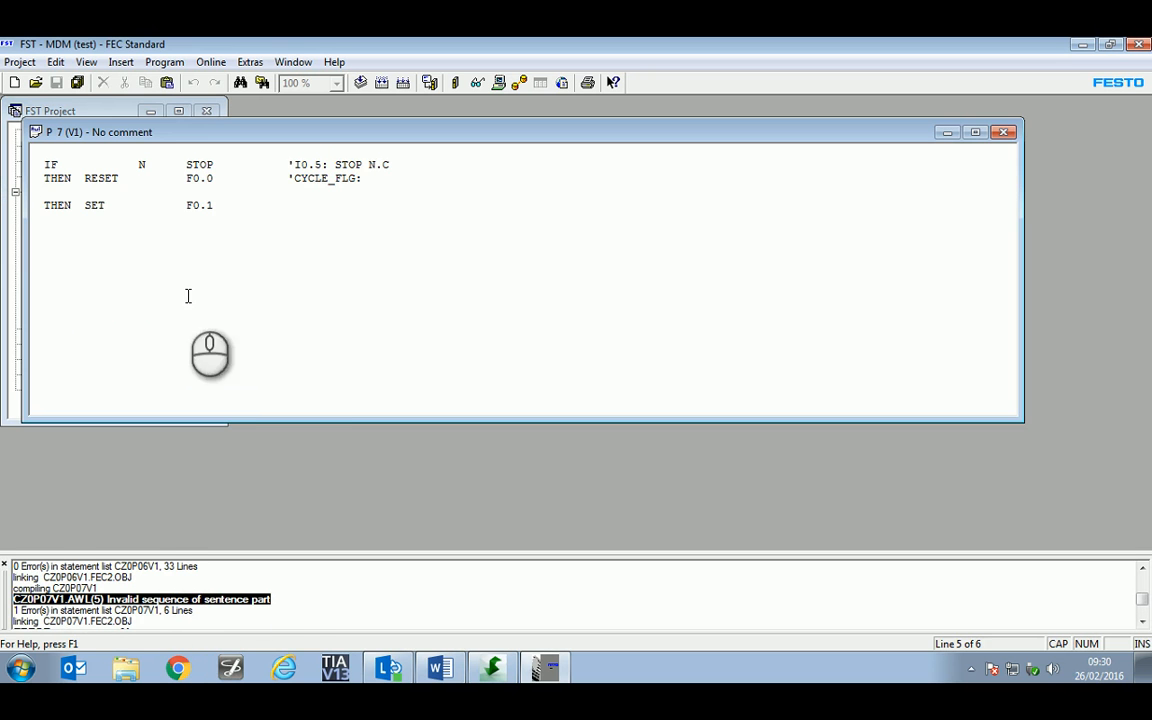
# - Remove P7's SET F0.1 line so the project compiles with 0 errors, then close P7
pyautogui.press('Delete')
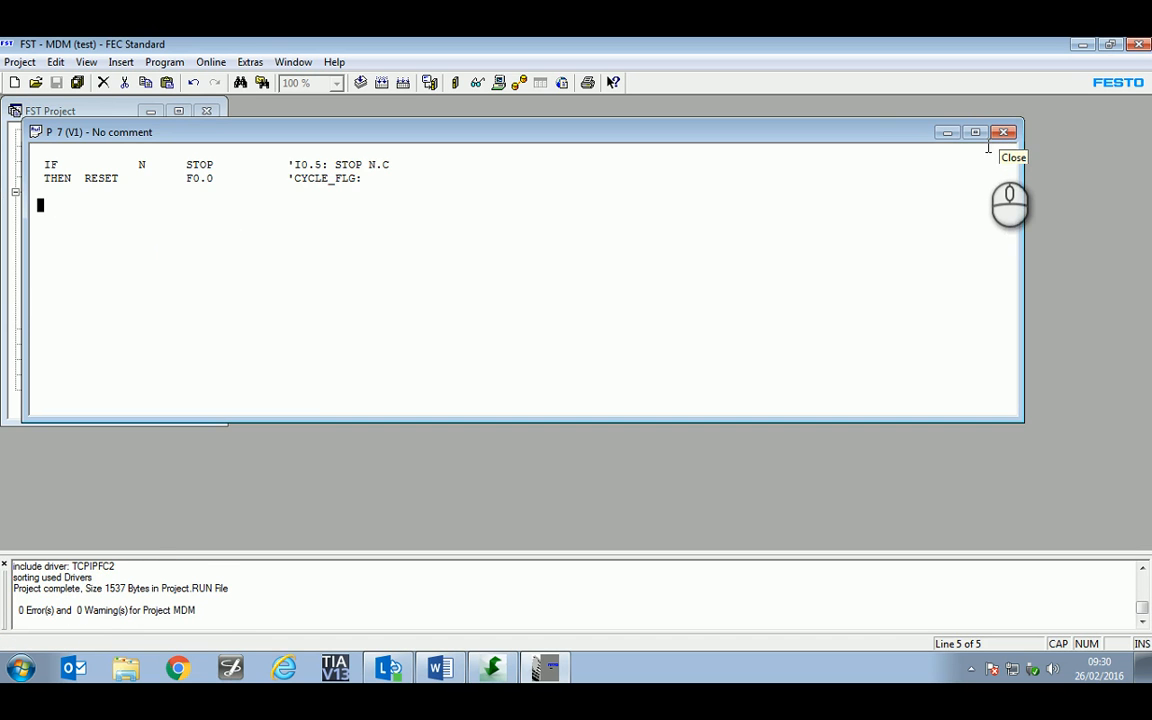
pyautogui.click(1004, 132)
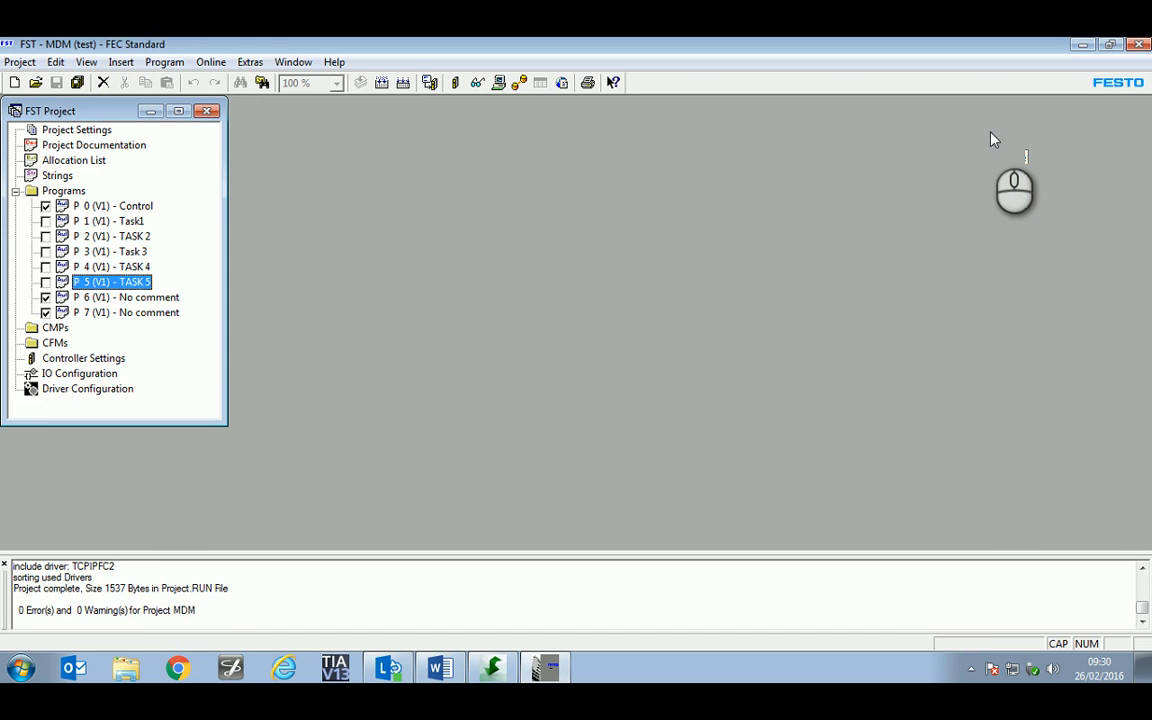
pyautogui.moveTo(470, 308)
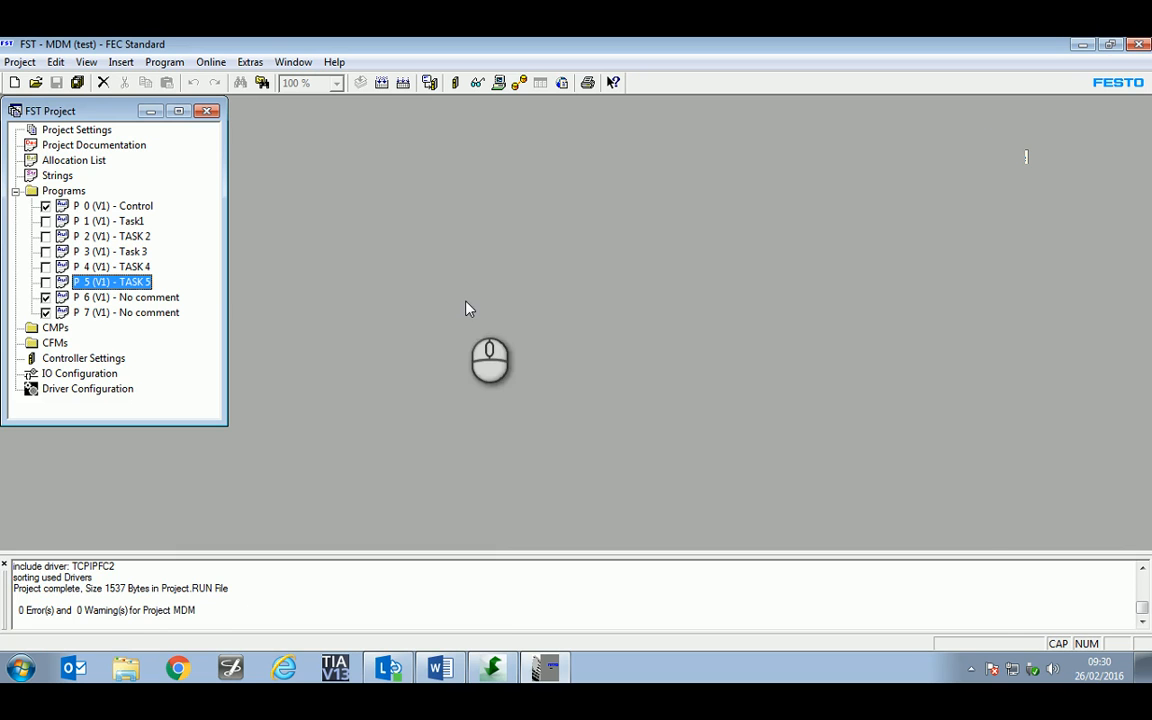